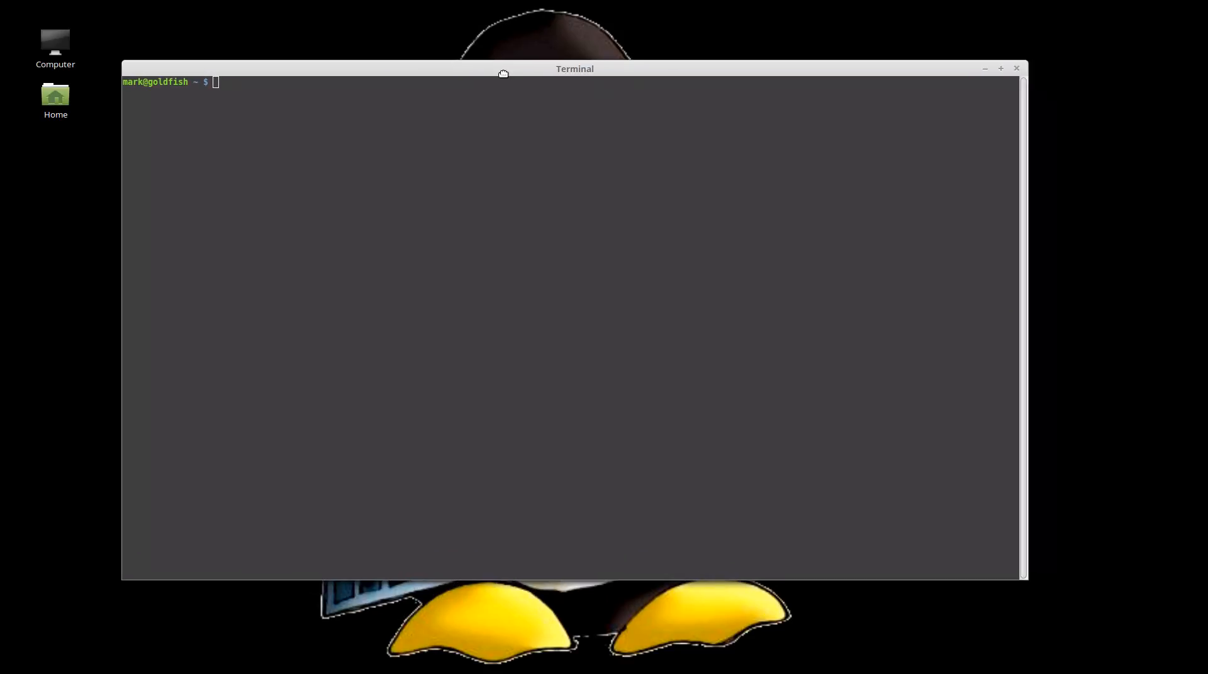
Confirm with 'docker ps' that no containers run and list vtm aliases via 'alias | grep vtm'
key(Return)
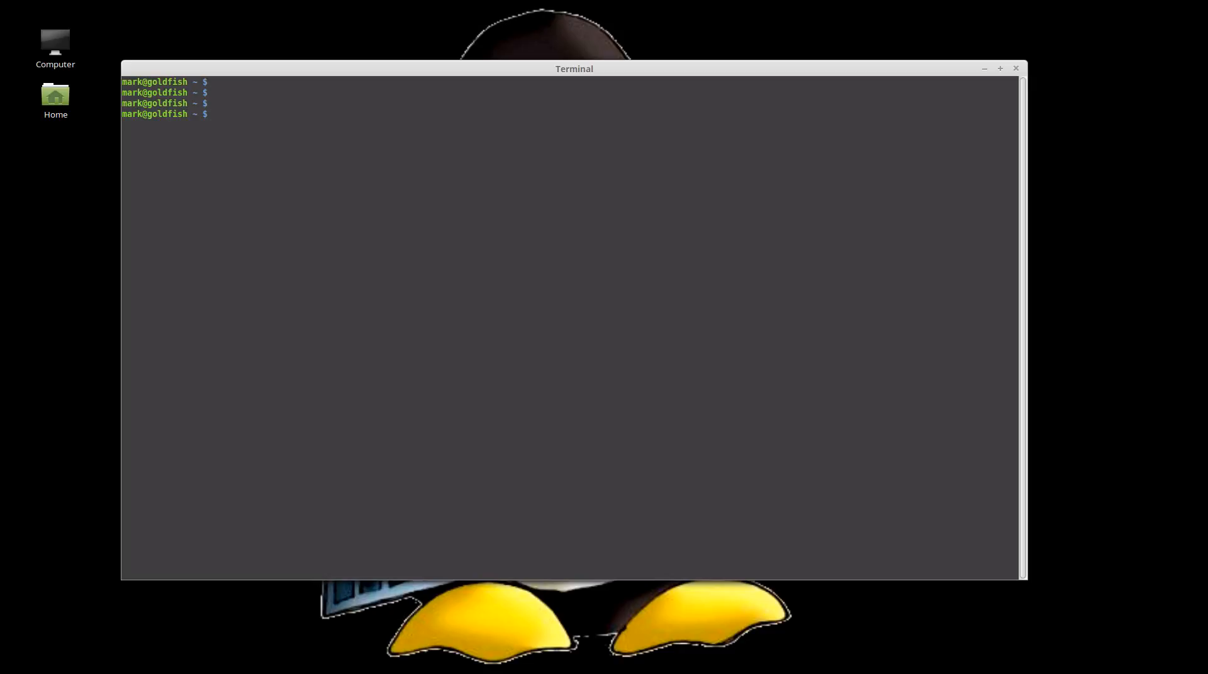
text(docker ps)
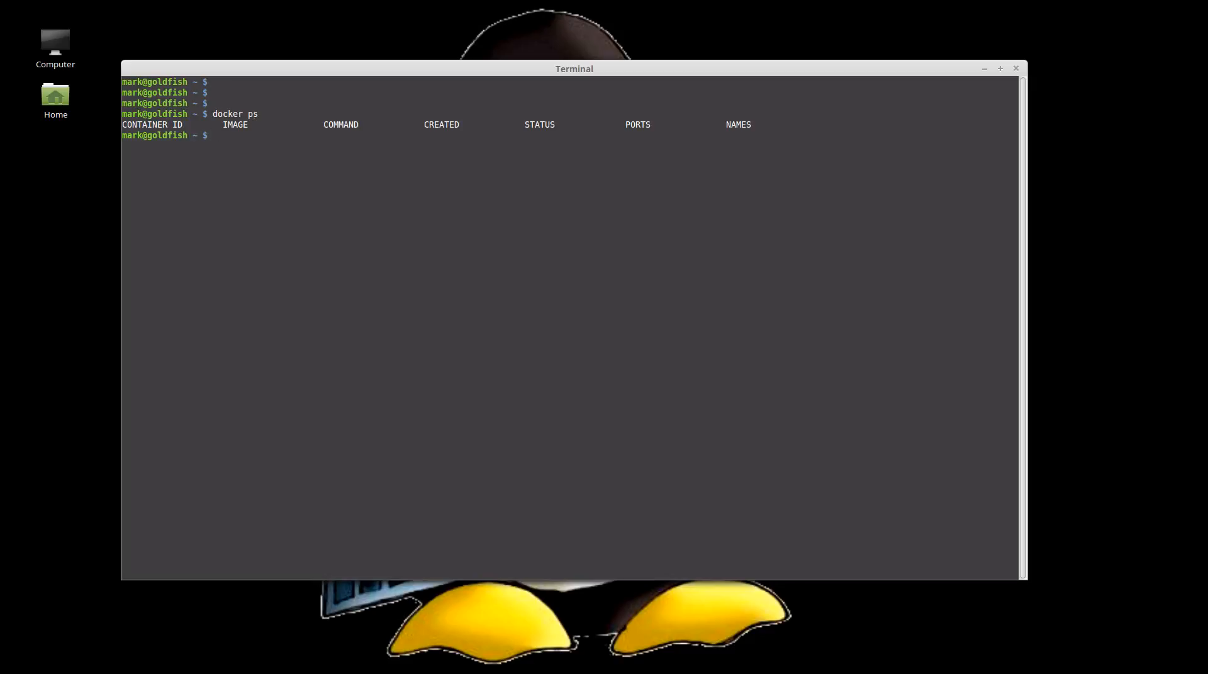
text(alias)
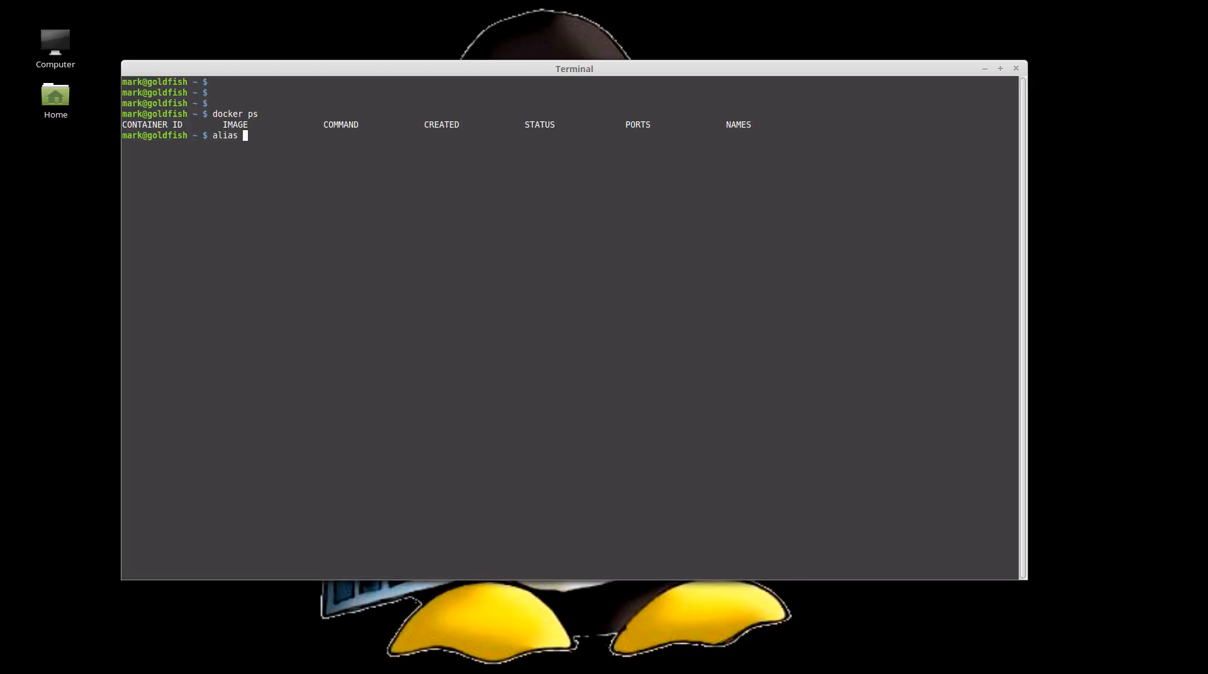
text(| grep vtm)
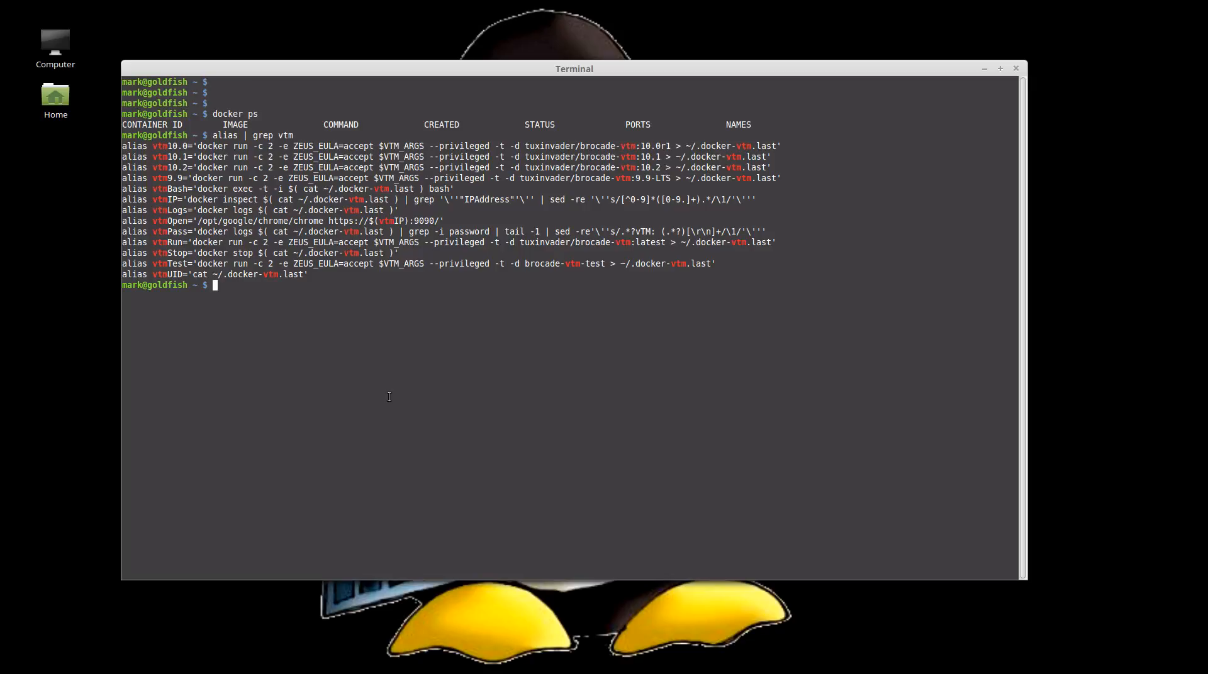
text(docker ps)
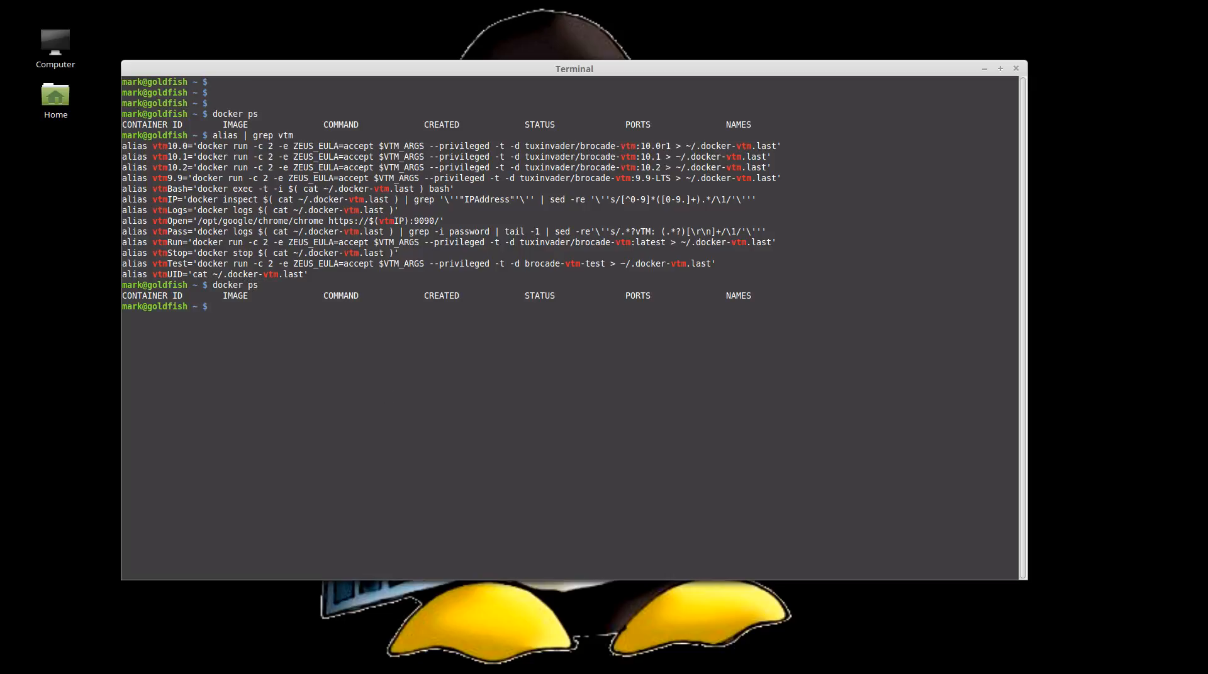
Start a vTM 9.9 LTS container with the vtm9.9 alias
text(google-ch)
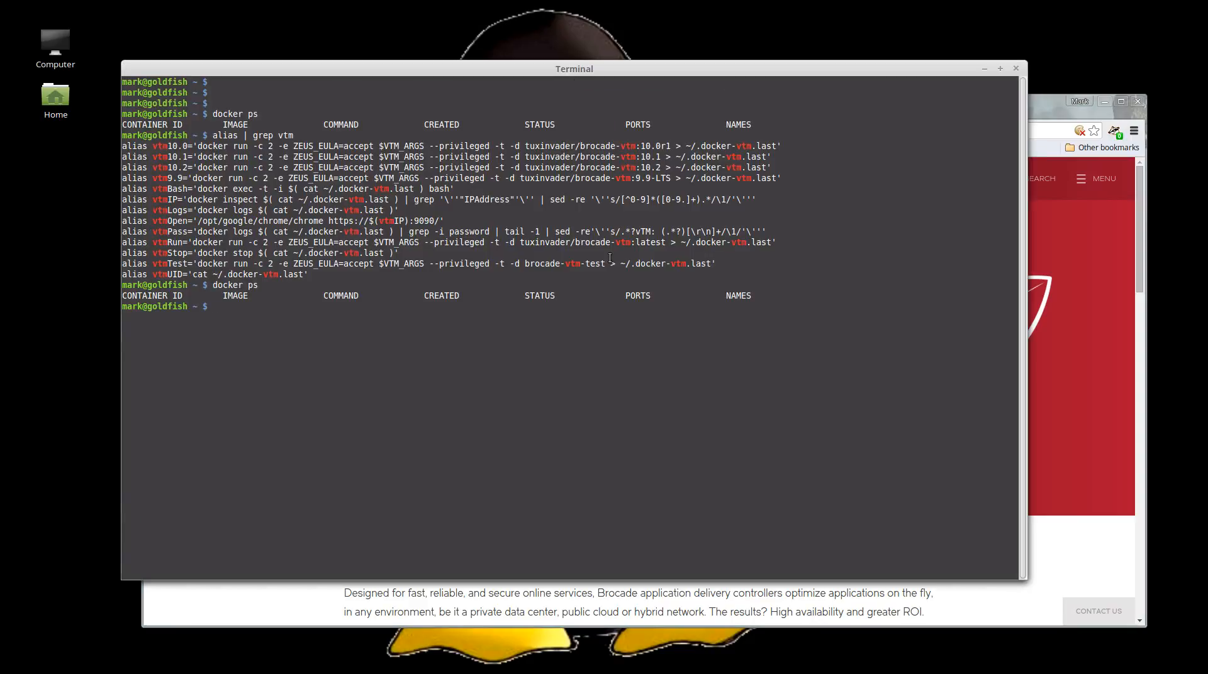
text(vtm9.9)
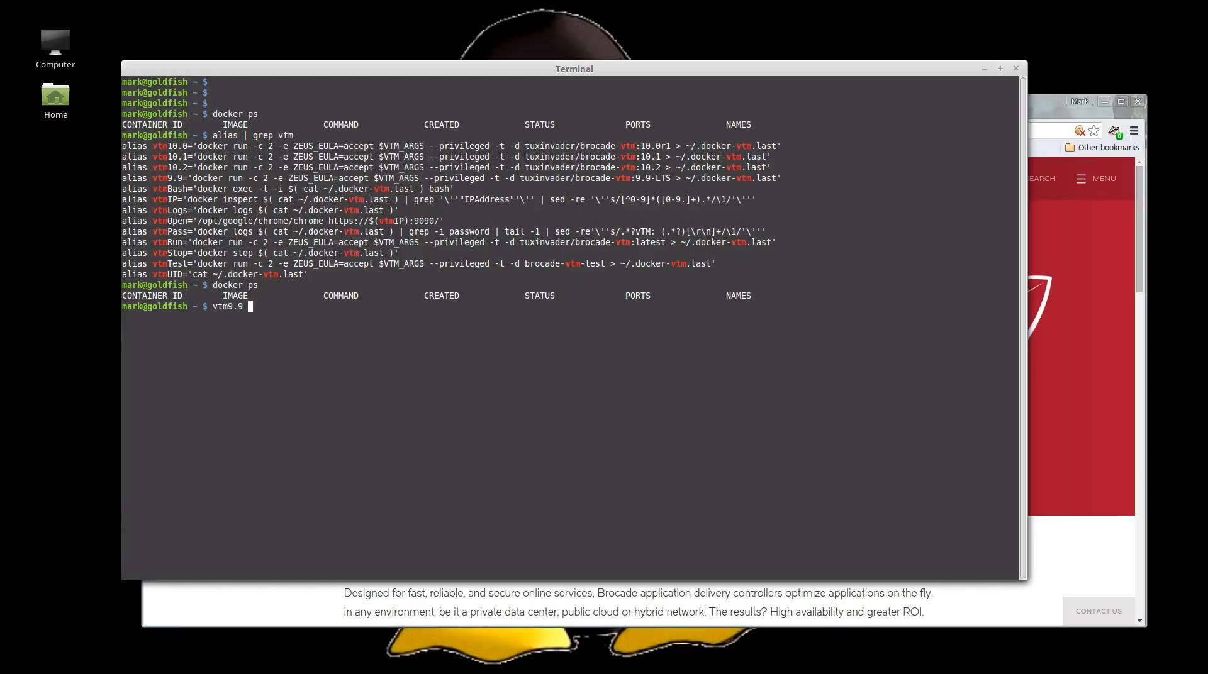
key(Return)
text(docker ps)
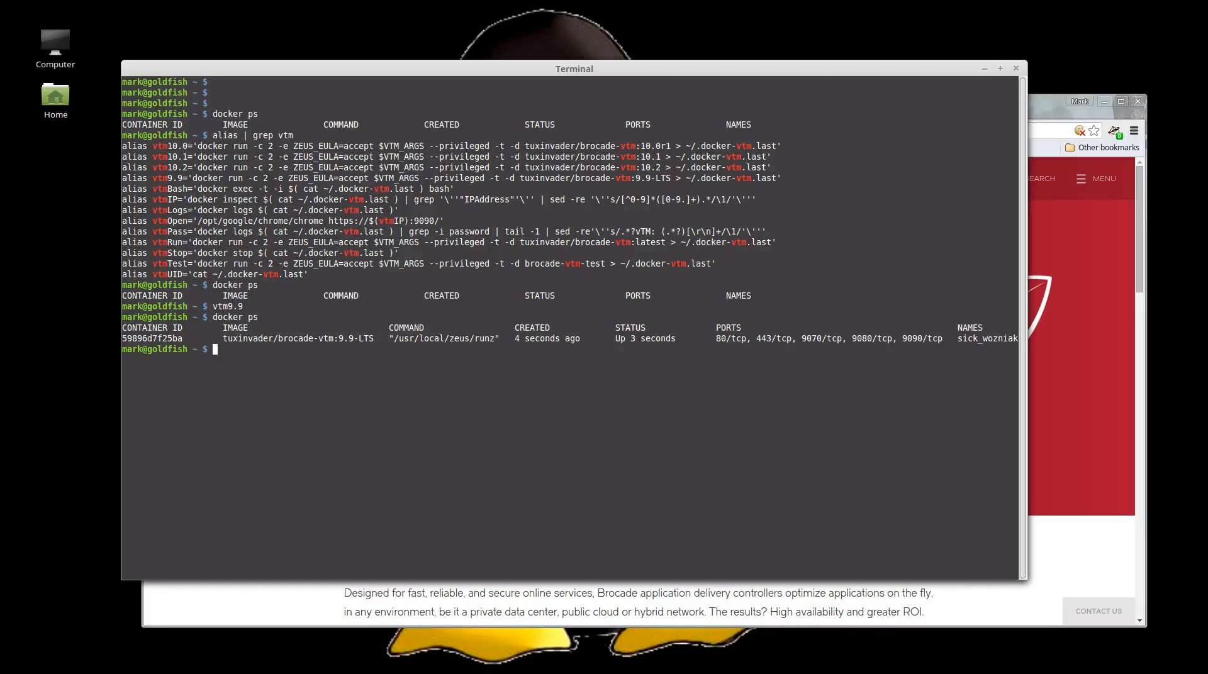
Retrieve the container IP 172.17.42.20 and admin password, and open its admin page
text(vtmIP)
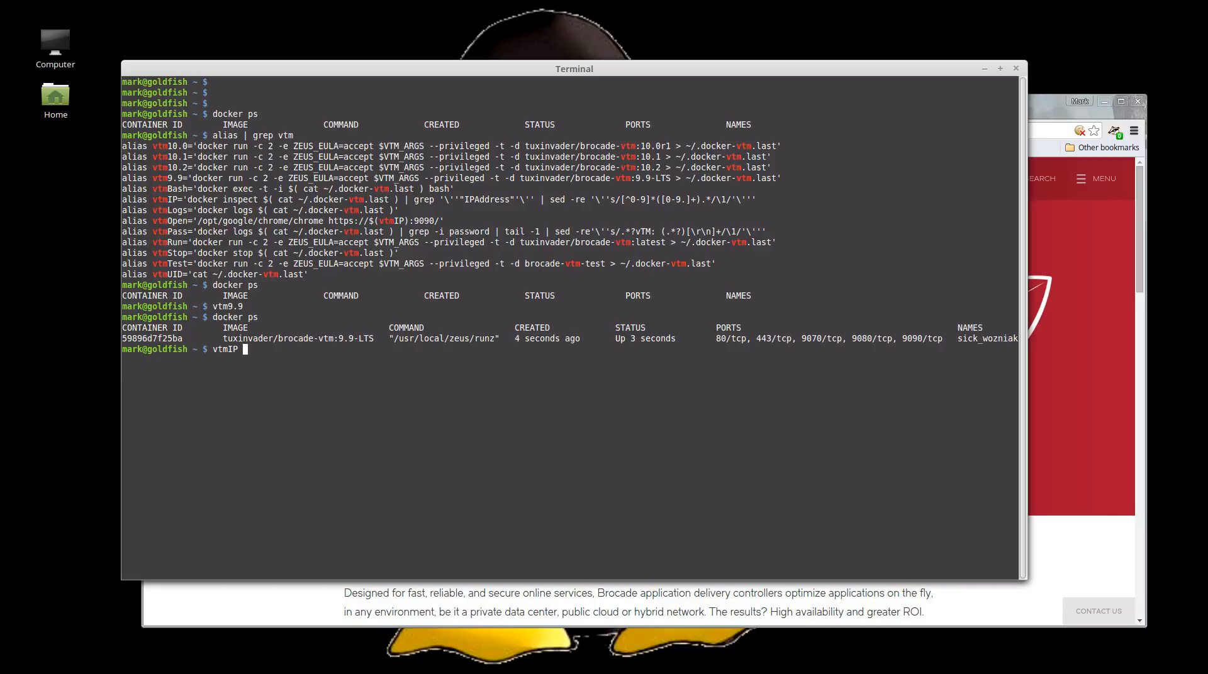
key(Return)
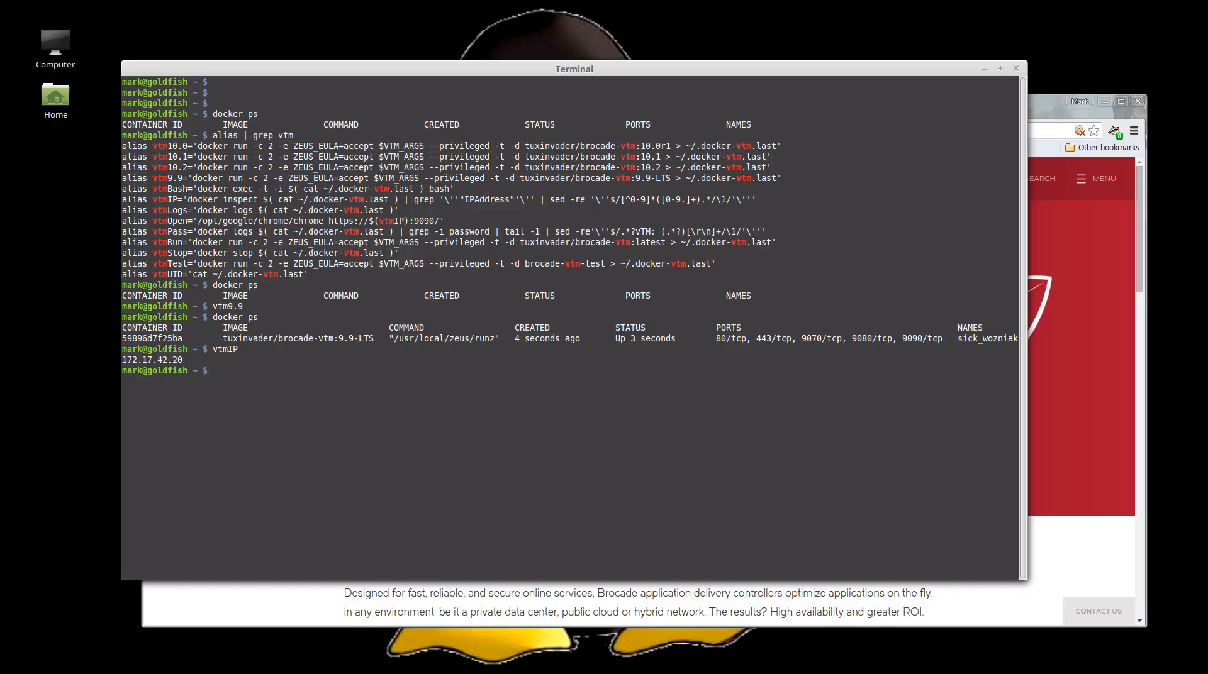
text(vtmPass)
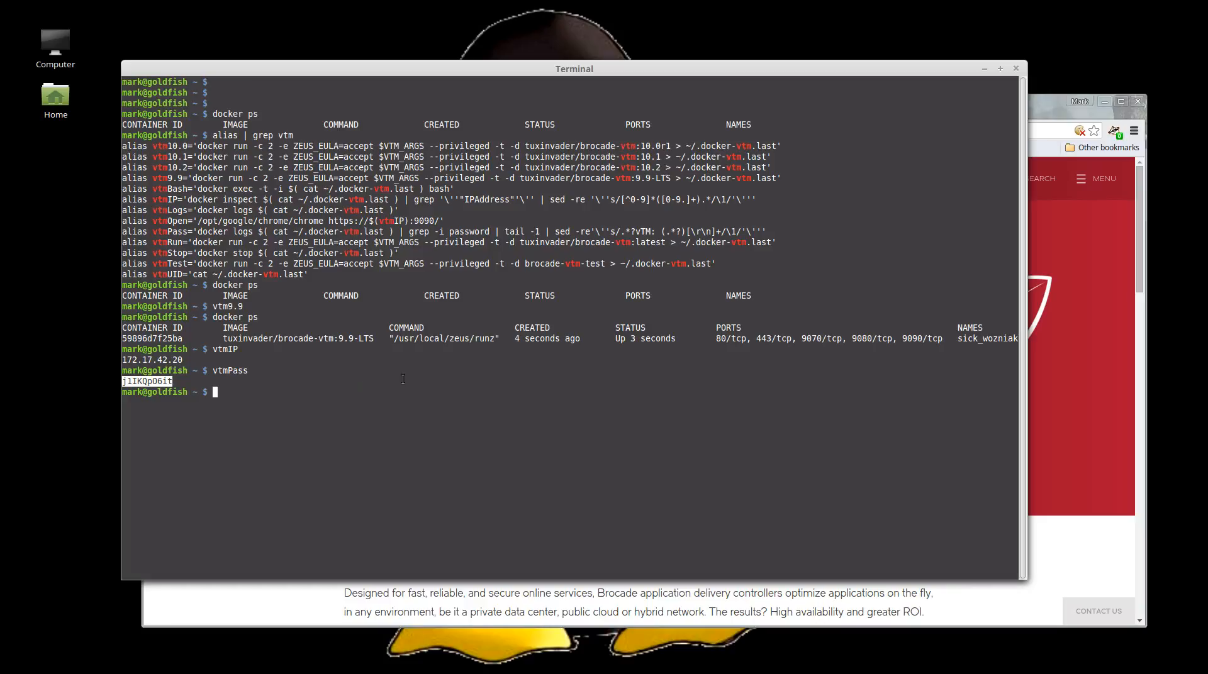
text(vtmOpen)
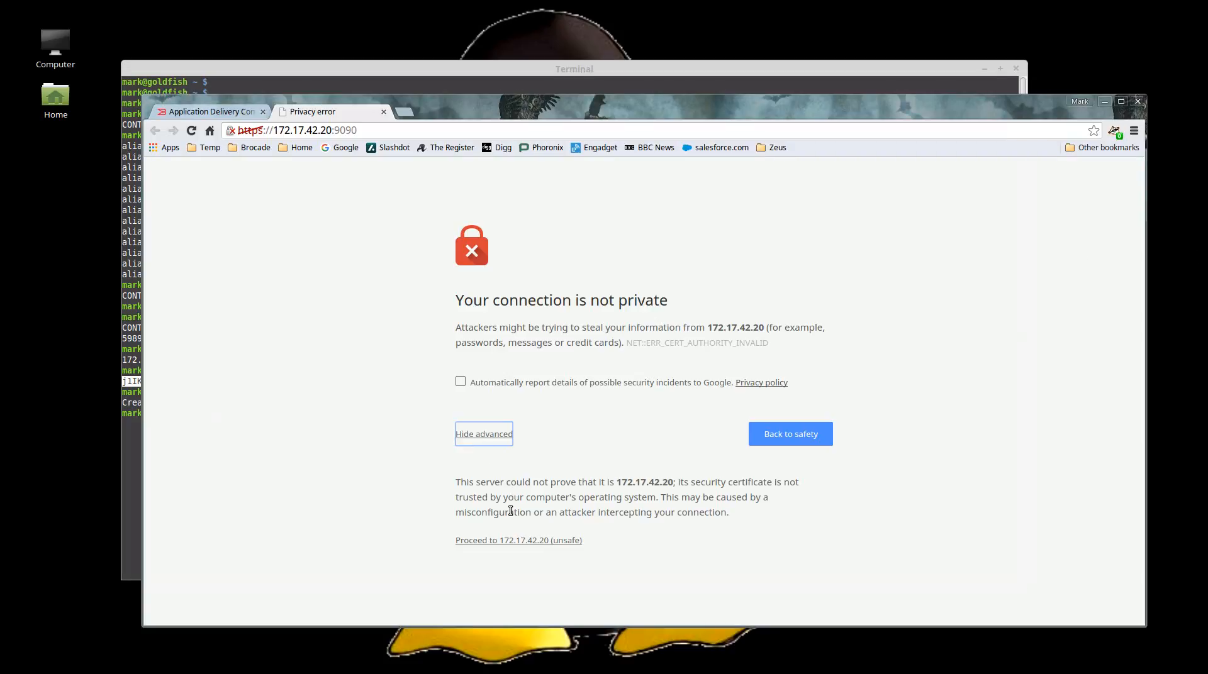
Bypass the certificate warning, log in as admin, and choose developer mode
click(518, 540)
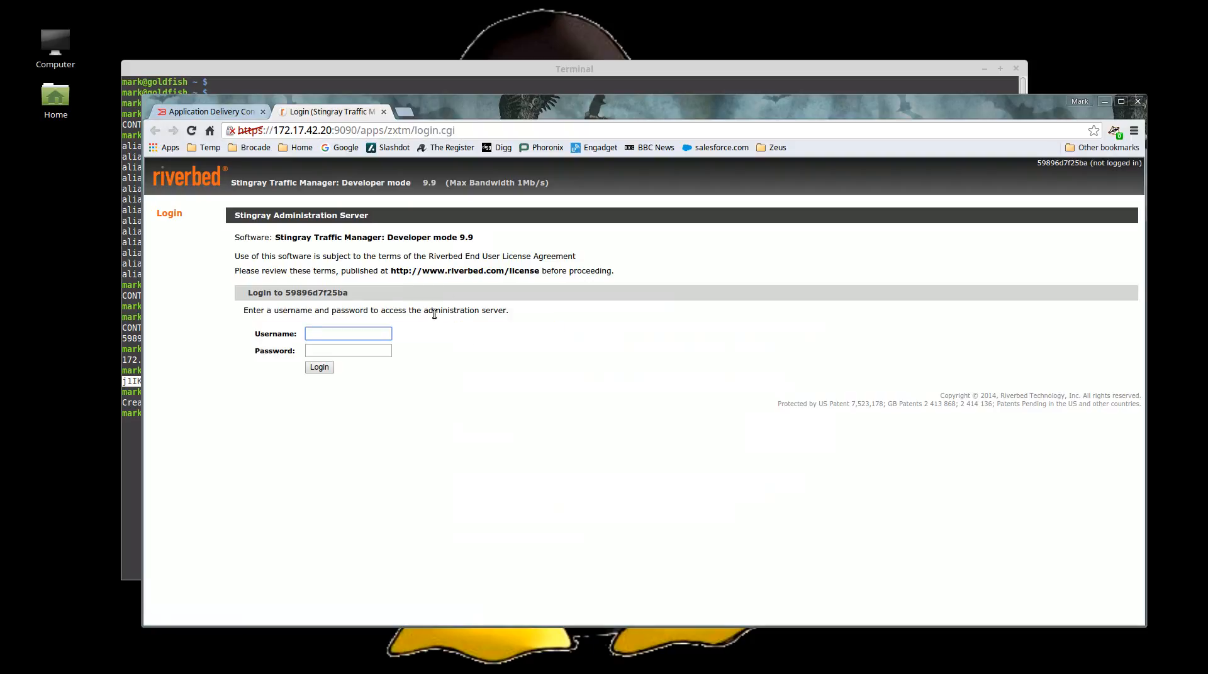
text(admin)
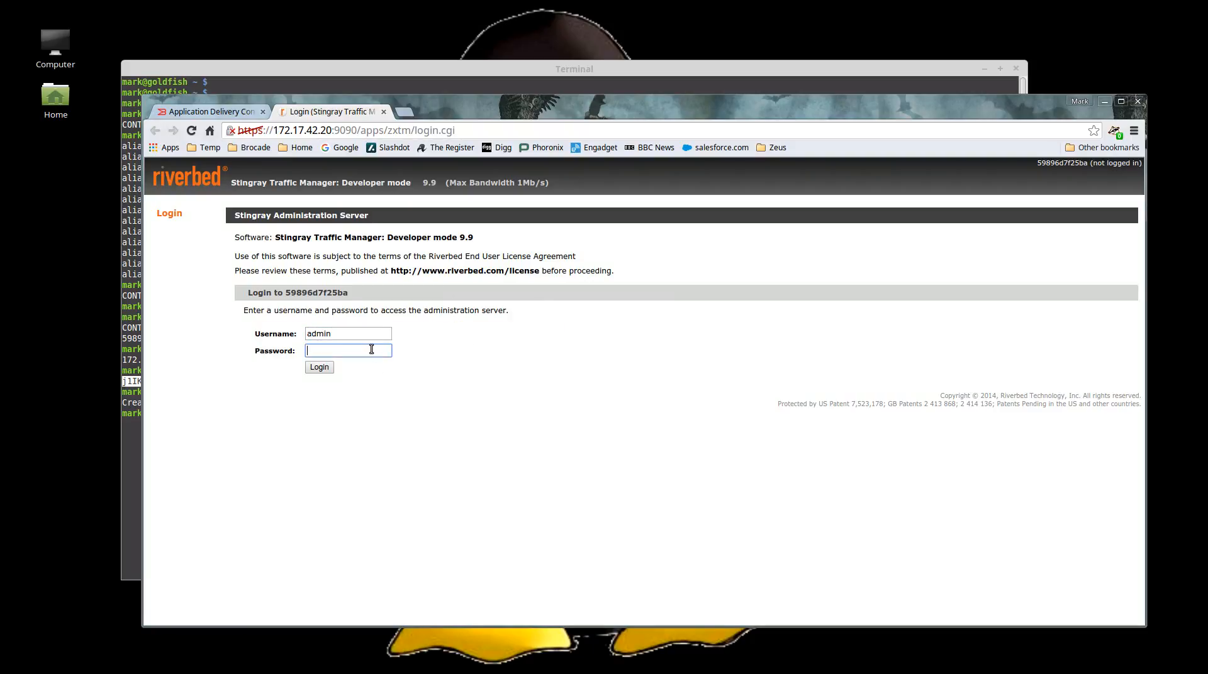
click(318, 366)
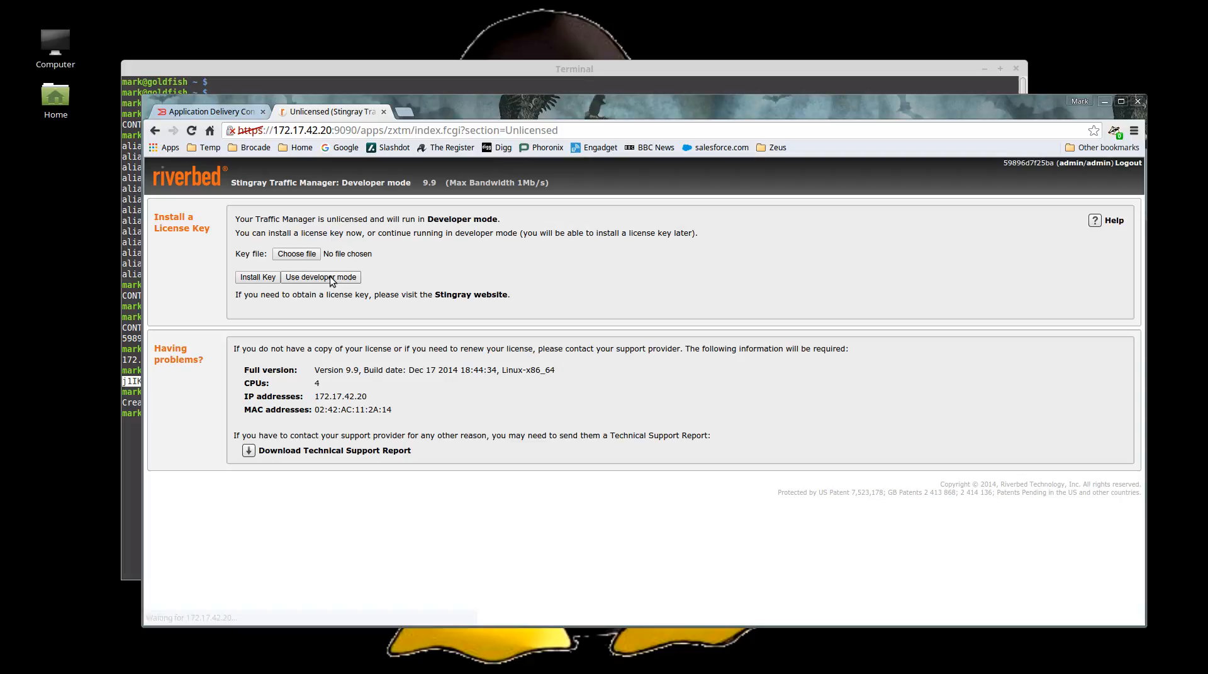
click(320, 277)
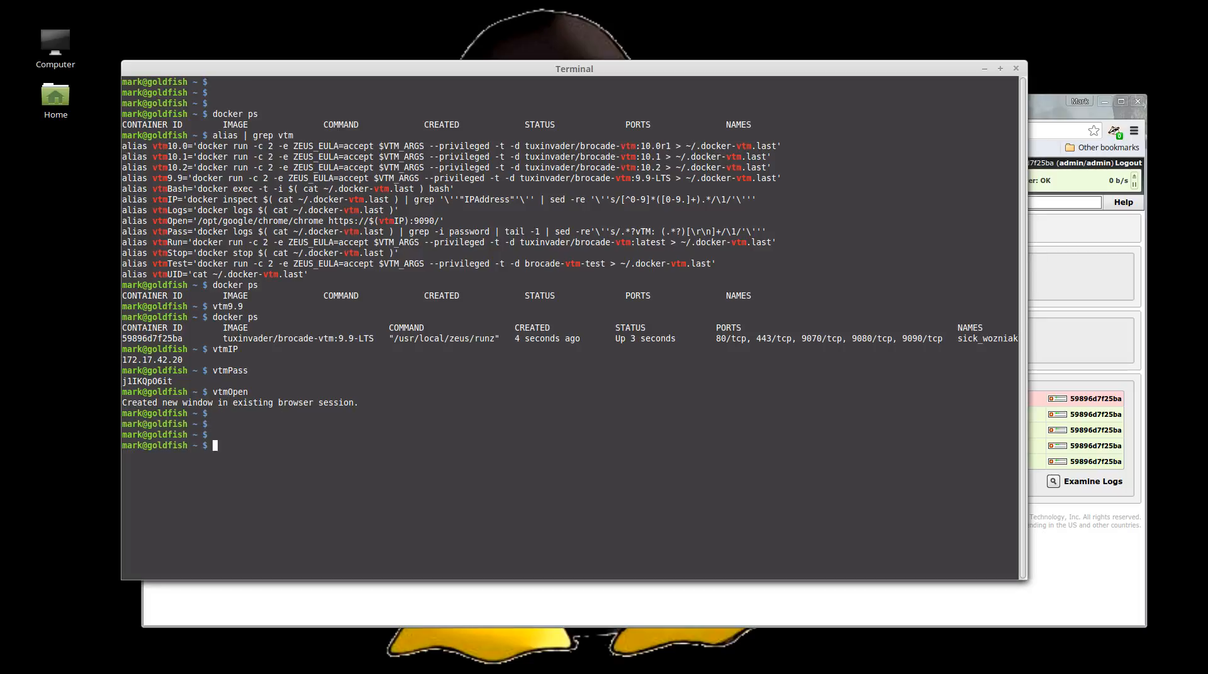
Install tuxinvader-brocadevtm '>= 0.33.0 < 0.34.0' into ~/.puppet/modules
text(cd .p)
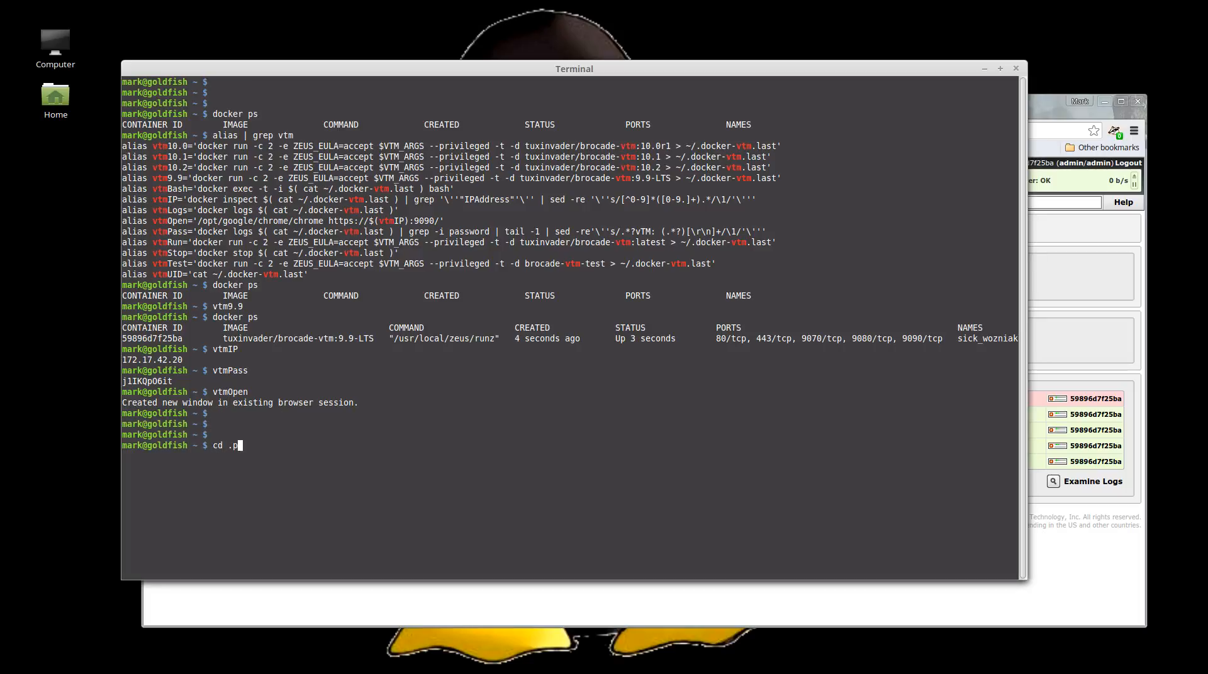
text(uppet/modules/)
text(ls -lrt)
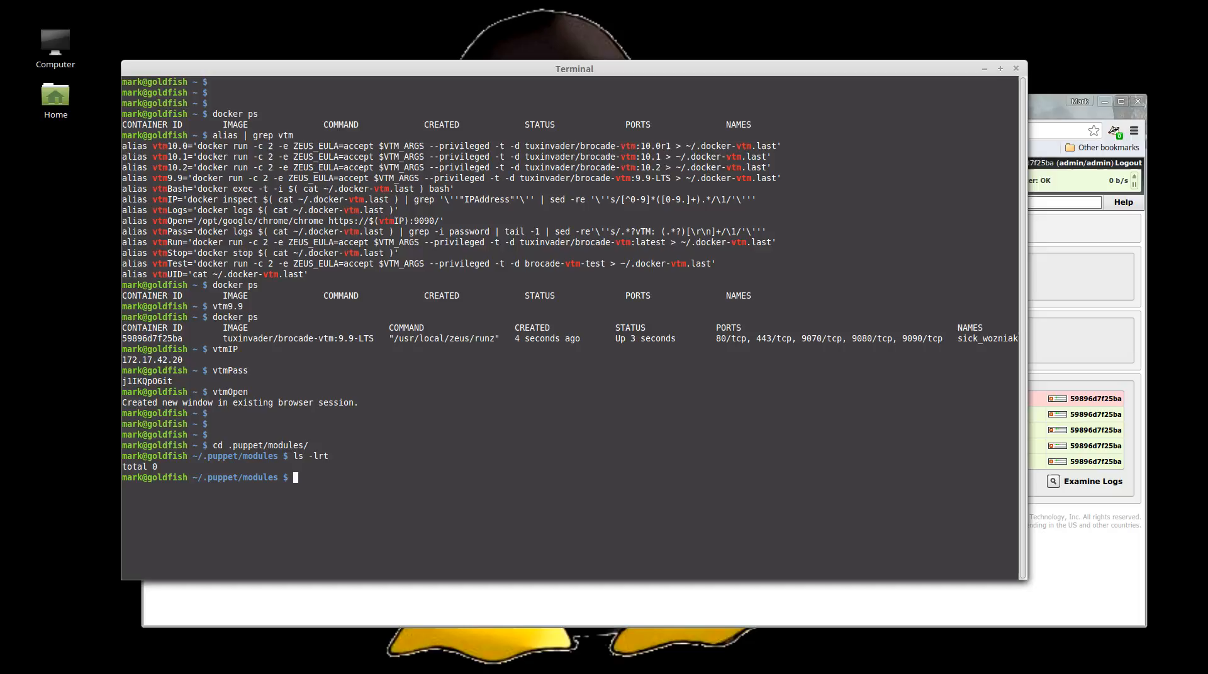
text(puppet)
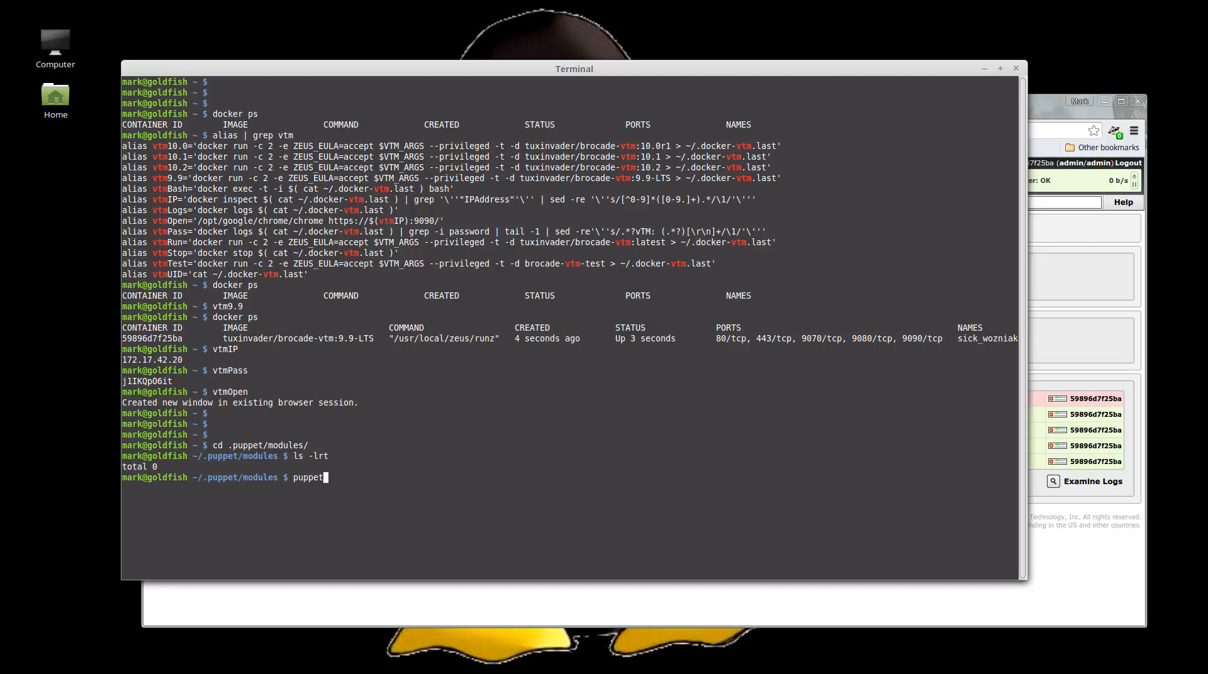
text(module)
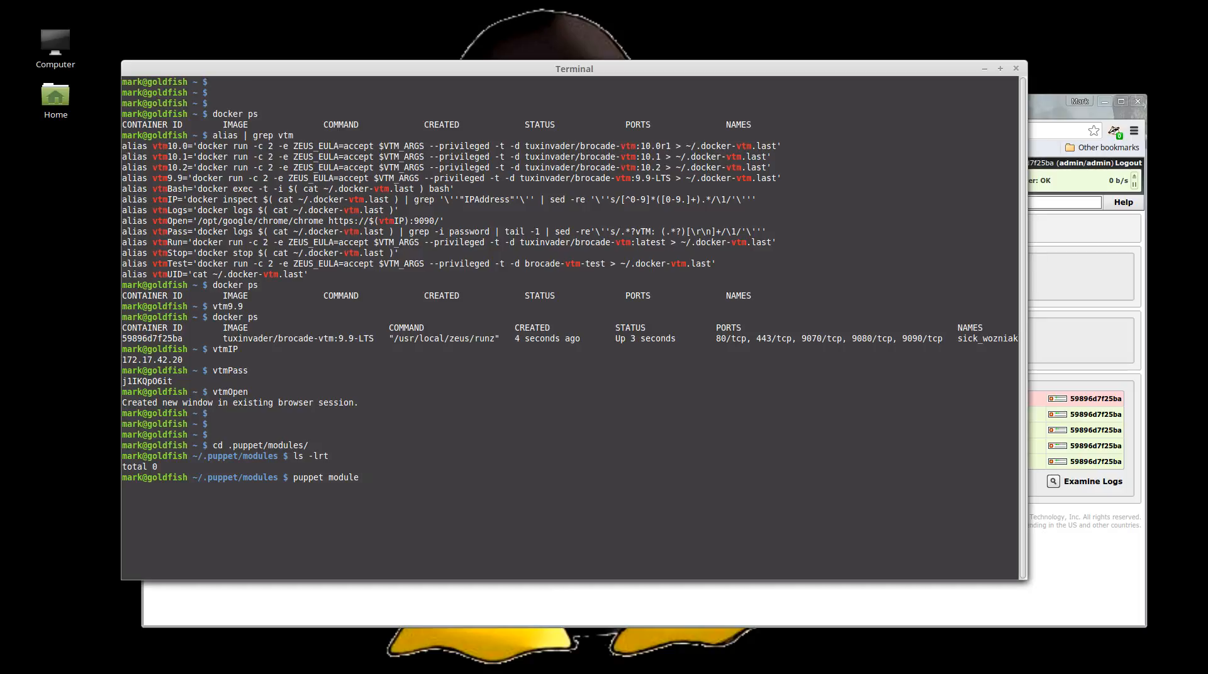
text(install tux)
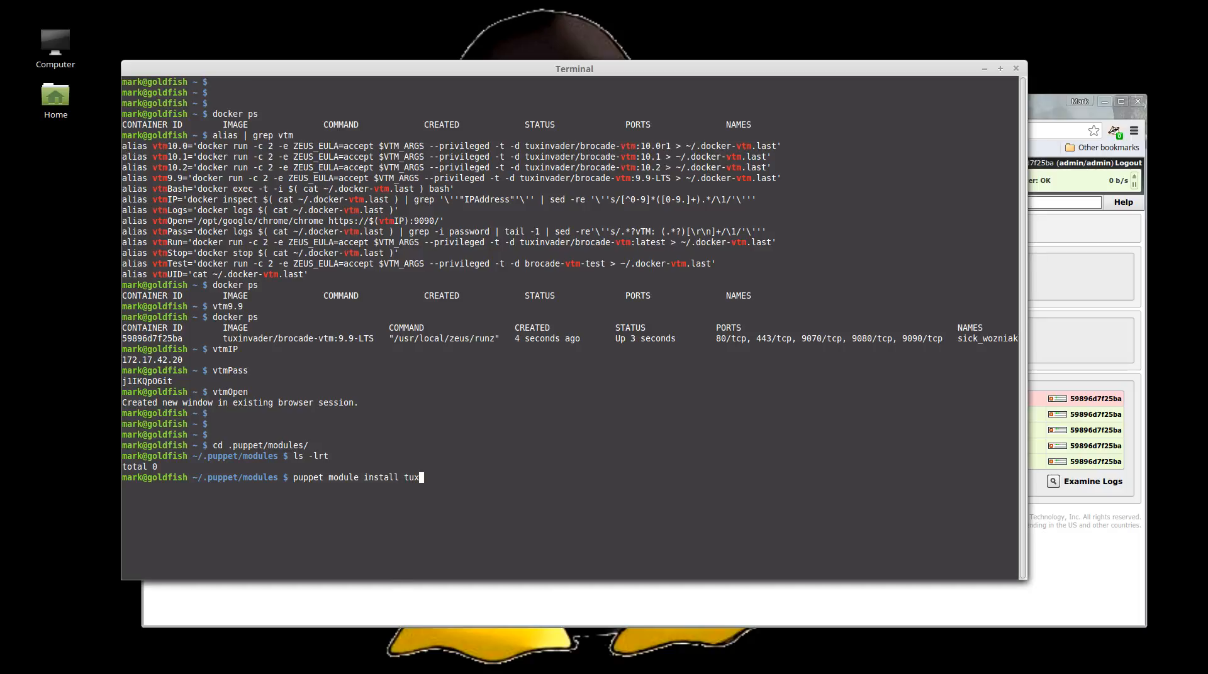
text(invader-brocadevtm)
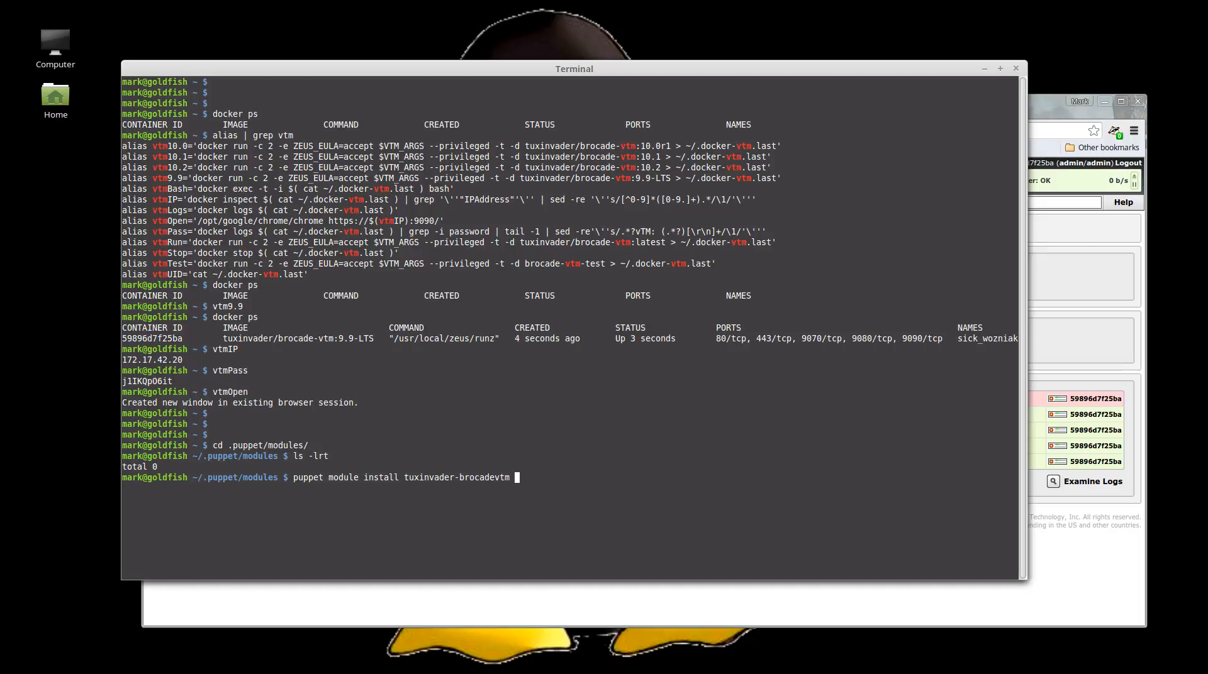
text(--ver)
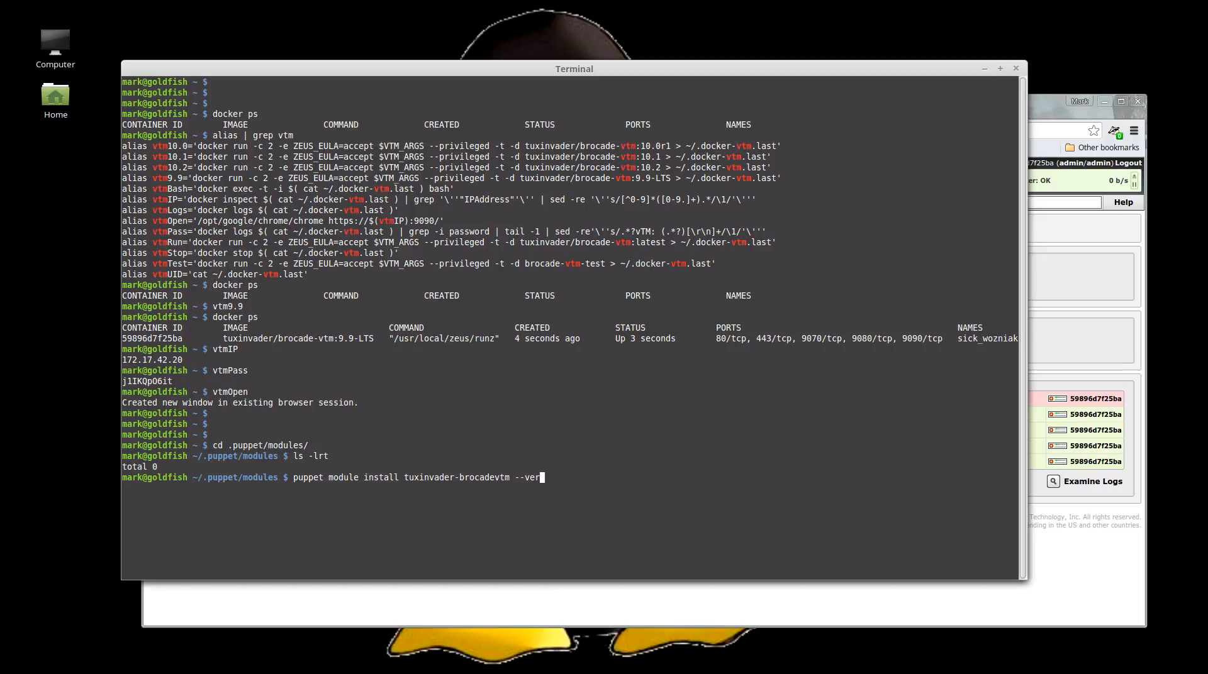
text(sion ')
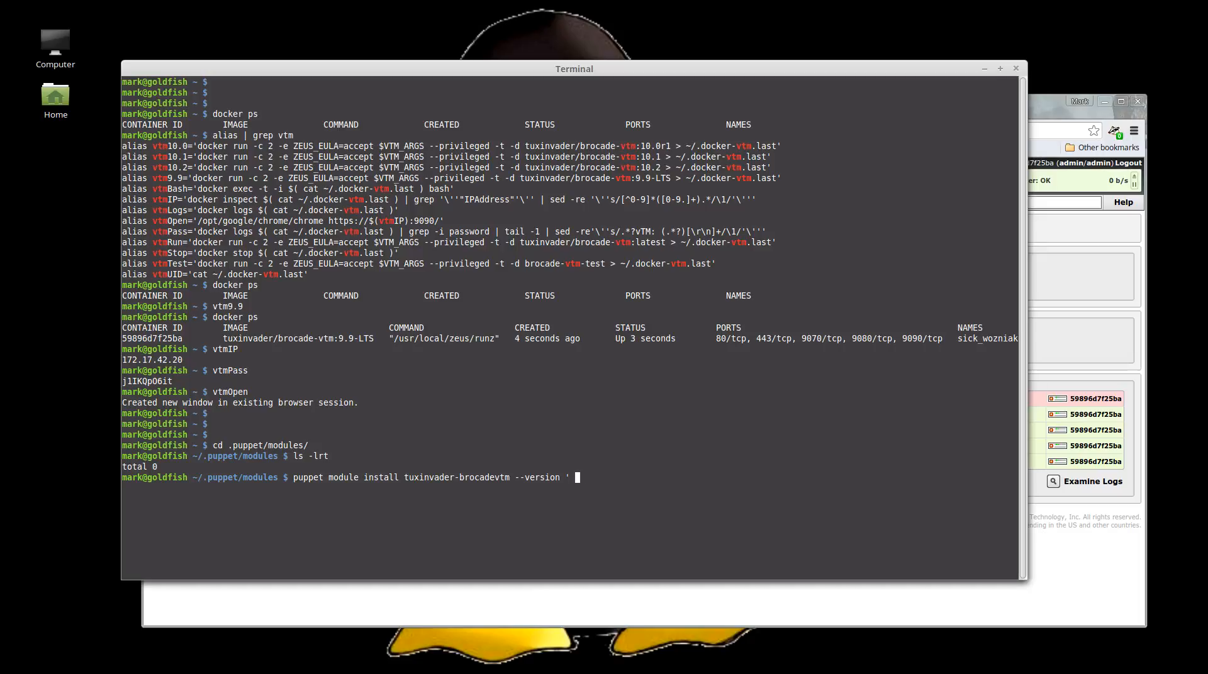
text(>= 0)
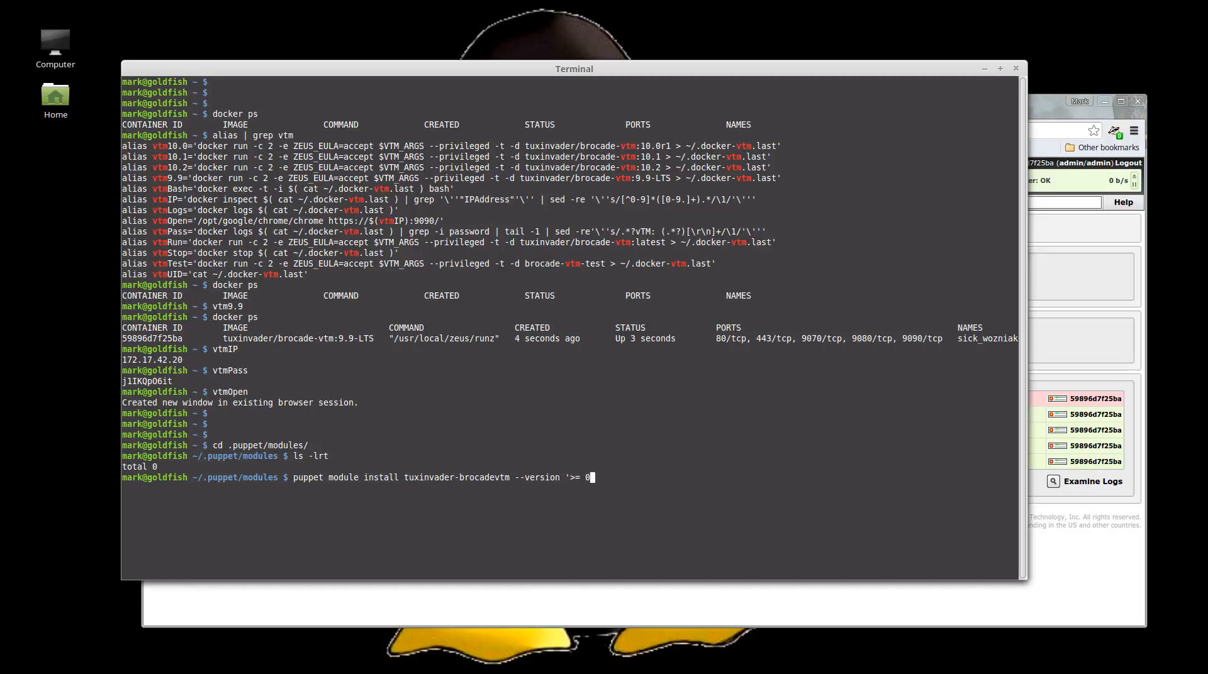
text(.33.0 < 0.)
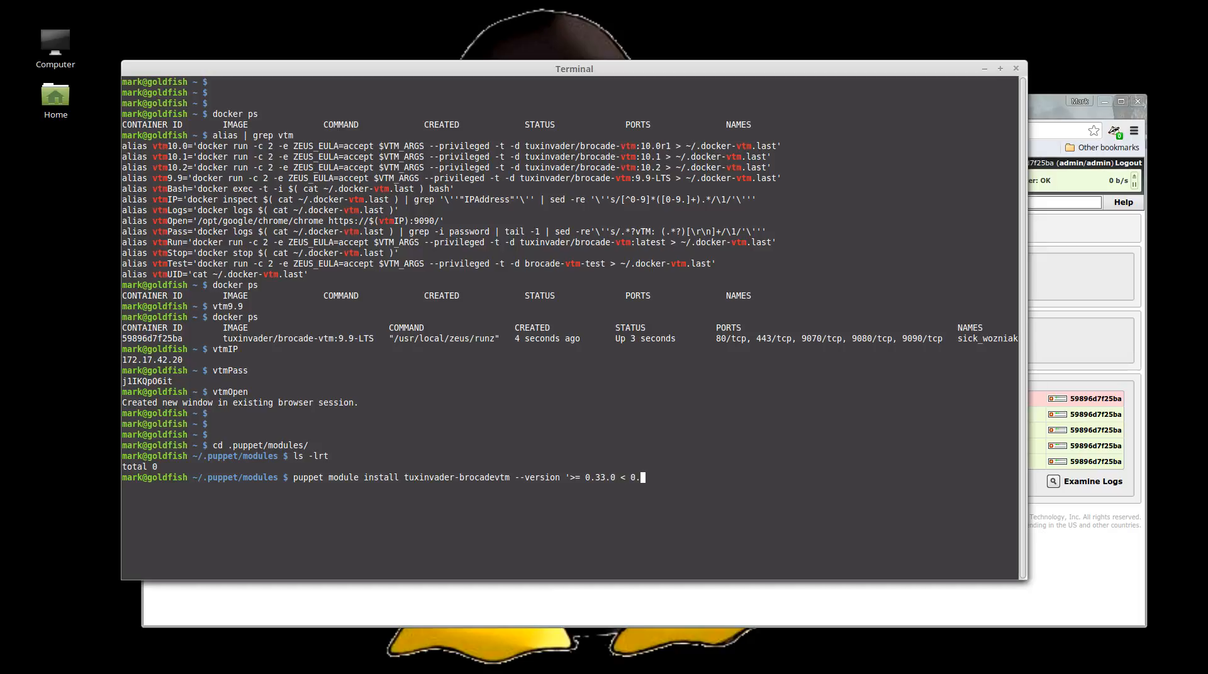
text(34.0)
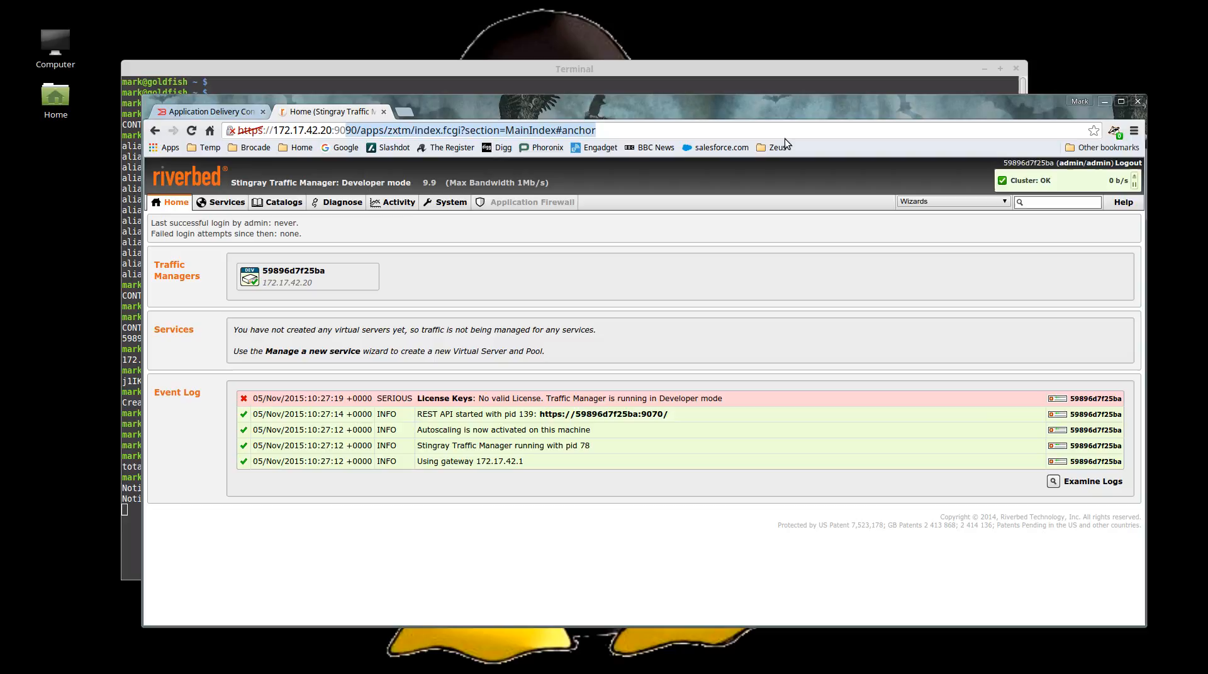
click(587, 414)
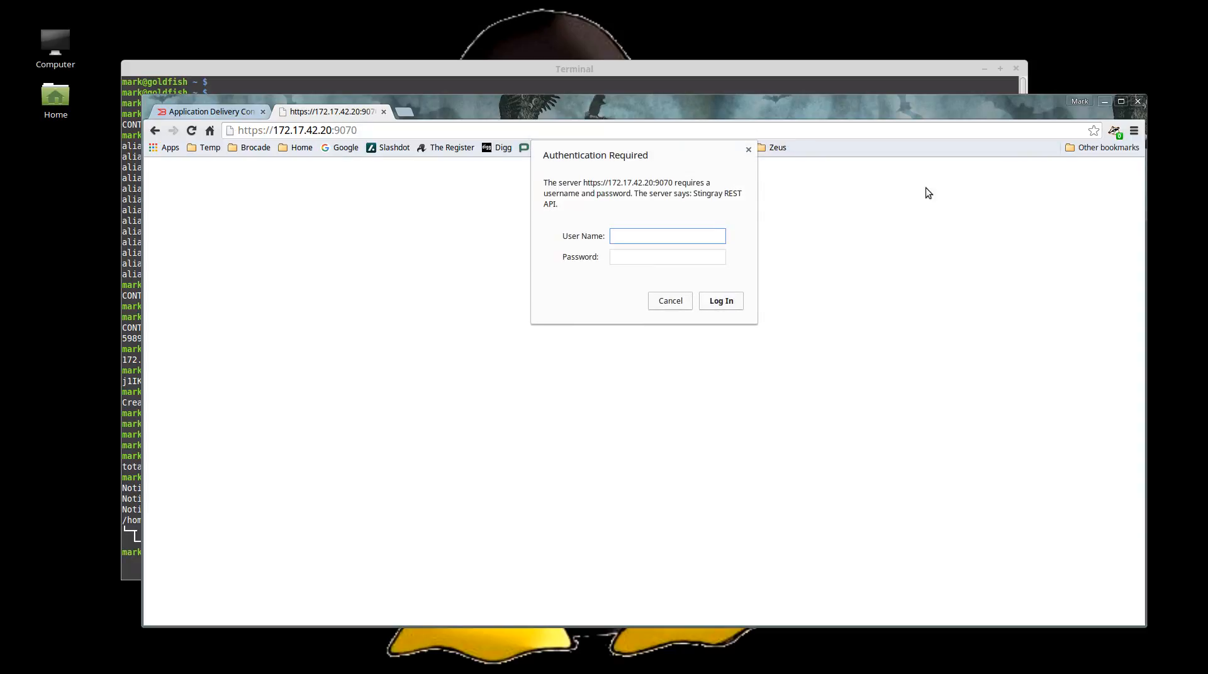
text(admin)
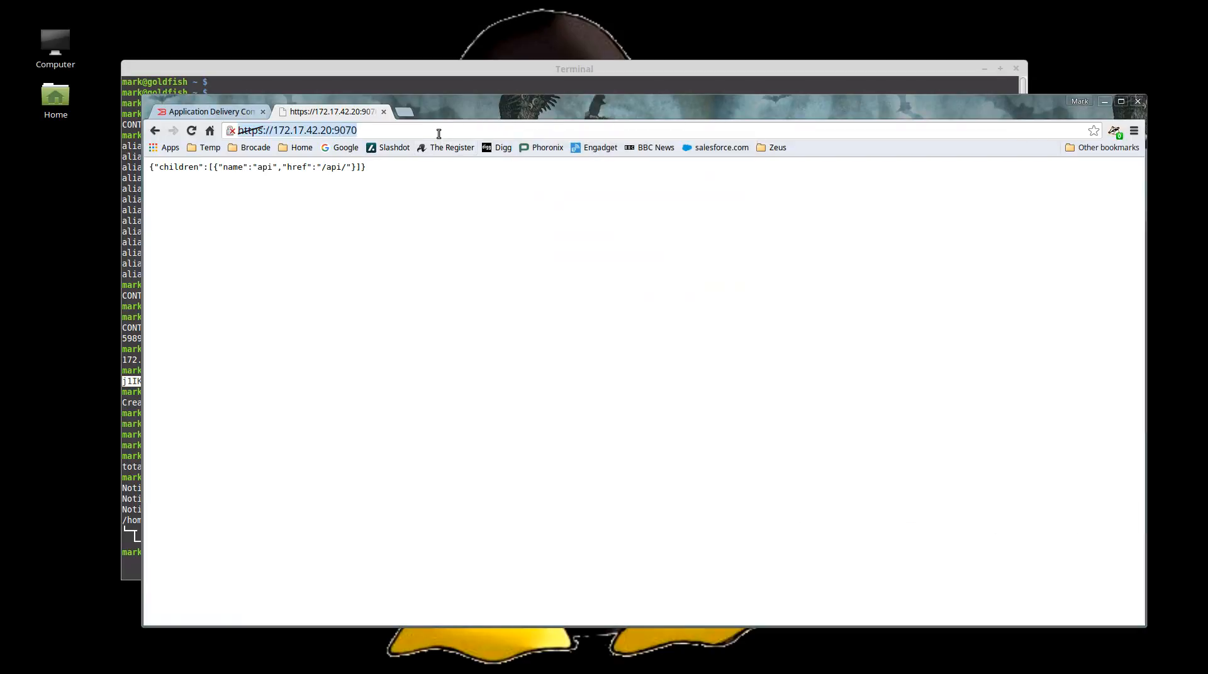
text(a/)
click(570, 553)
text(sl)
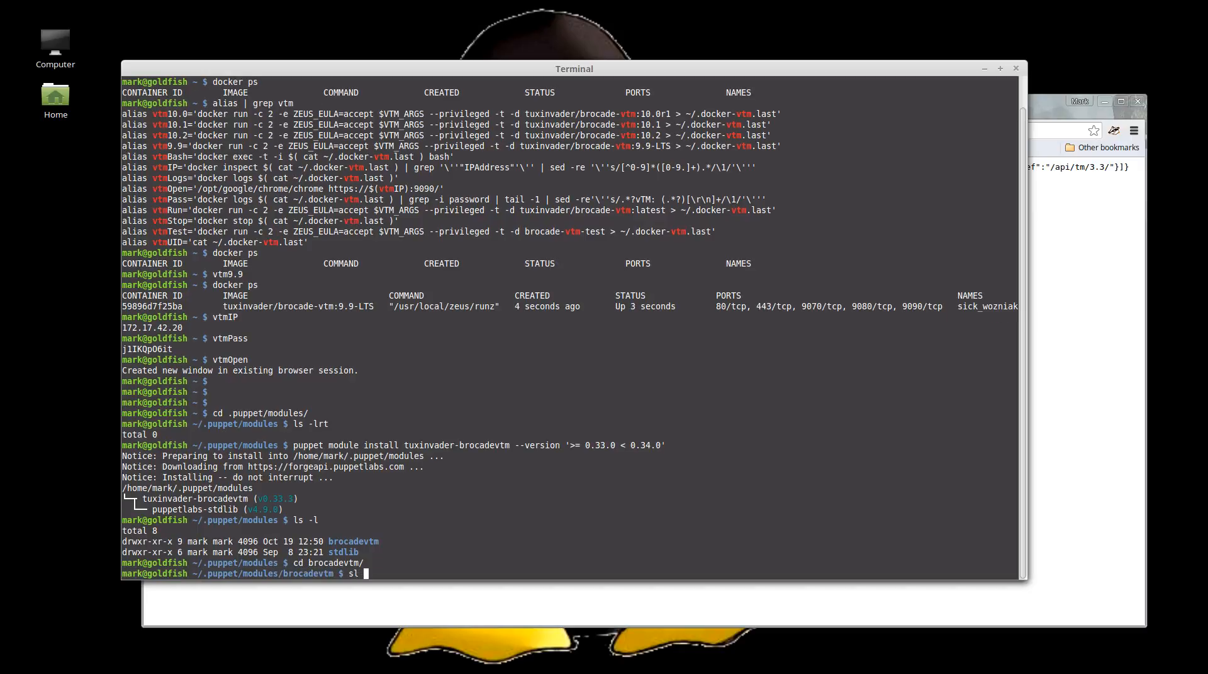
List the module folder and manifests, counting entries with 'ls -l manifests/* | wc'
key(Return)
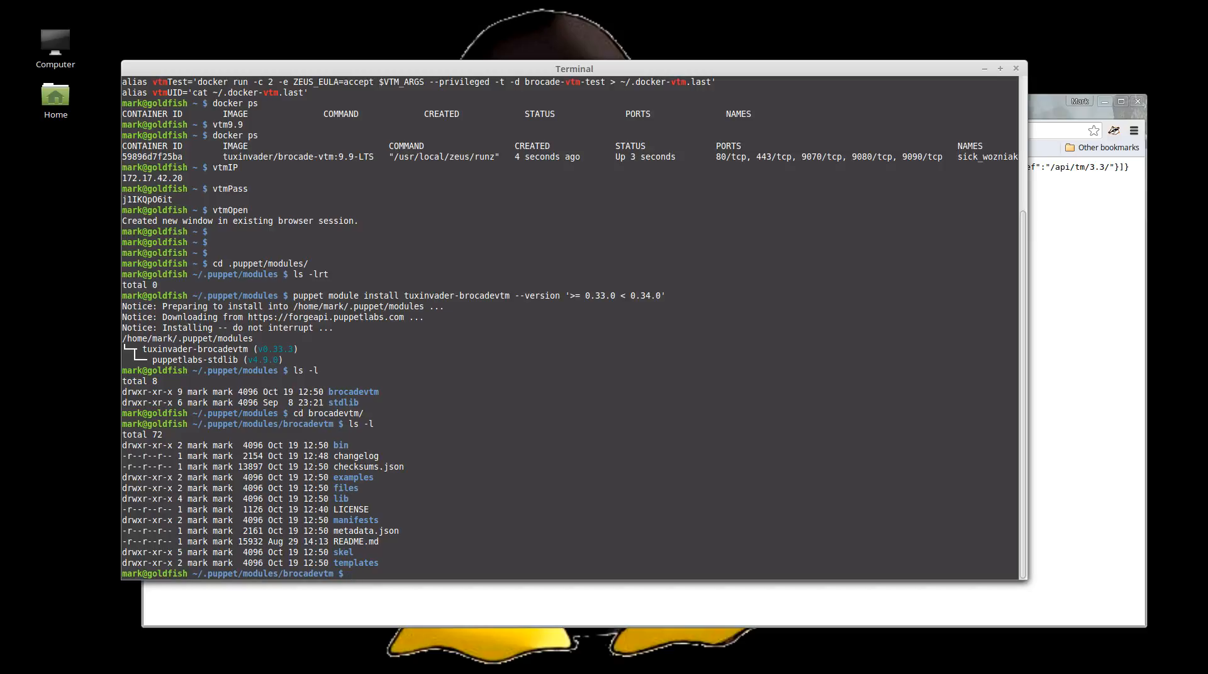
text(ls -l manifests/)
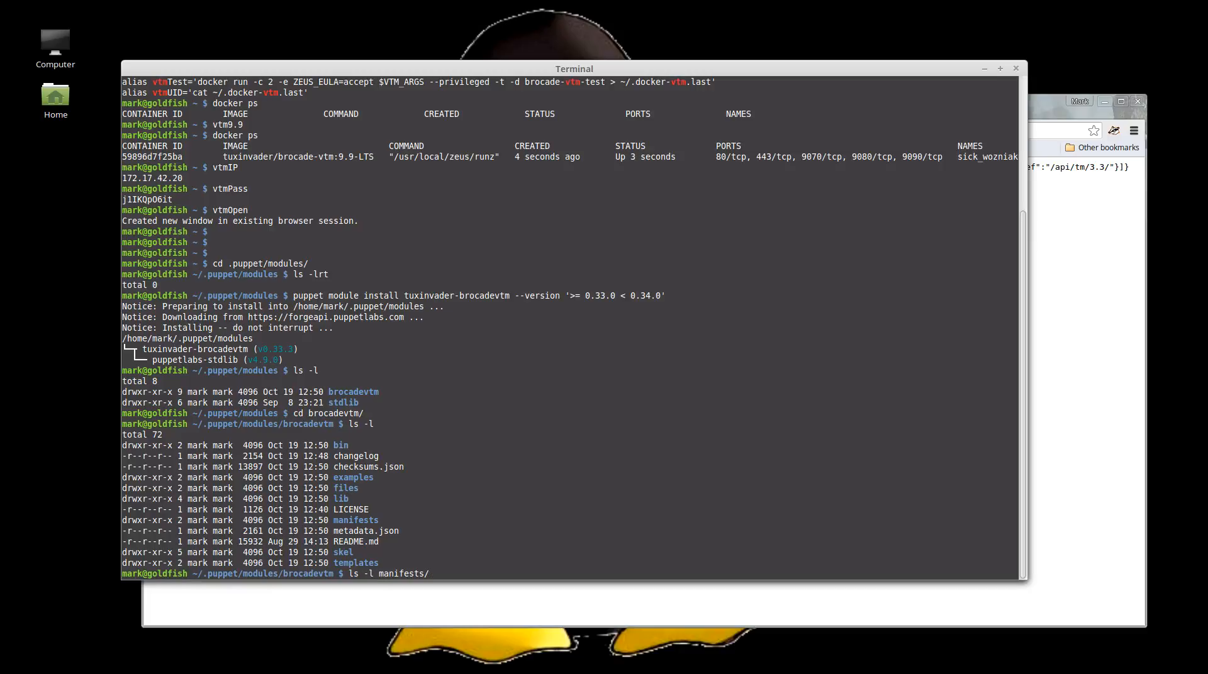
key(Return)
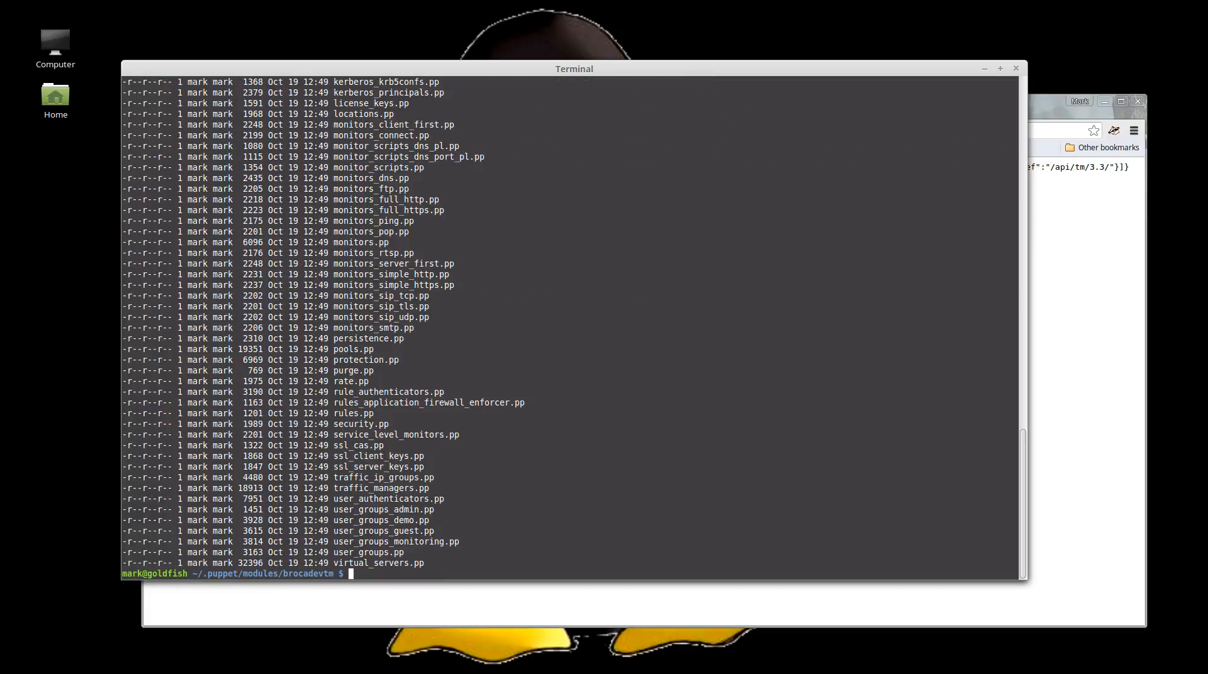
text(ls -l)
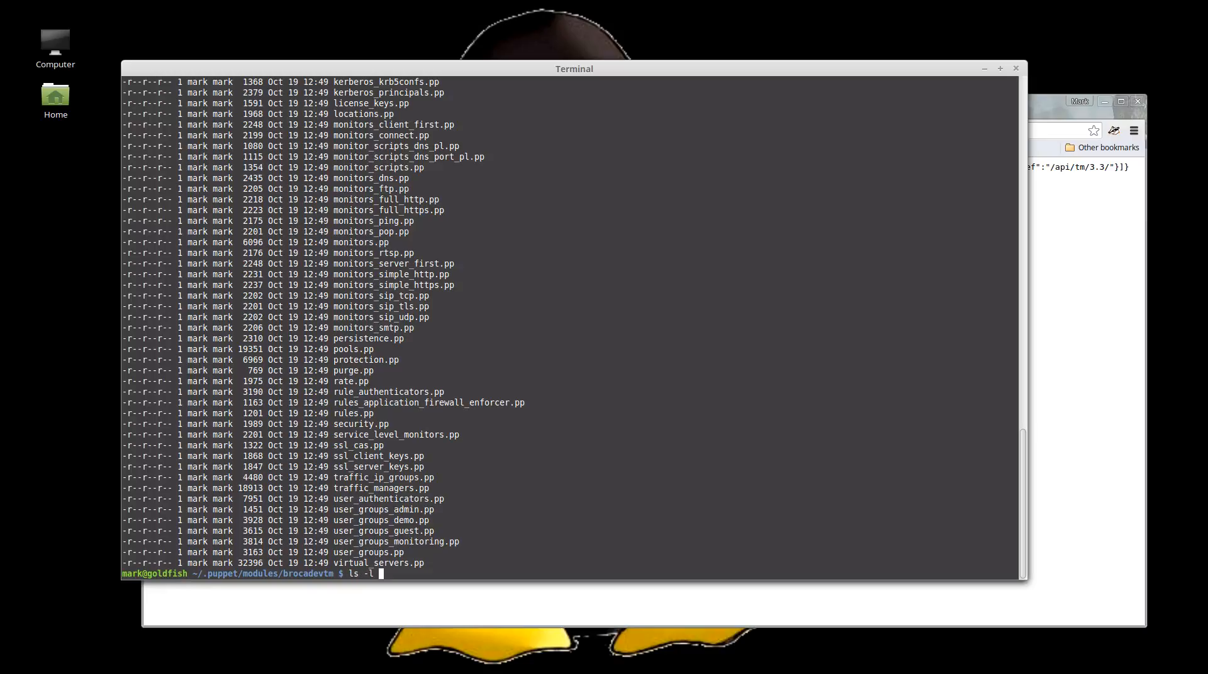
text(m)
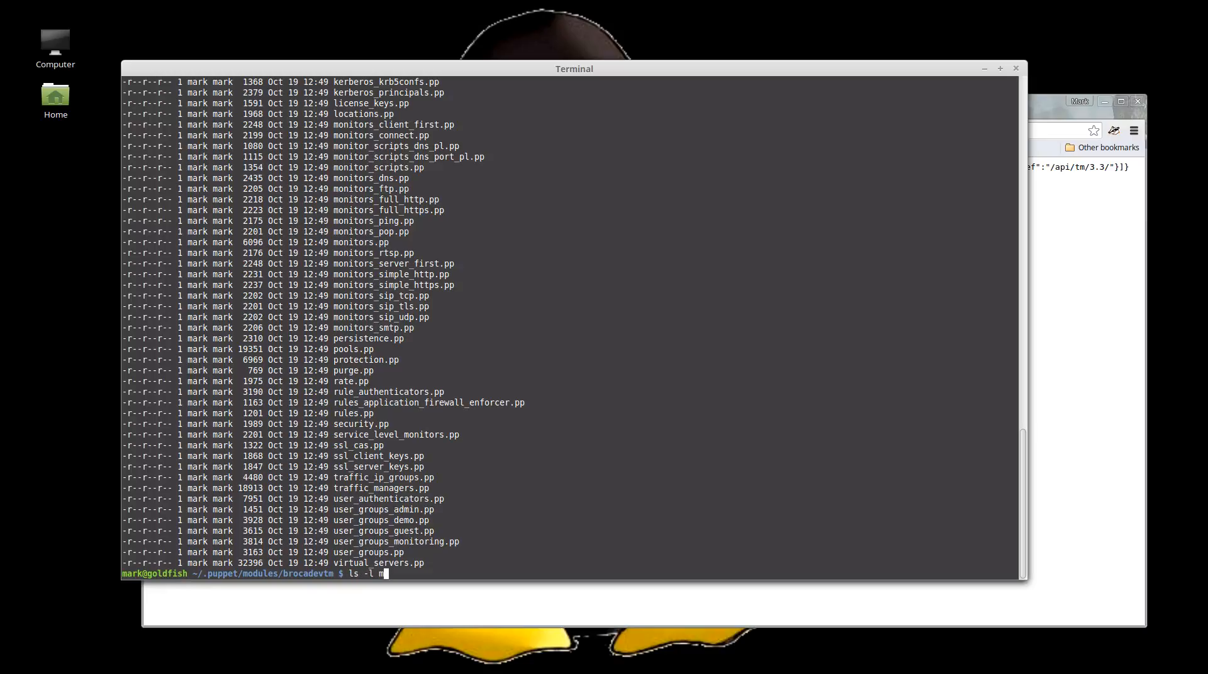
text(anifests/*)
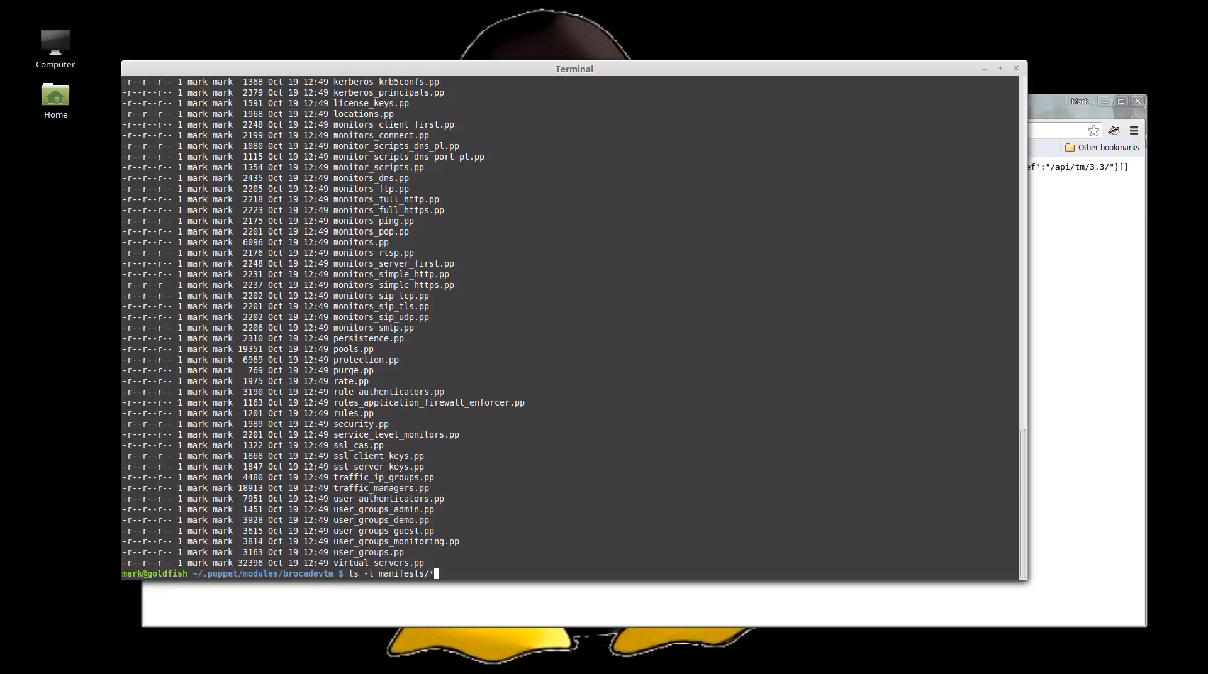
text(| wc)
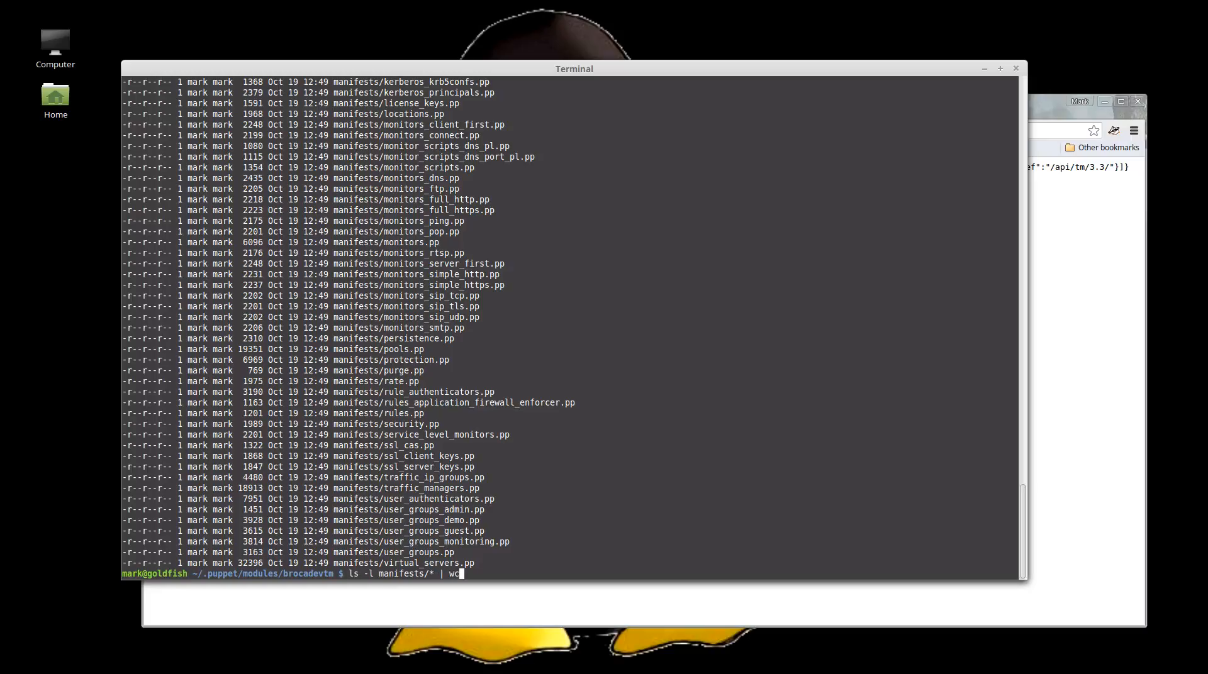
key(Return)
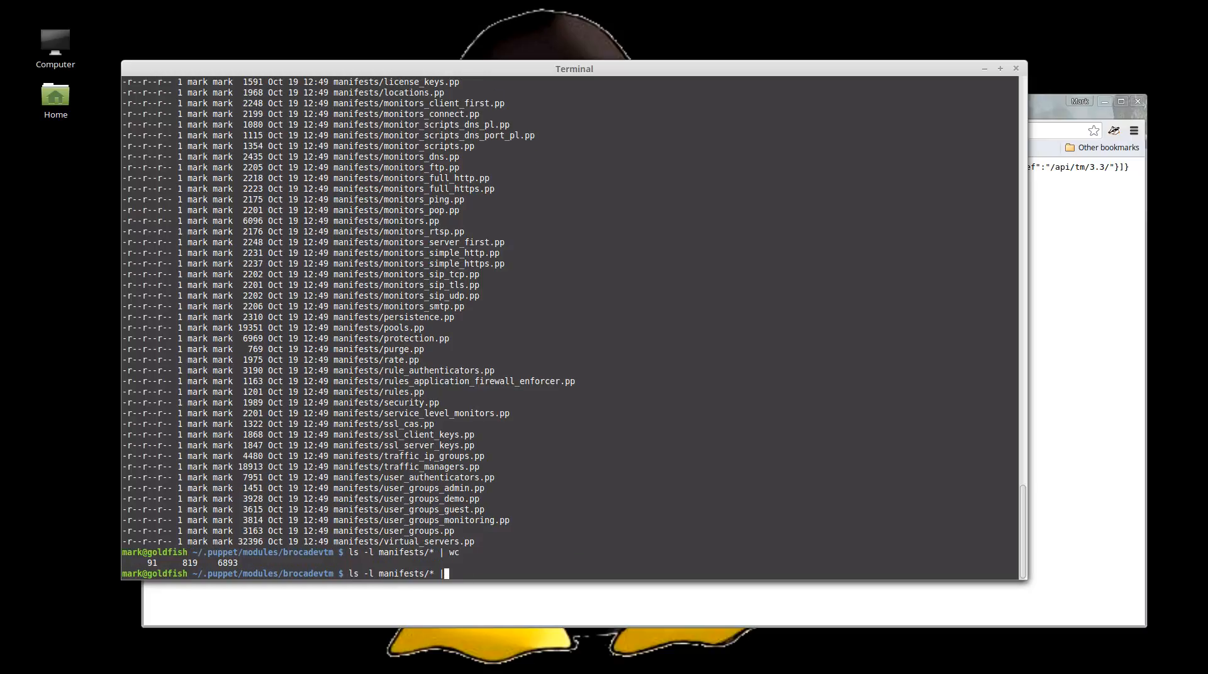
Count lines, words and bytes per manifest with 'wc manifests/*', totalling 9360 lines
key(BackSpace)
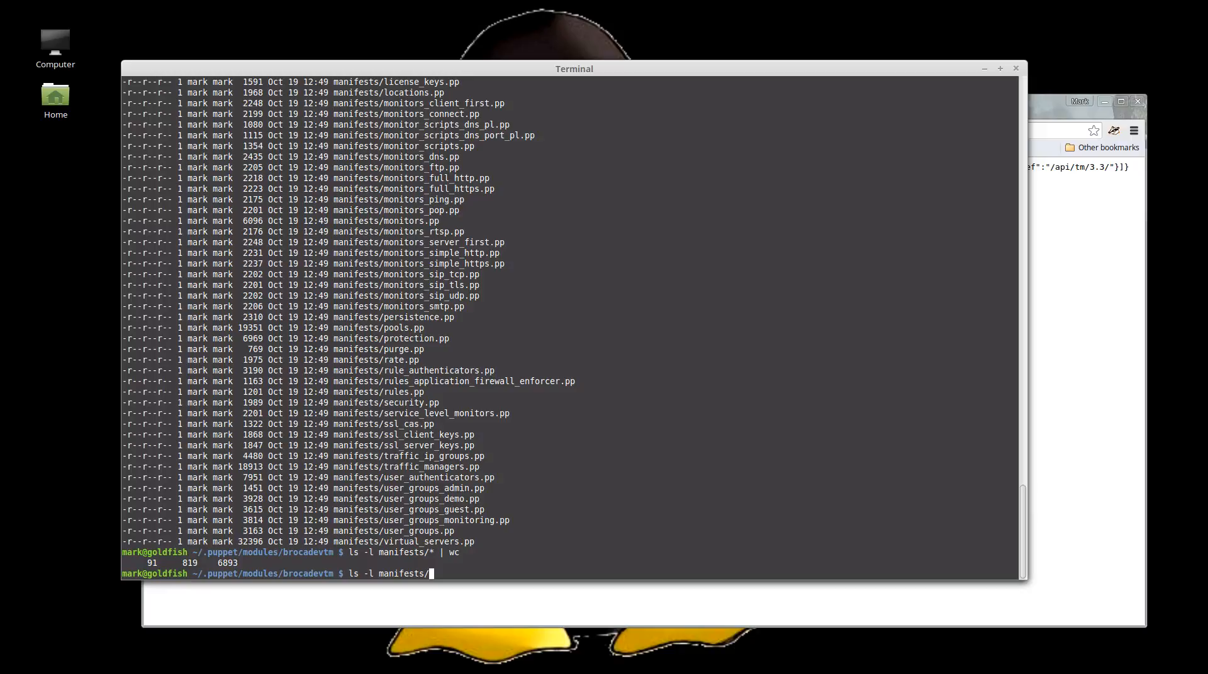
text(wc)
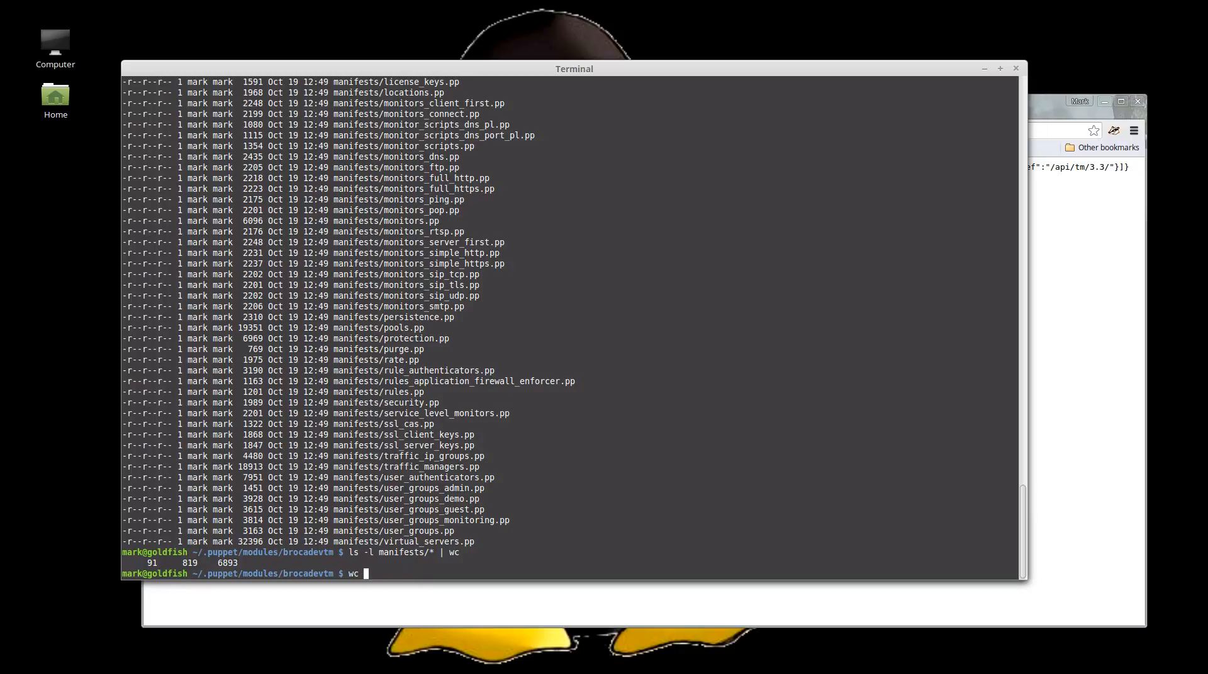
text(manifests/)
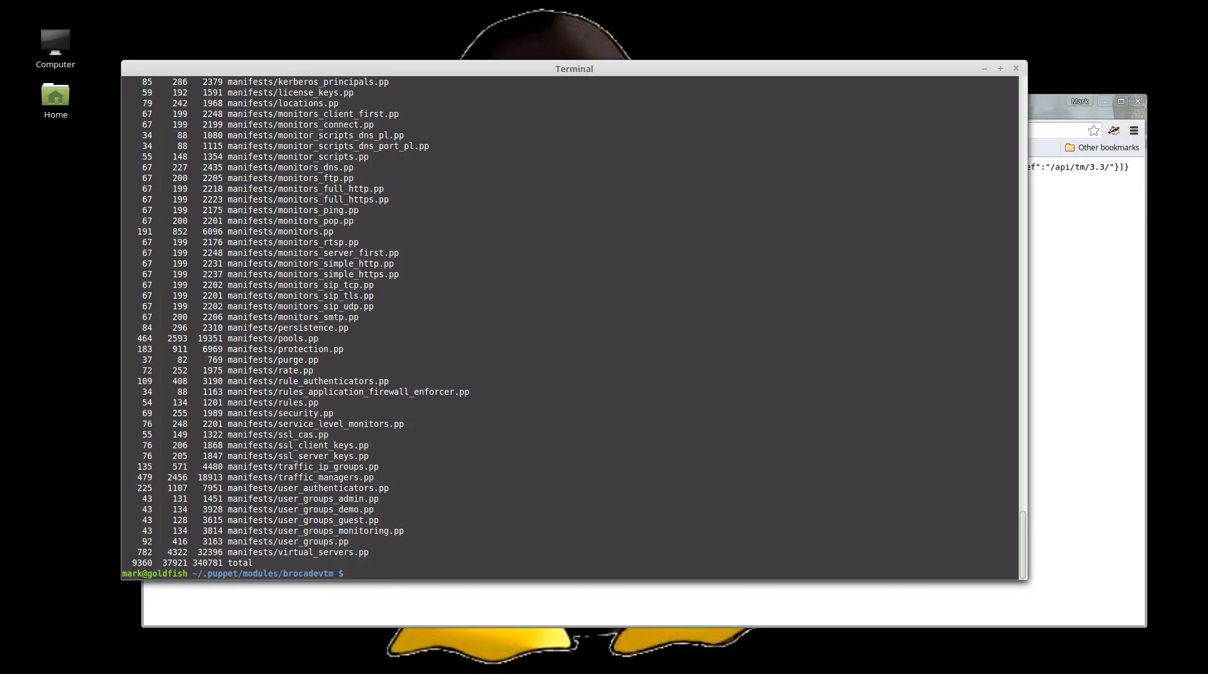
text(;5Qgedit)
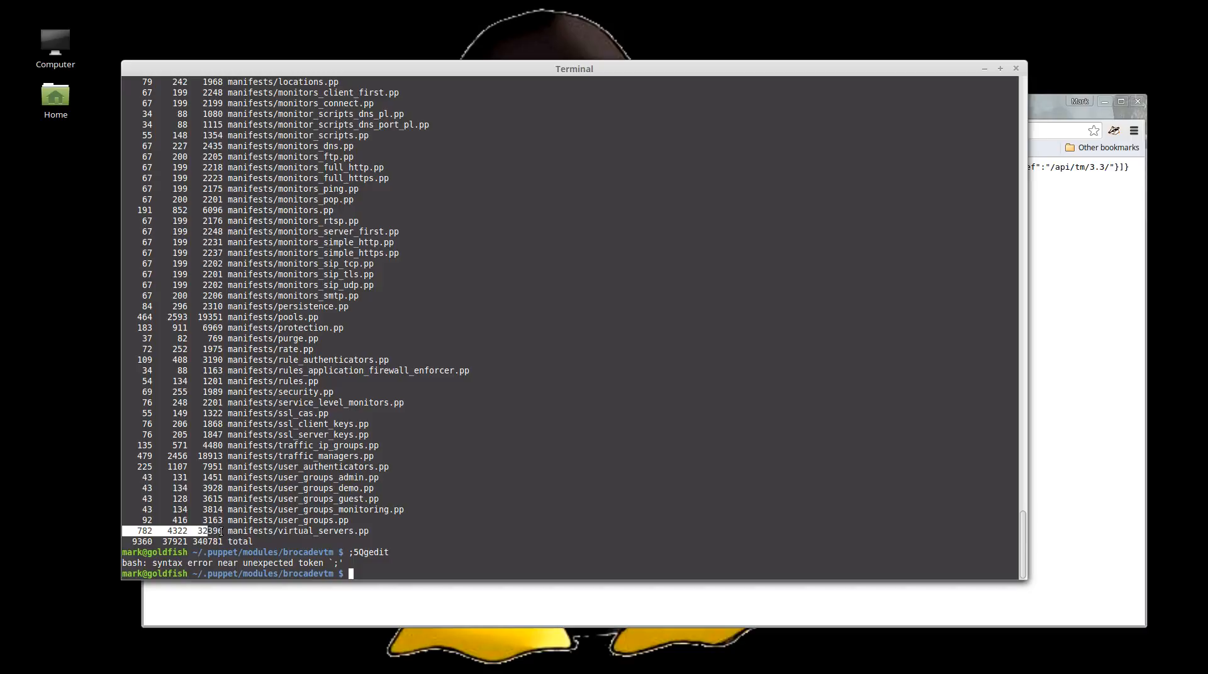
Checksum manifests/virtual_servers.pp and run './bin/cleanup -y -d' to delete generated files
key(Return)
text(md5)
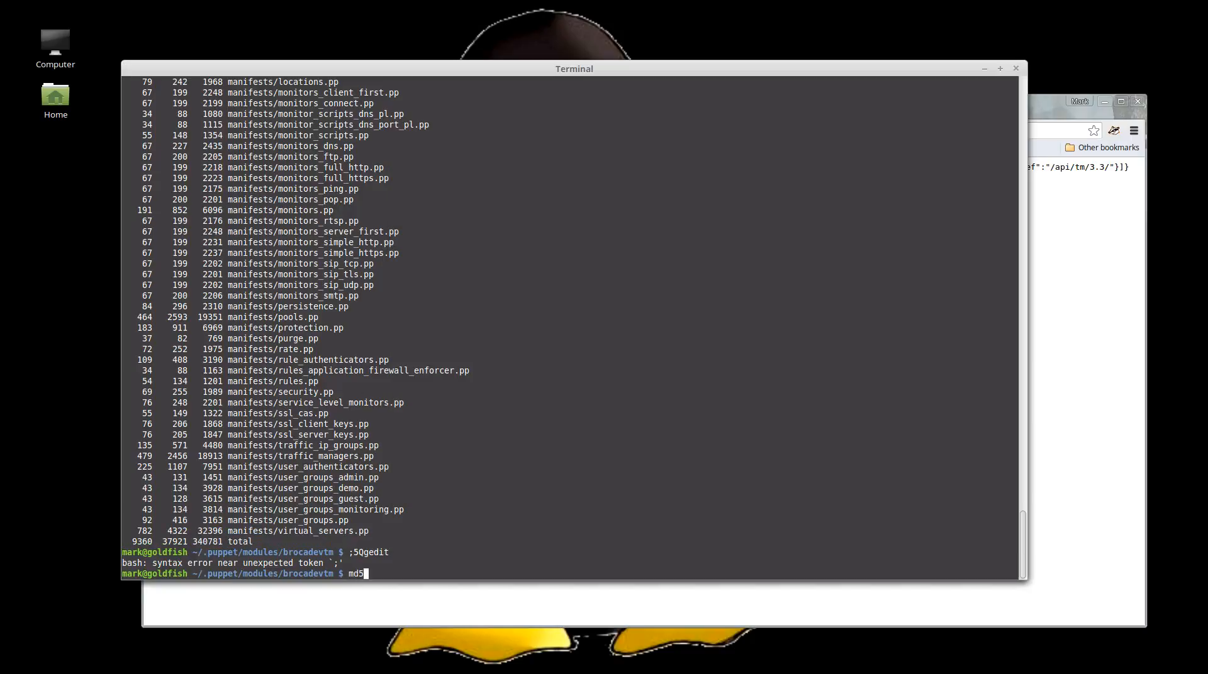
text(sum manifests/virtual_servers.pp)
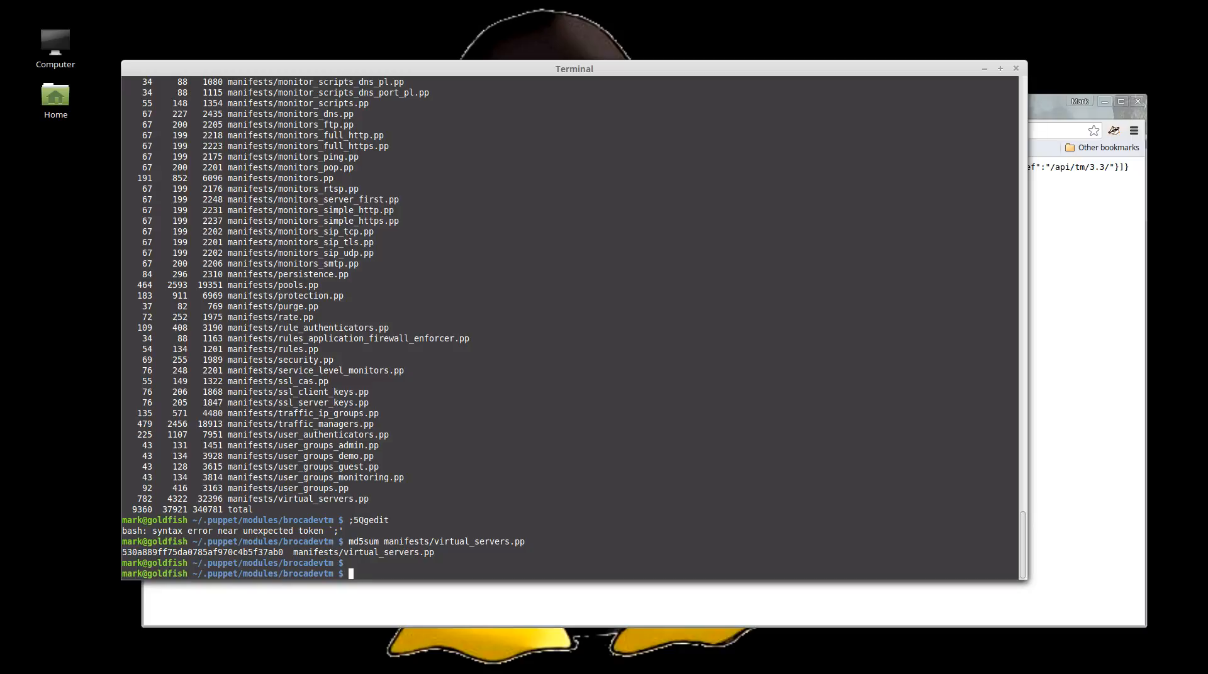
text(./boi)
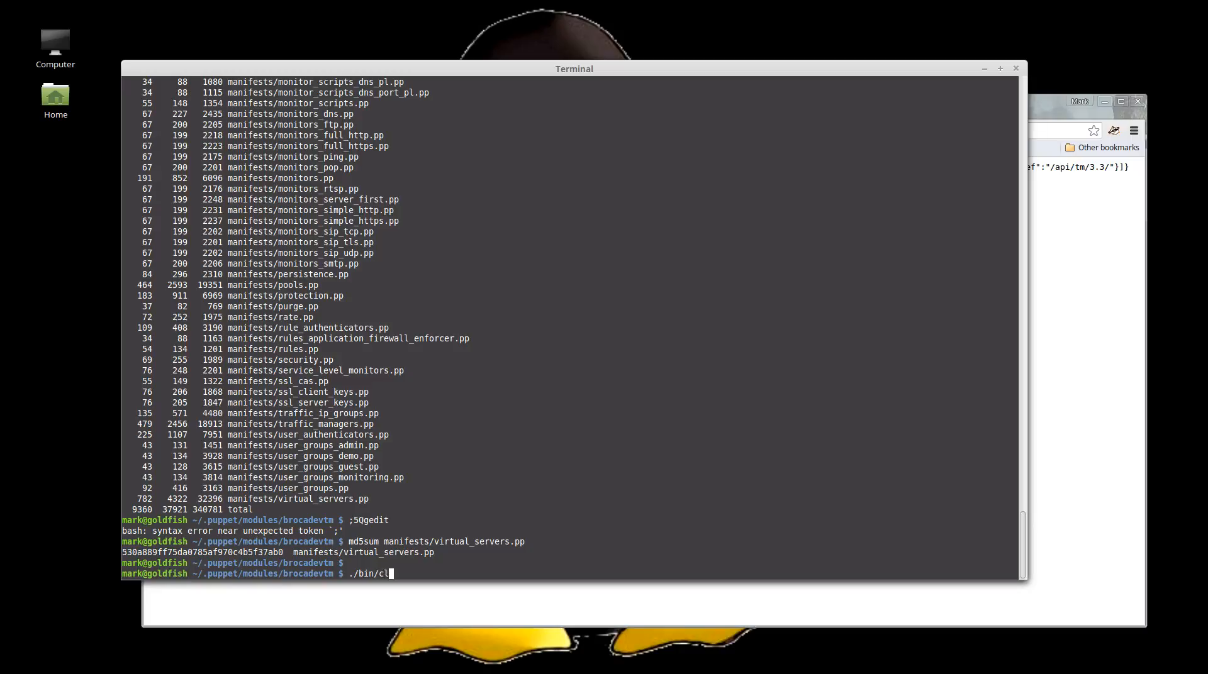
text(eanup -y -o)
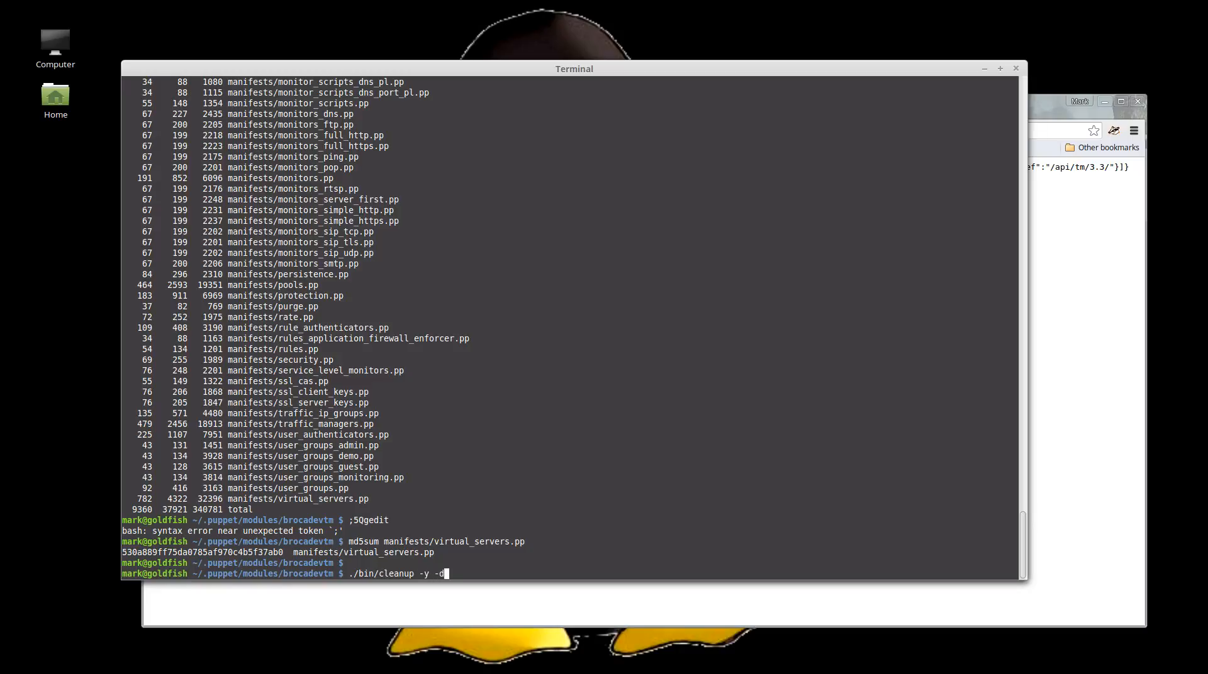
key(Return)
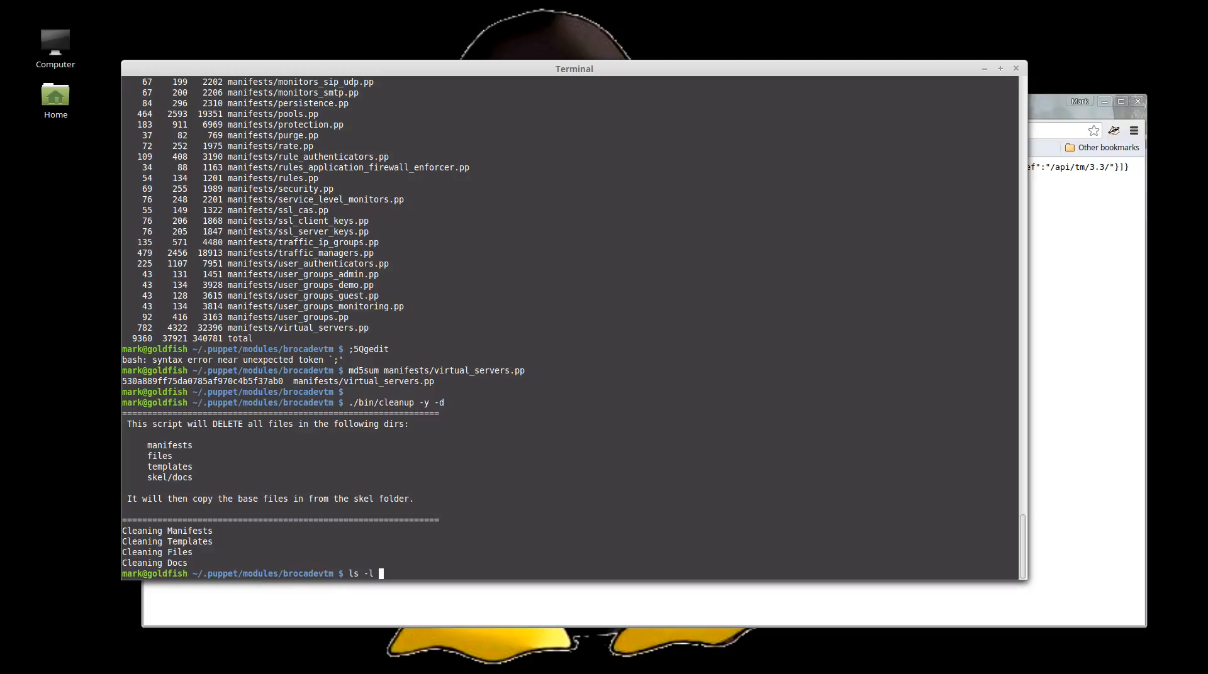
Verify only init.pp and purge.pp remain, with templates and skel/docs empty
text(manifests/)
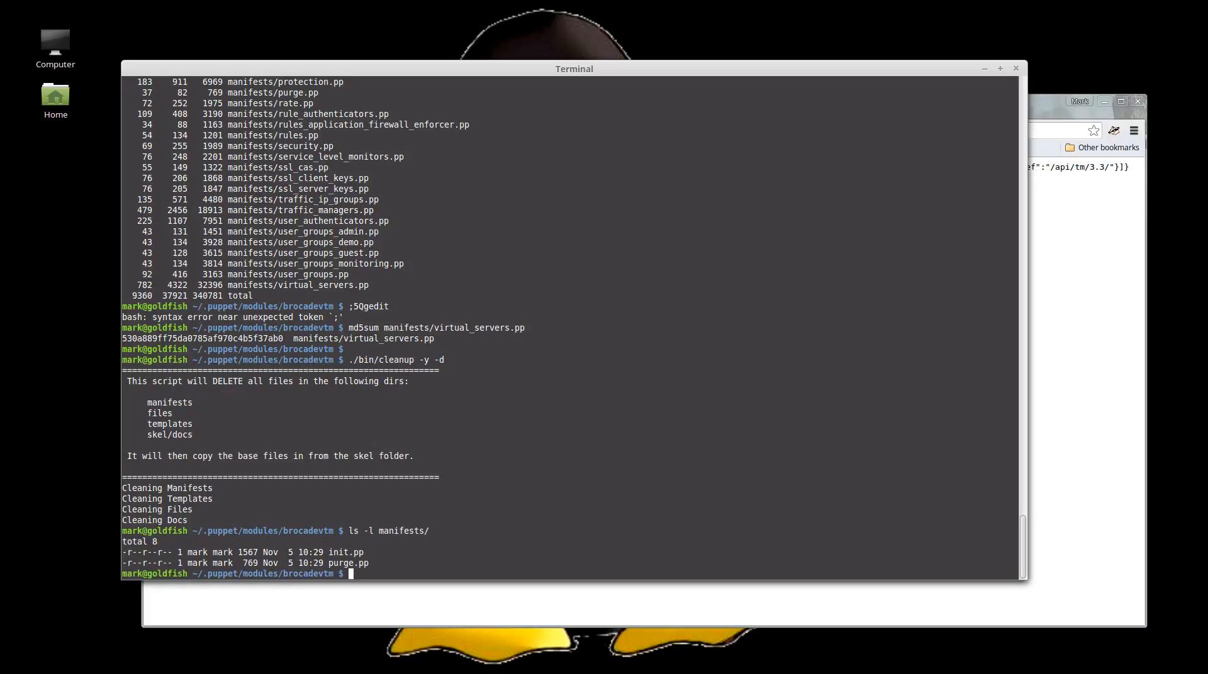
text(ls -l)
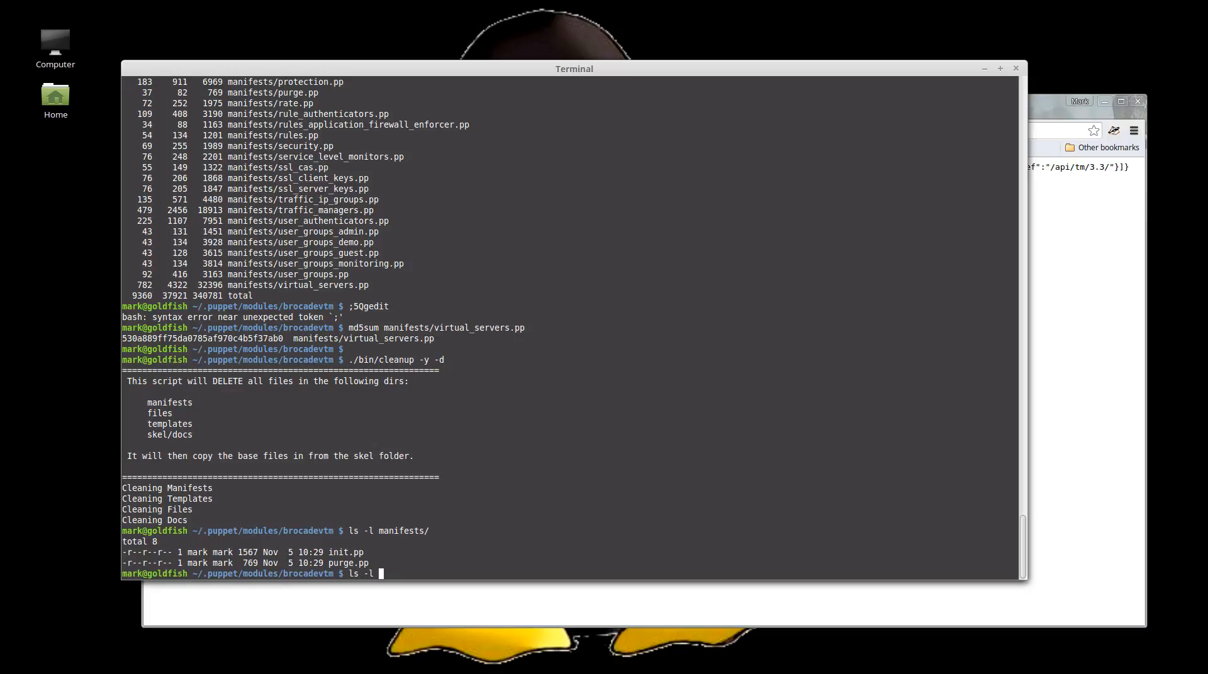
text(templates/)
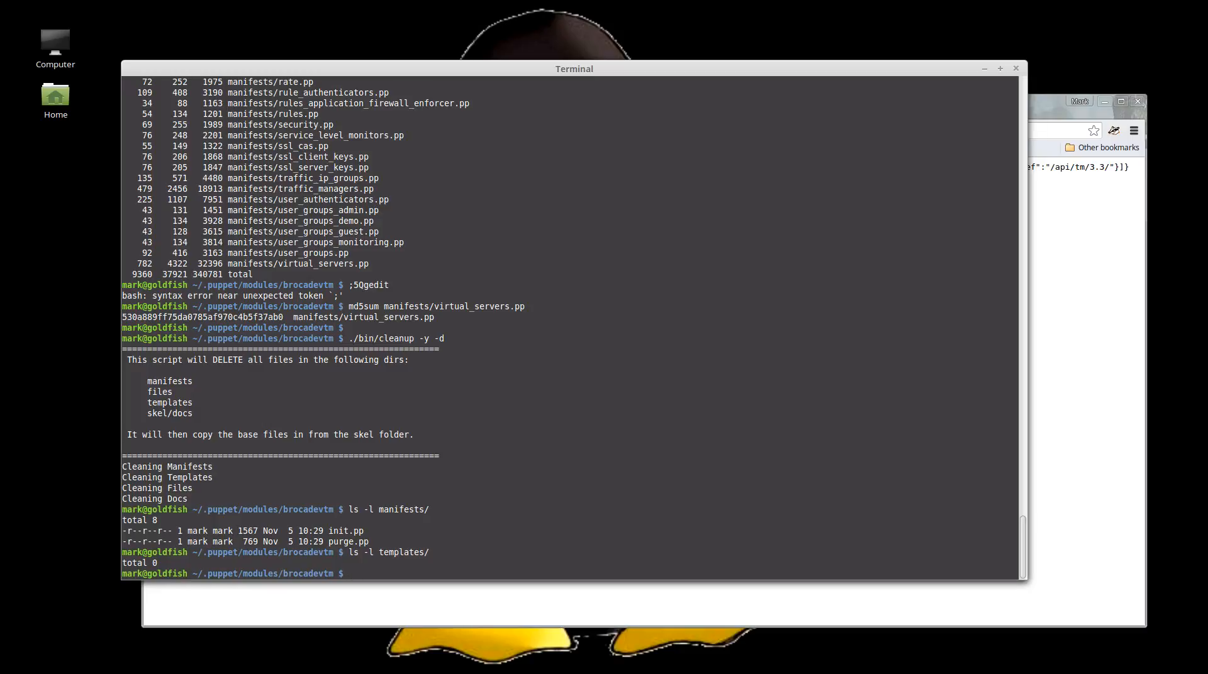
text(ls -l files/)
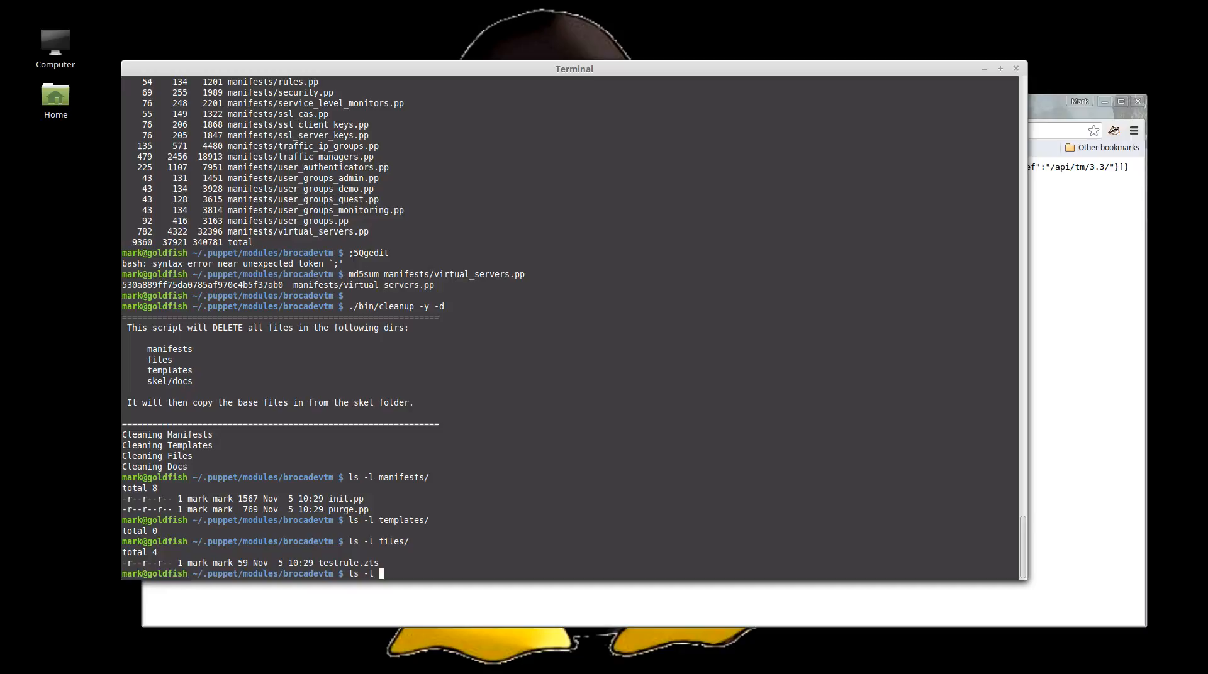
text(skel/docs/)
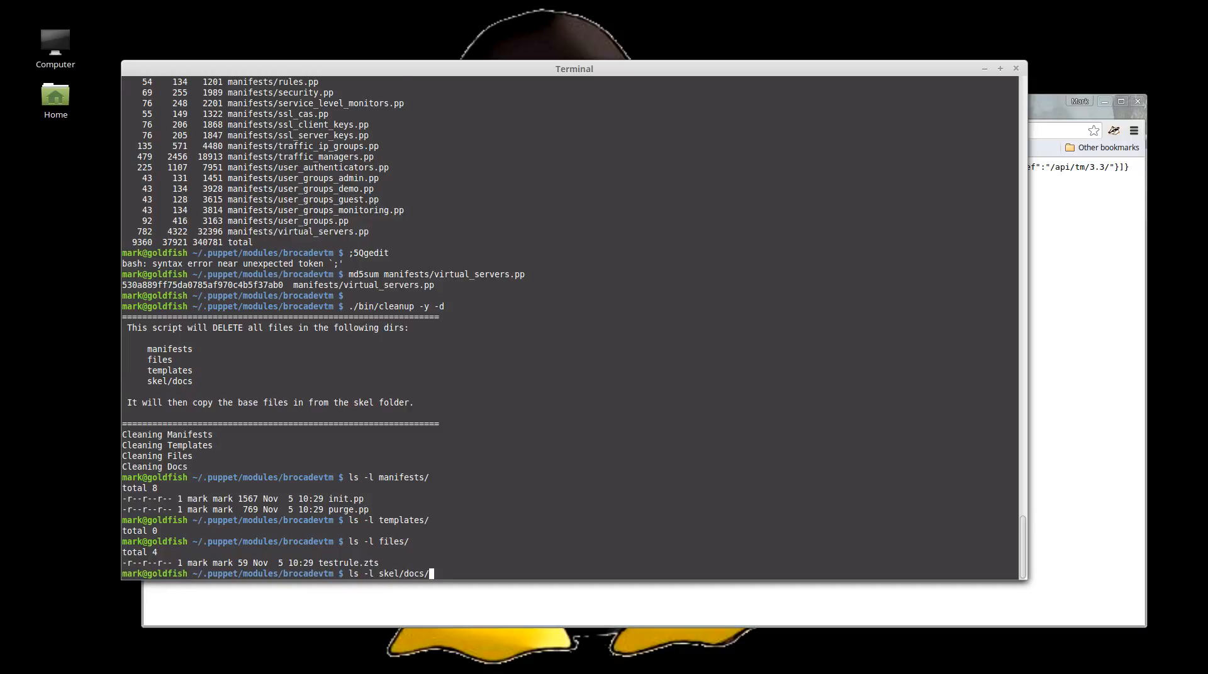
key(Return)
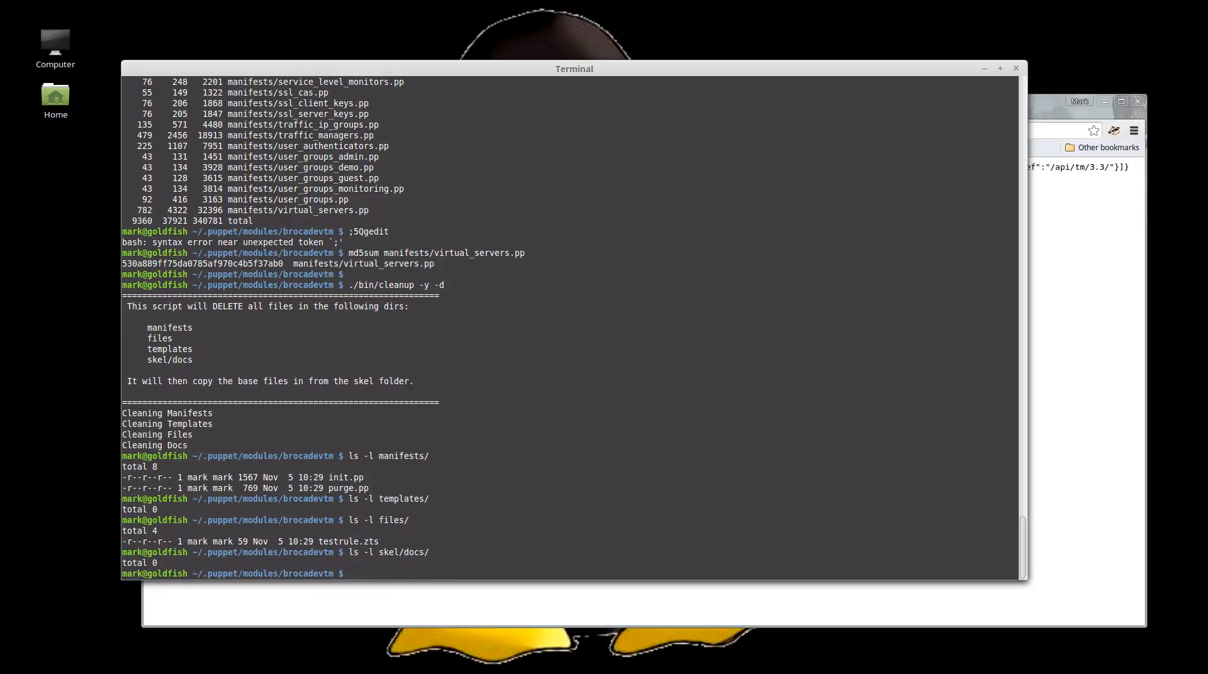
text(./up)
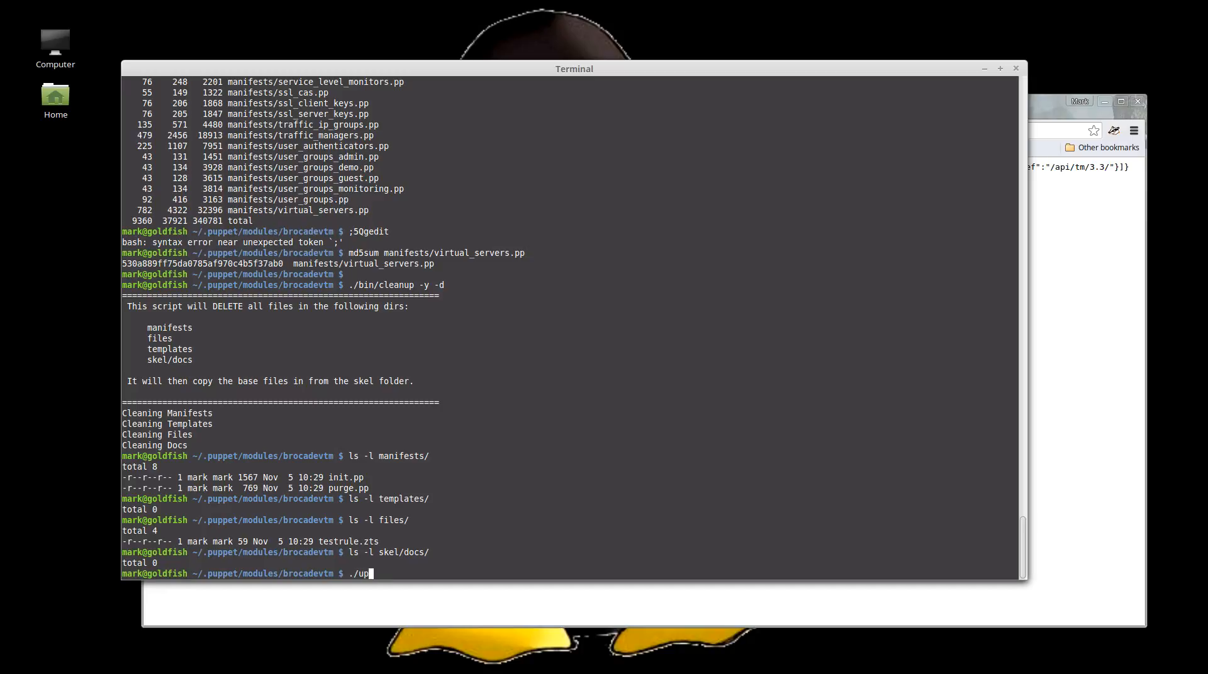
Run ./bin/updateDocs on the 10.2/3.3 schemas and check the new skel/docs .doc files
key(BackSpace)
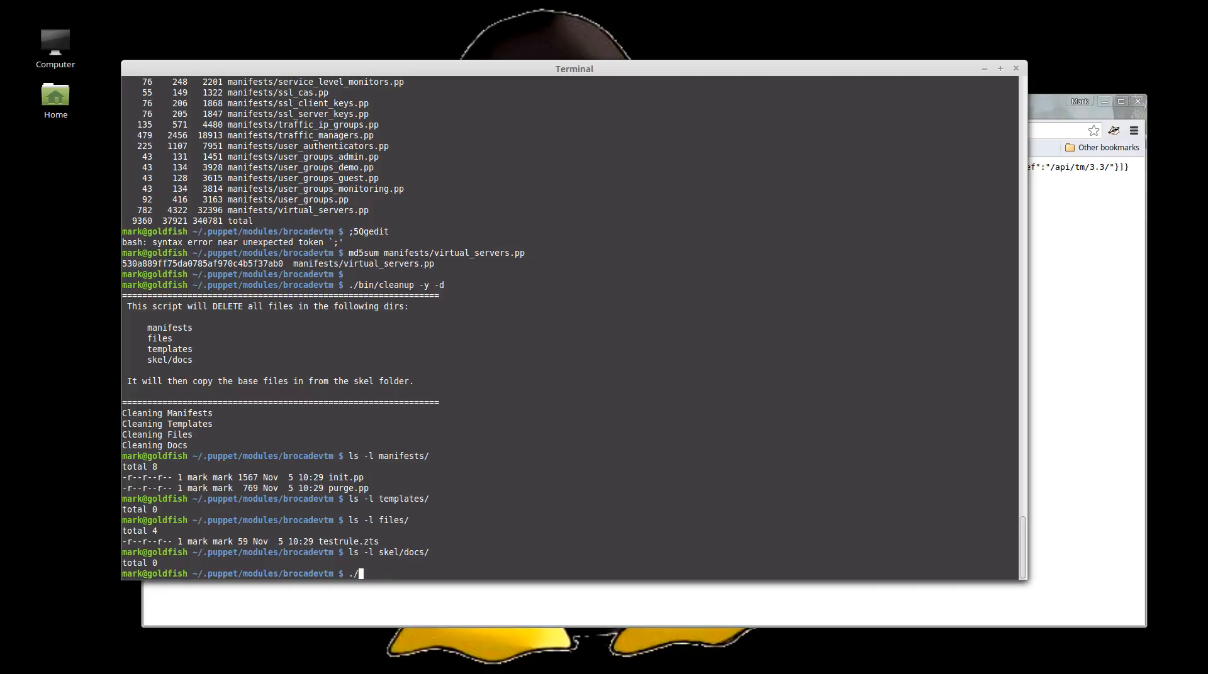
text(bin/updateDocs)
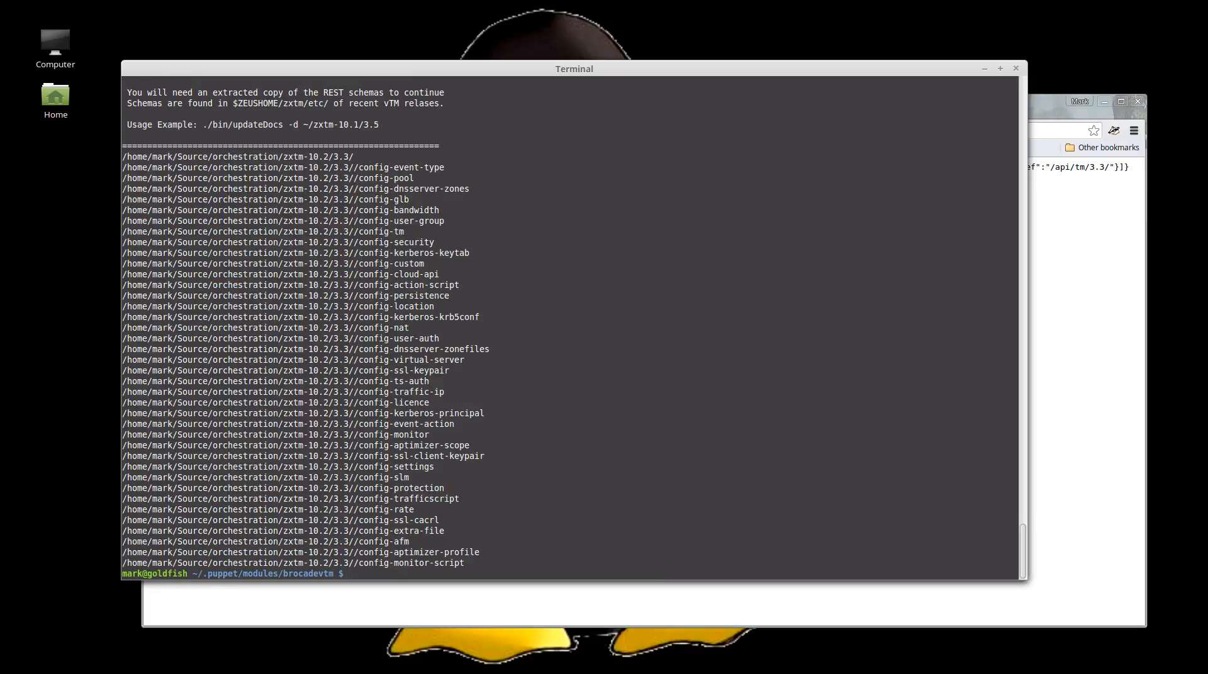
text(ls-)
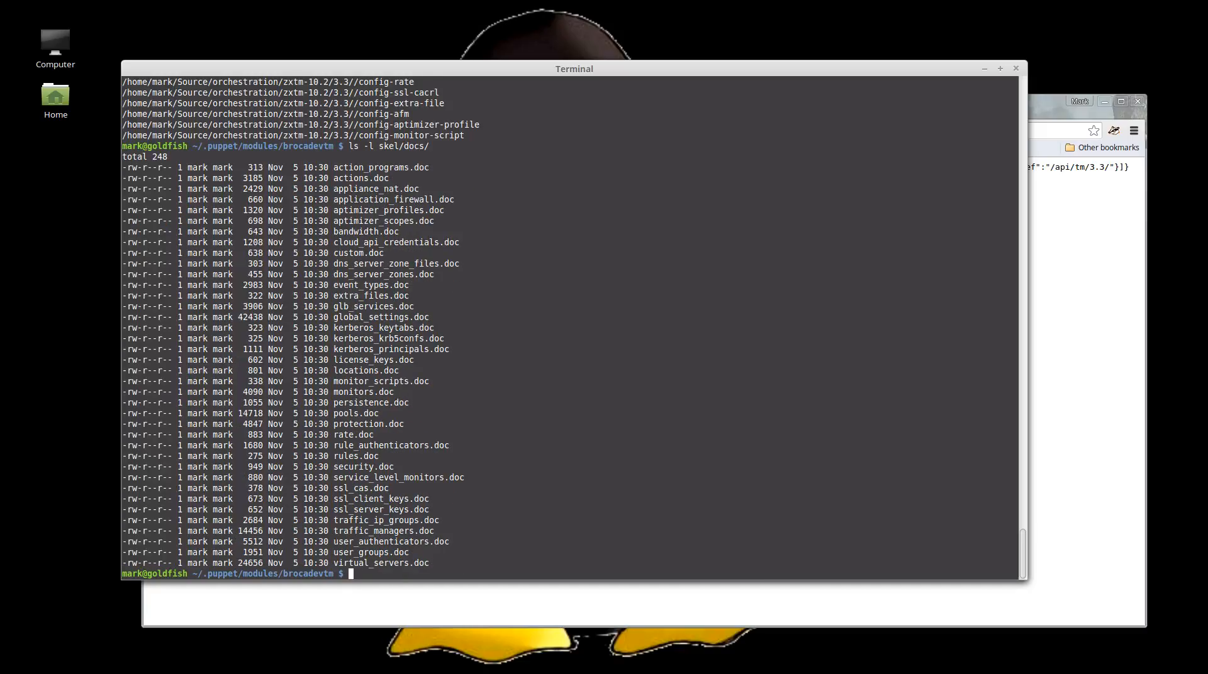
text(ls -l manifests/)
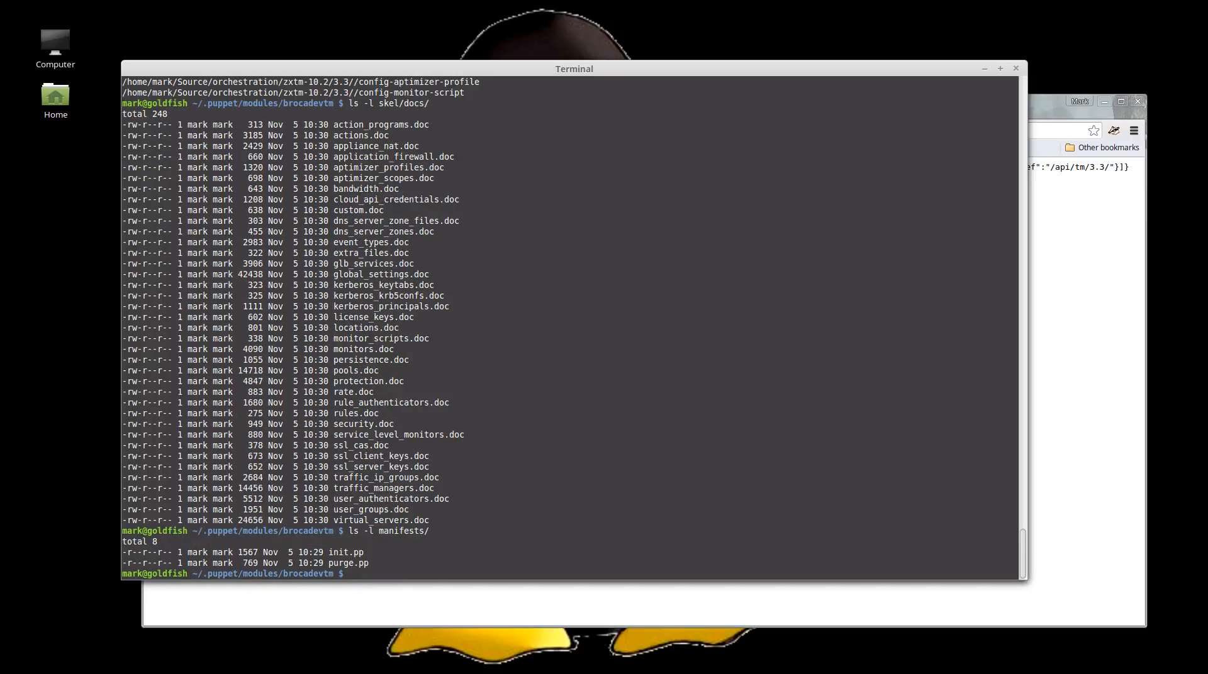
Run './bin/genManifests -v 3.3 -y', accepting parameter defaults, until the 'Press <RETURN>' prompt
key(ctrl+r)
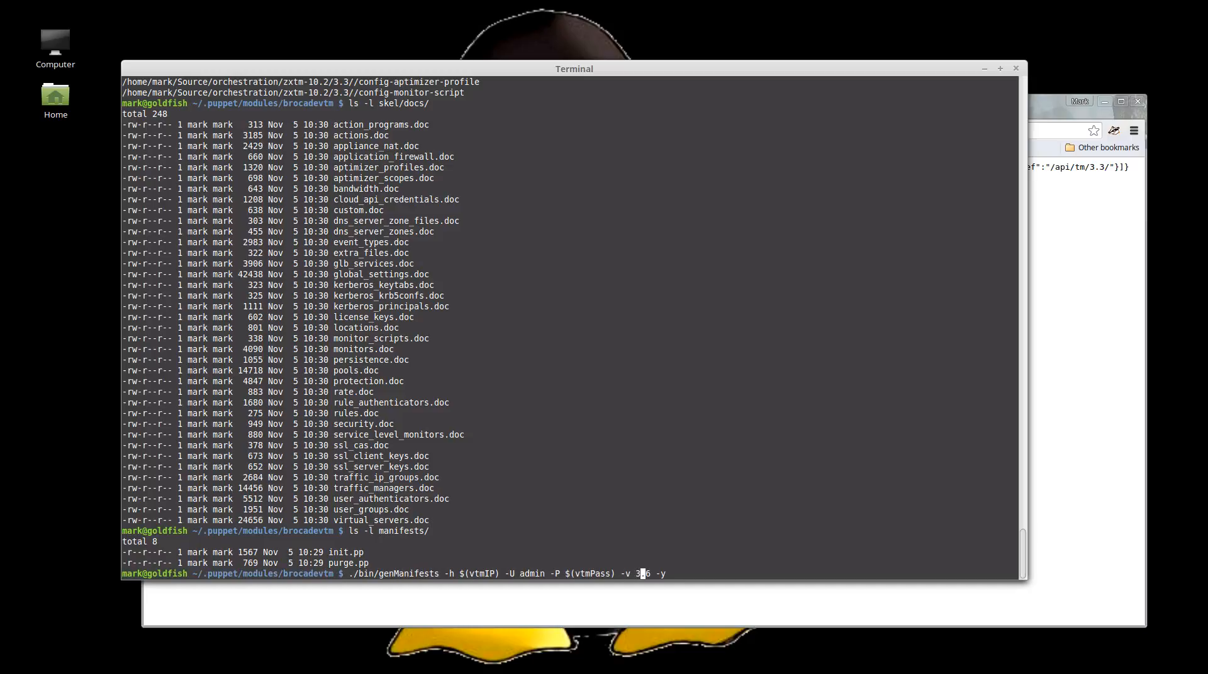
text(3.3)
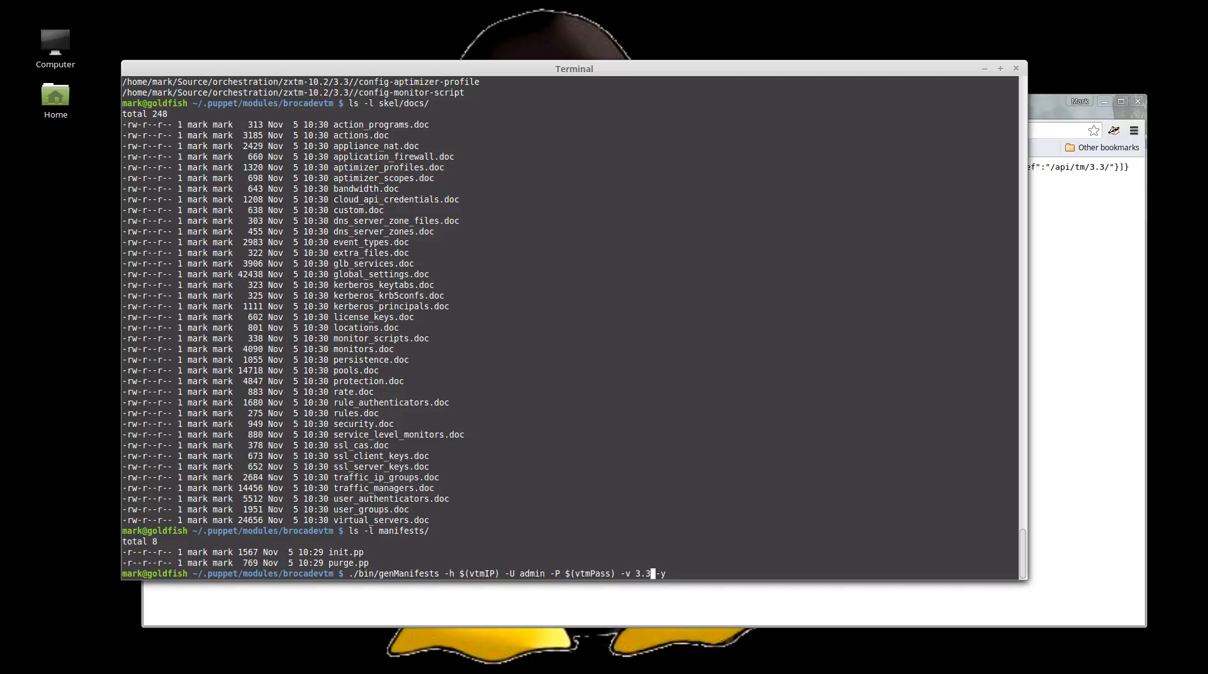
key(Return)
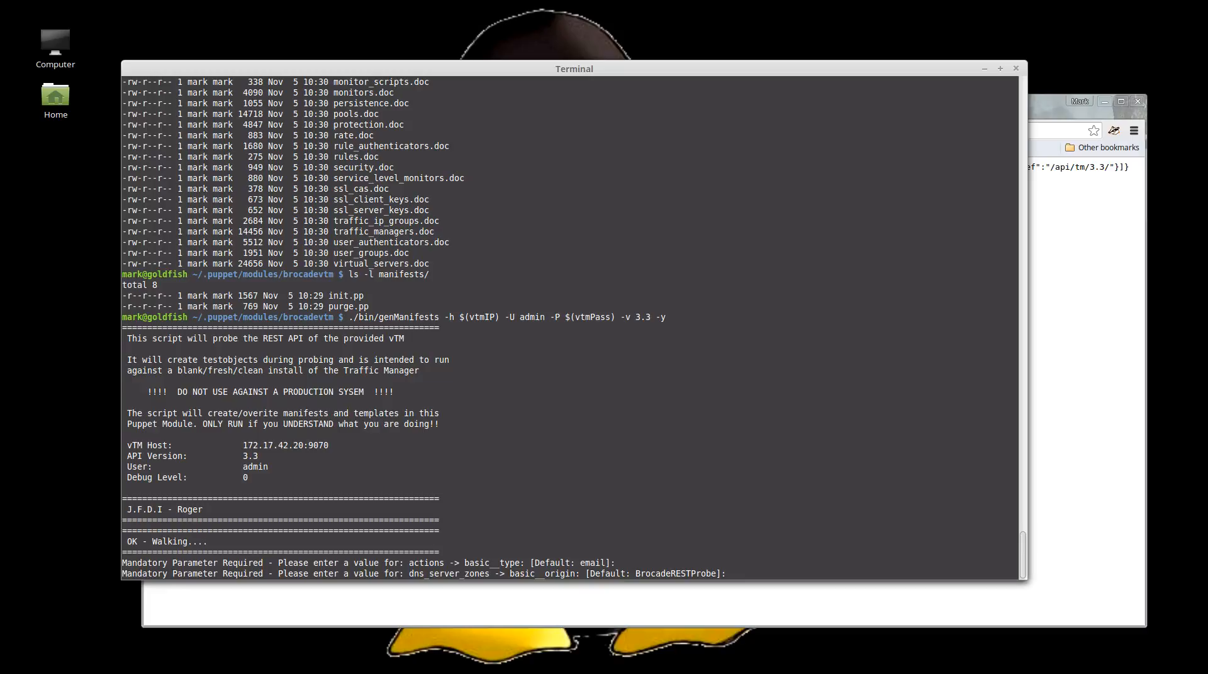
key(Return)
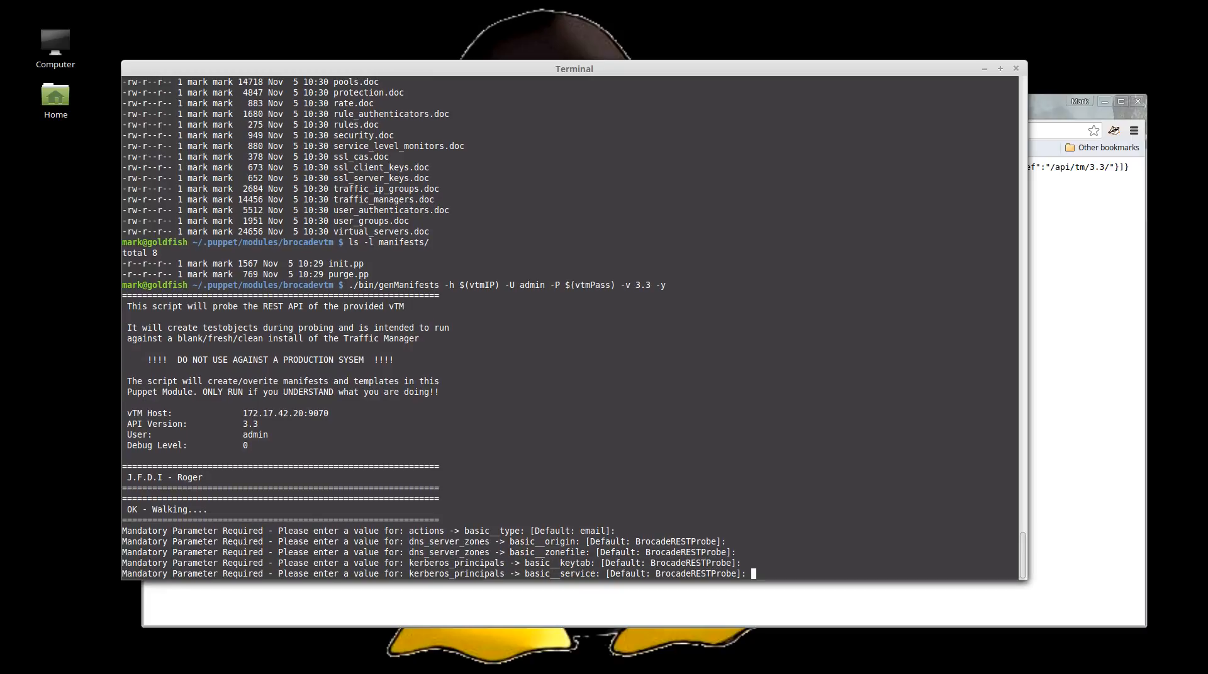
key(Return)
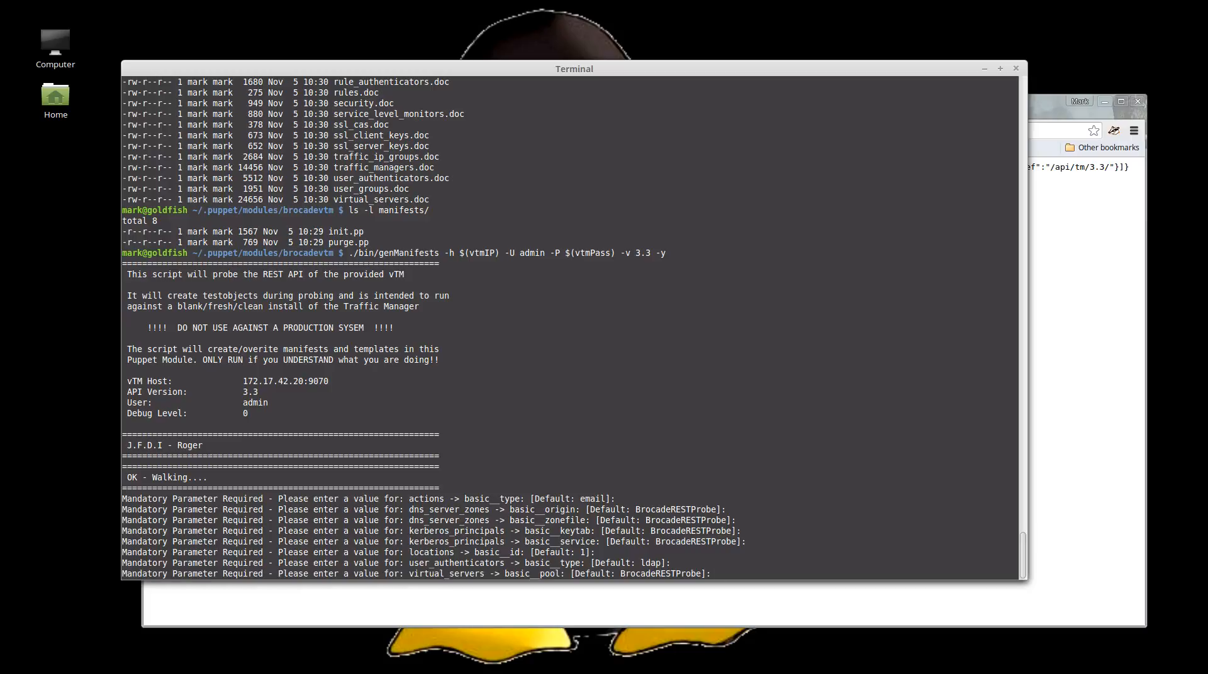
scroll(down, 3)
text(https://172.17.42.20)
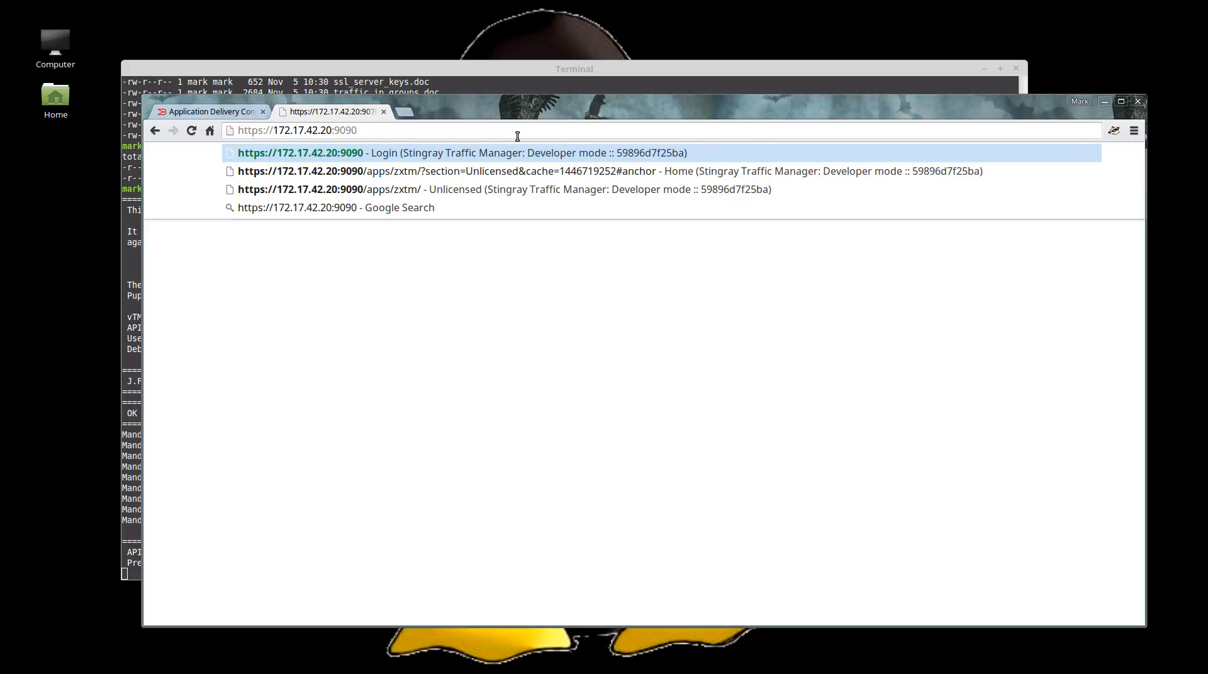
click(478, 171)
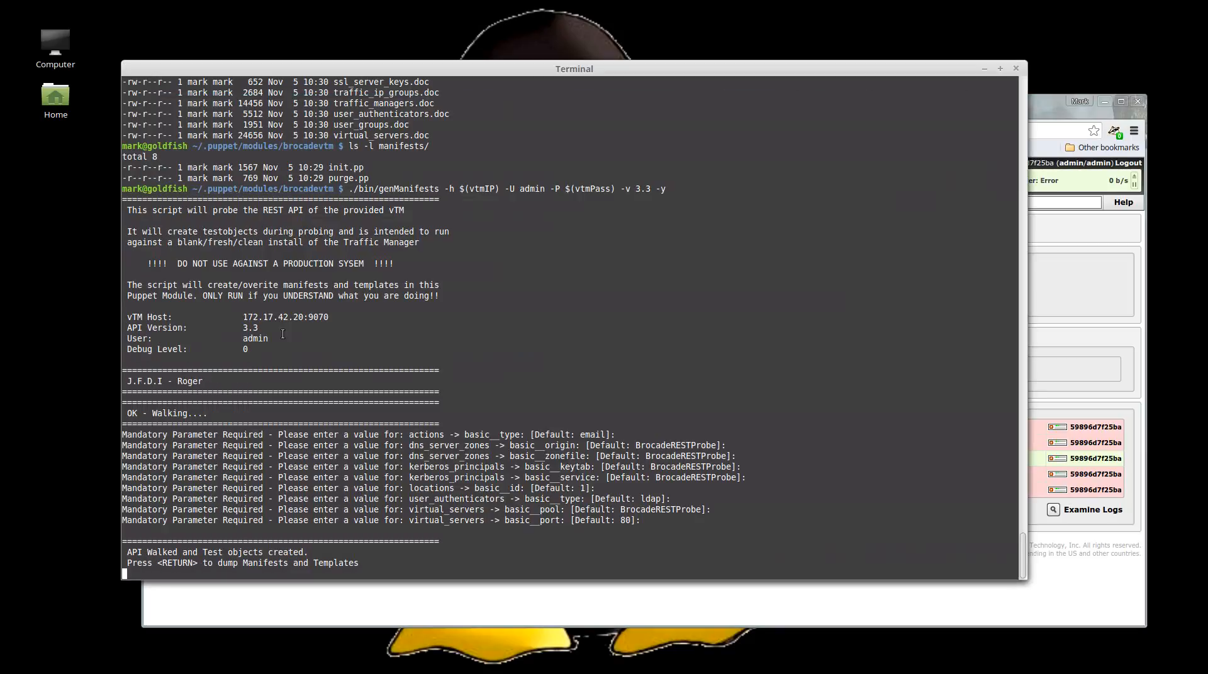
Confirm dumping manifests, templates and objects, then open manifests/virtual_servers.pp in Vim
key(Return)
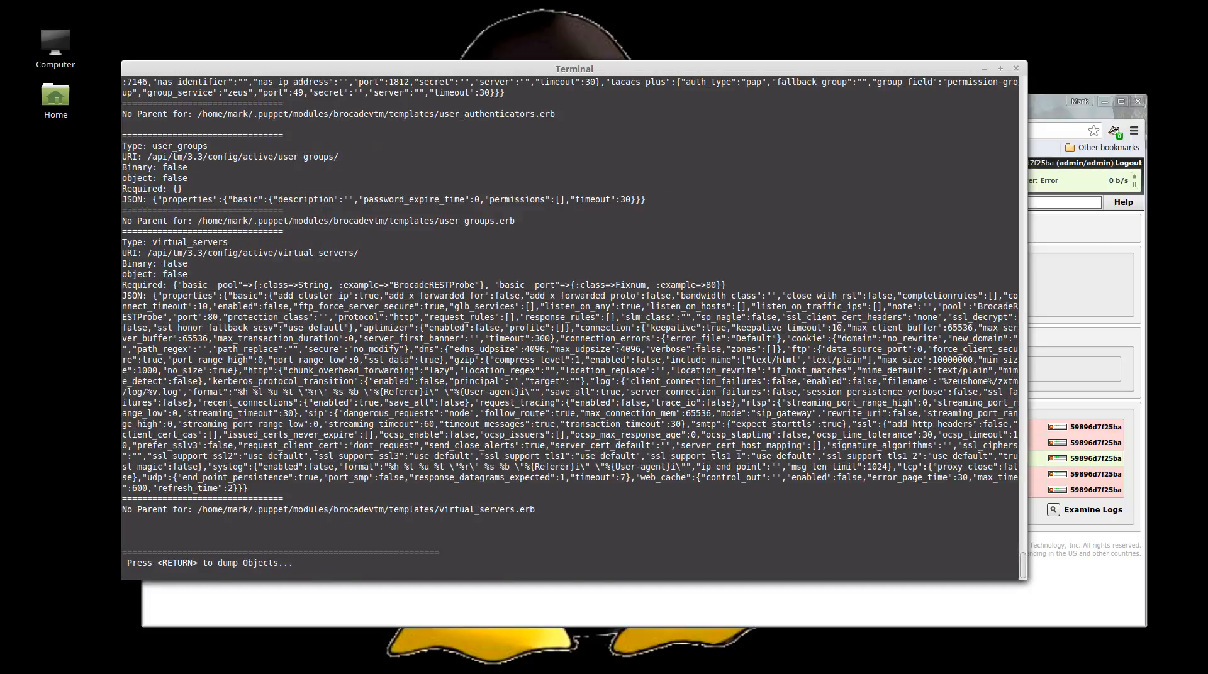
key(Return)
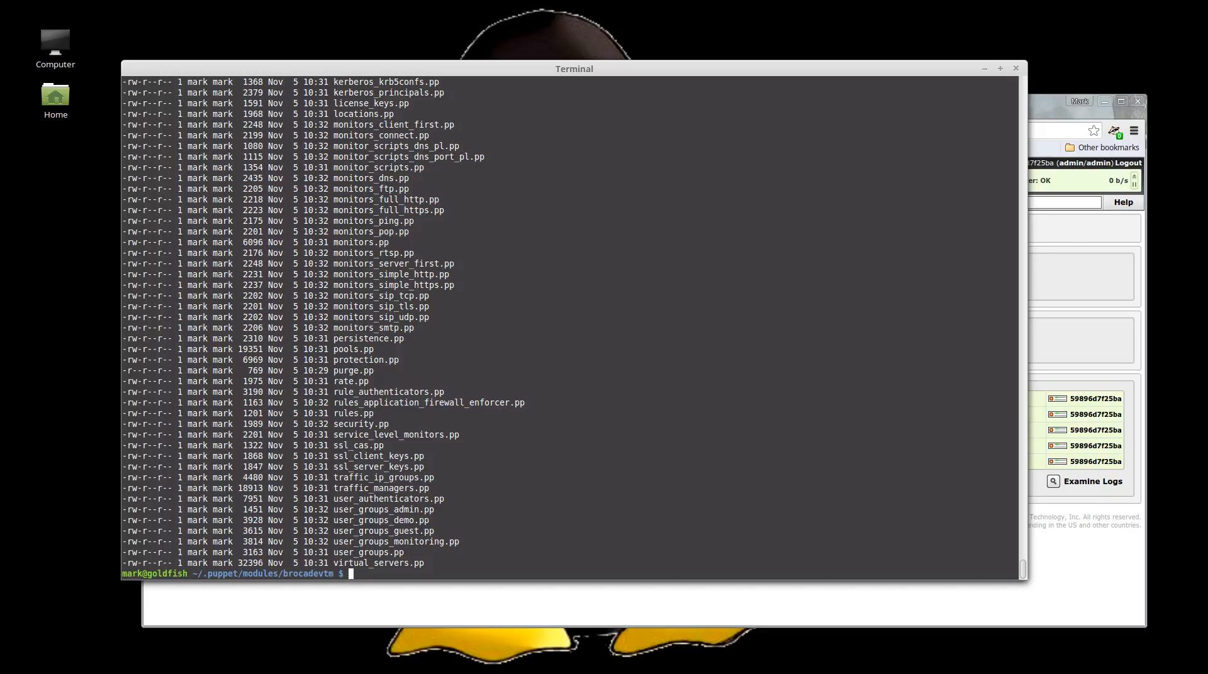
text(vi manifests/vc)
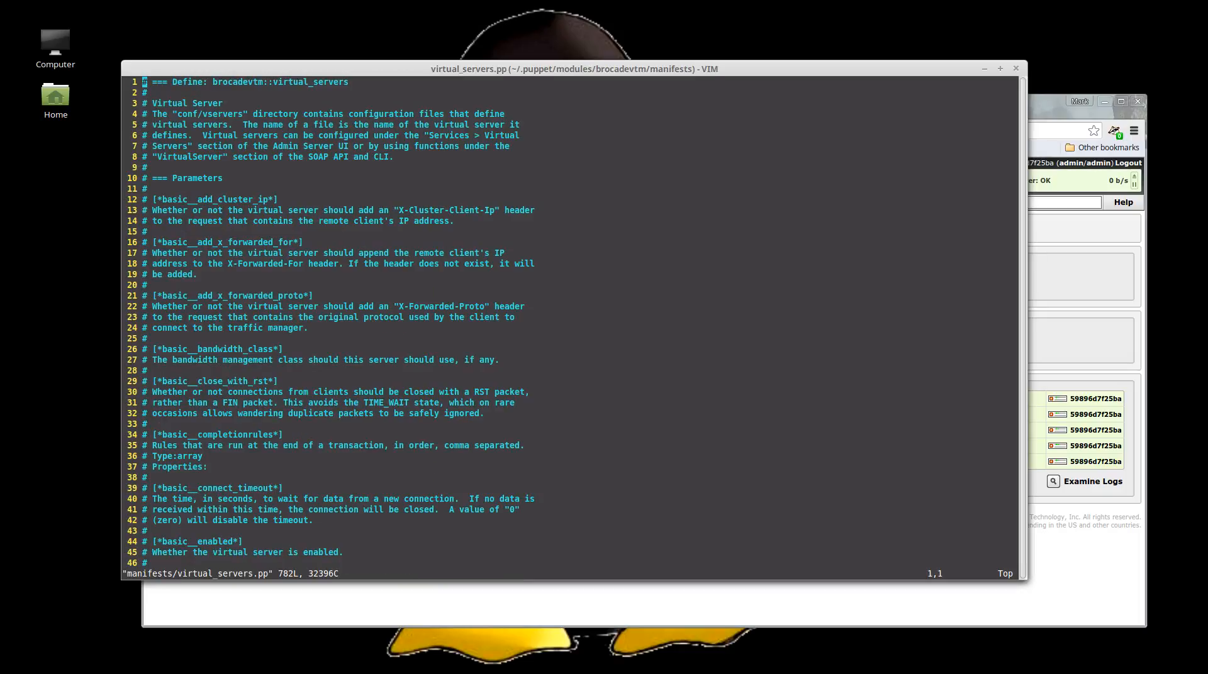
scroll(down, 3)
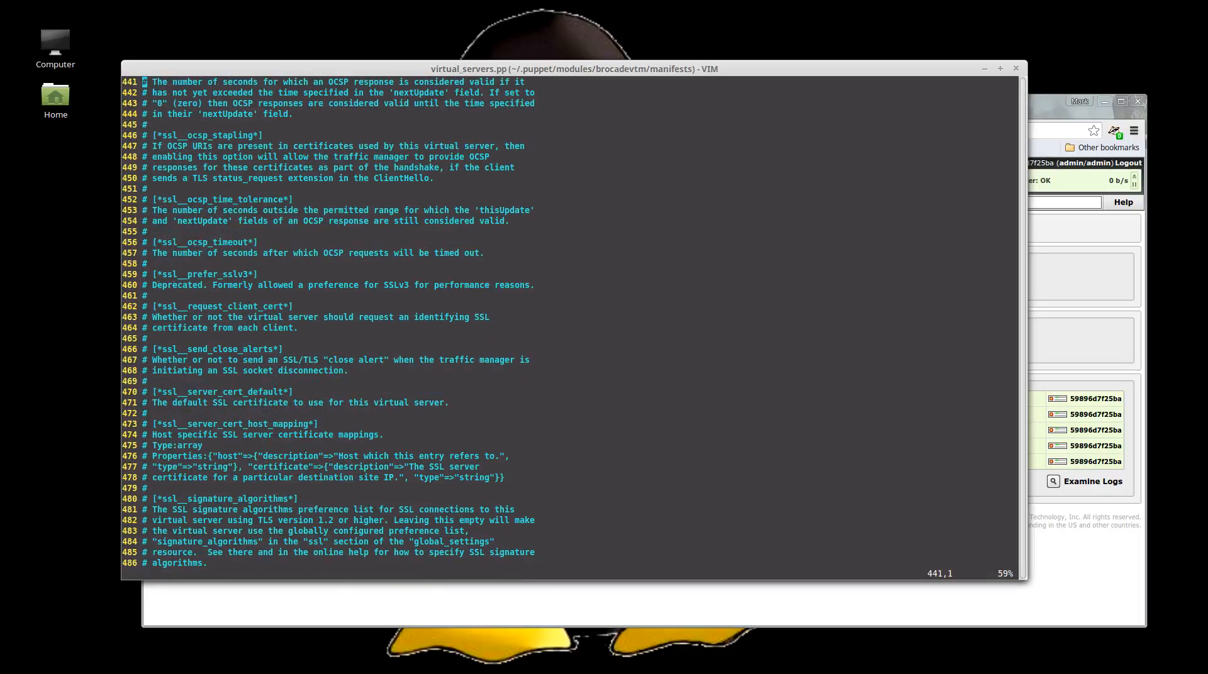
scroll(down, 3)
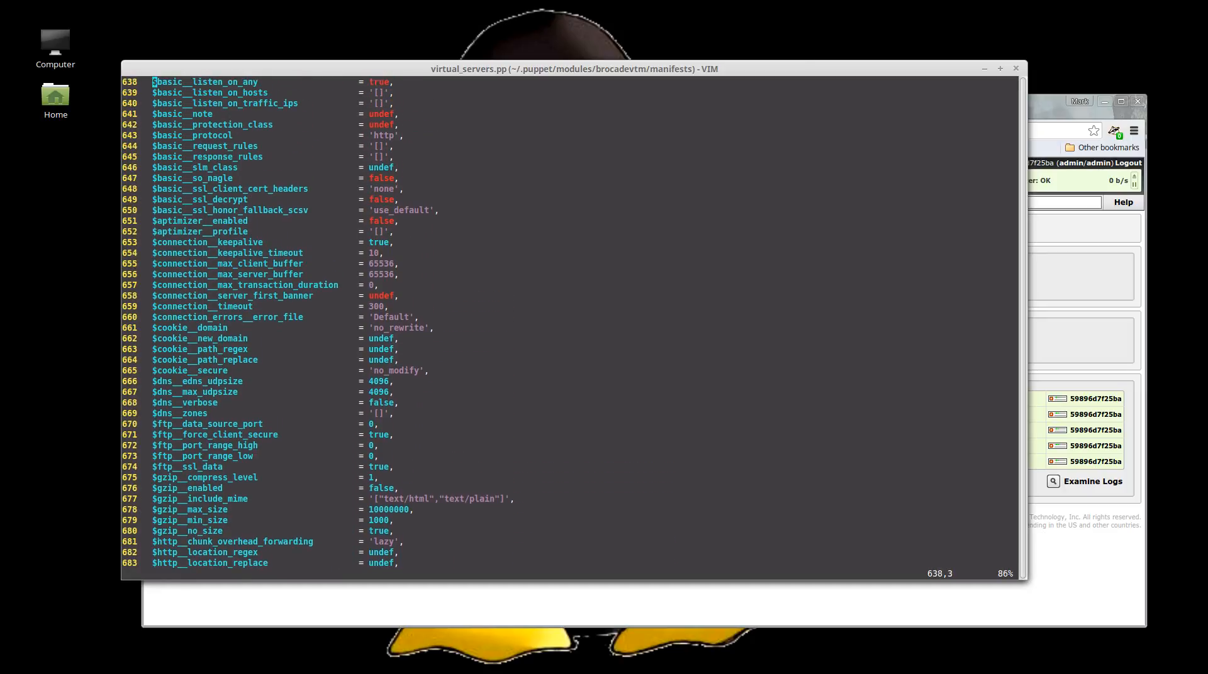
scroll(down, 3)
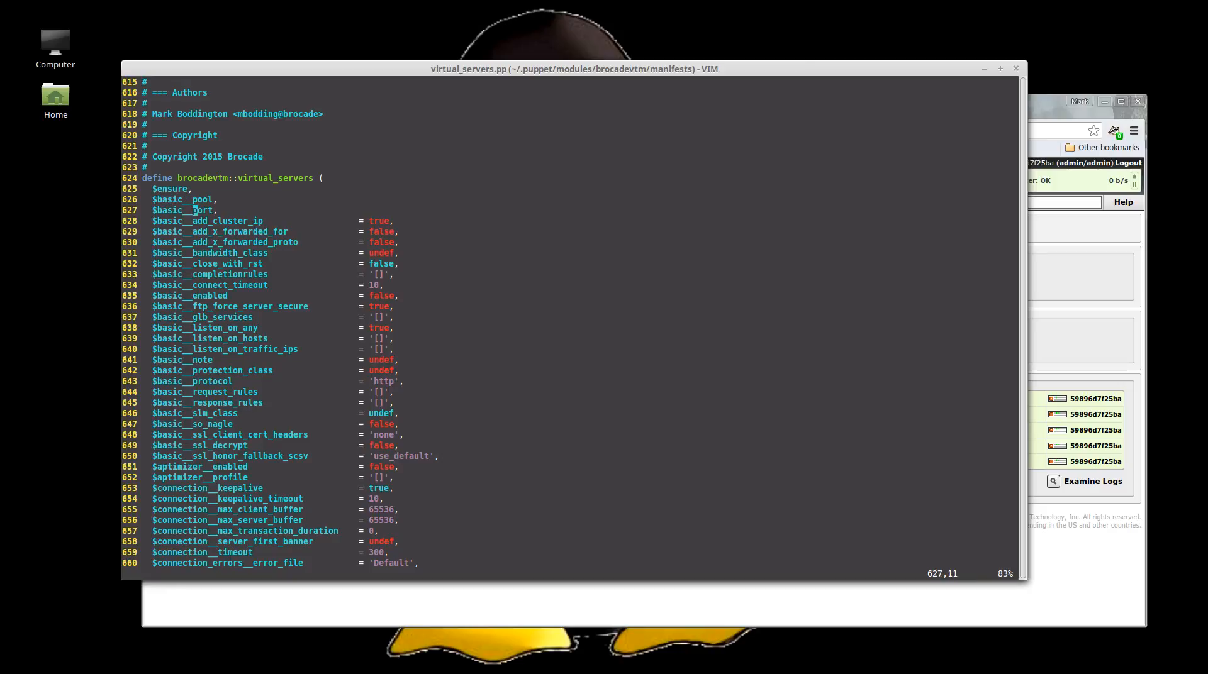
key(G)
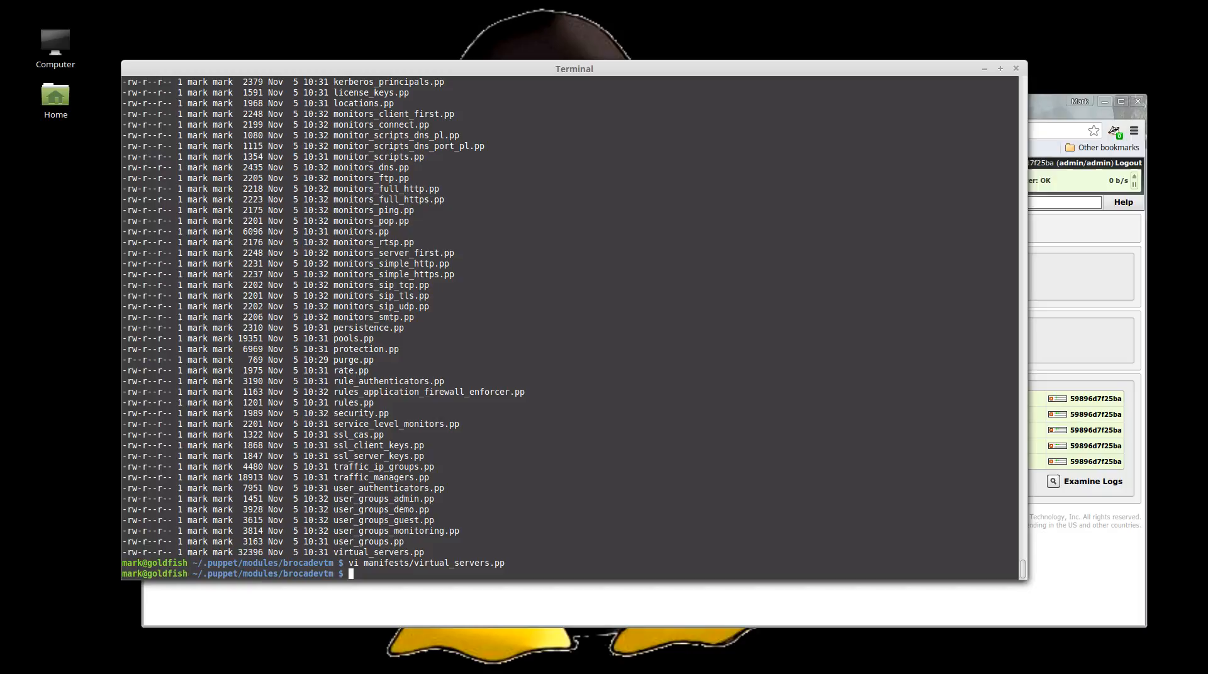
Show manifest line counts and the virtual_servers.pp checksum, then begin stopping the vTM container
text(wc manifests/)
text(md)
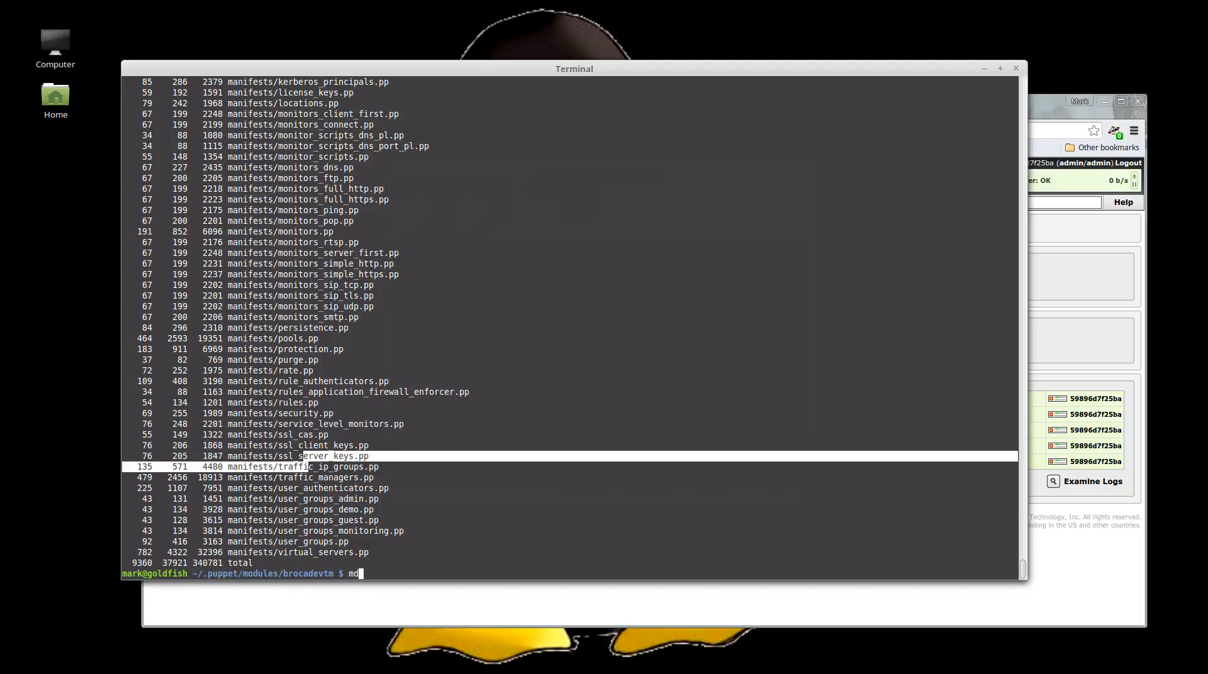
text(5sum manifests/virtual_servers.pp)
text(ls -l templates/)
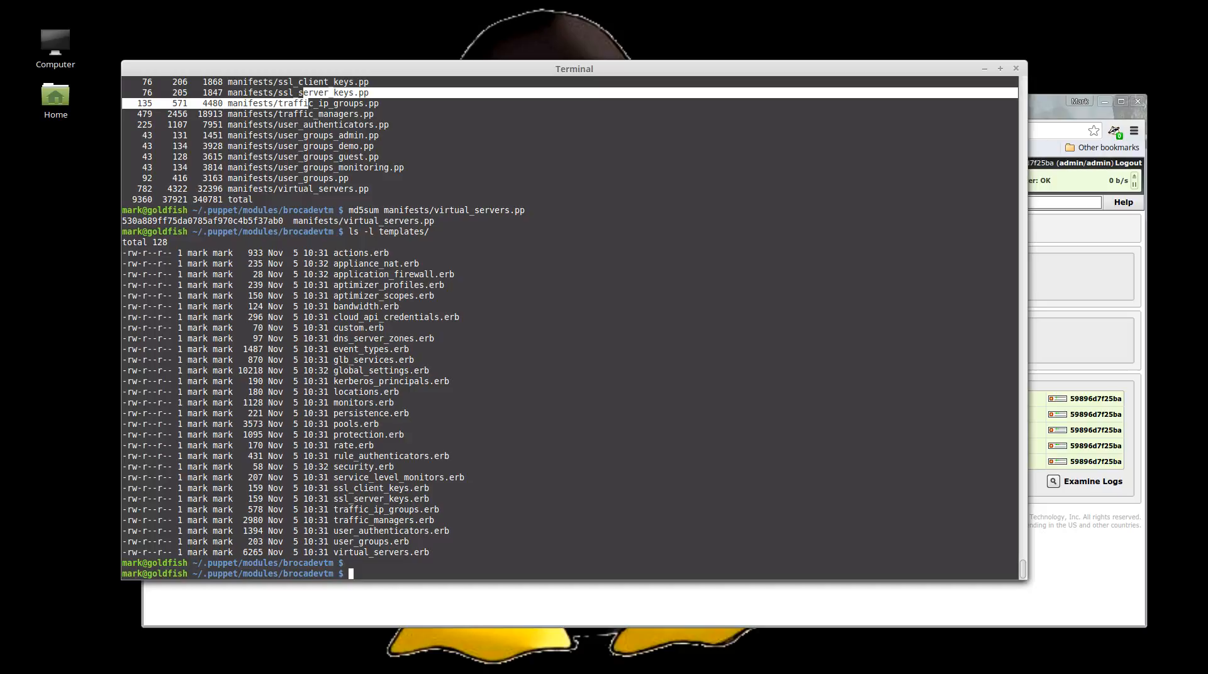
text(vtmStop)
text(docker  ps)
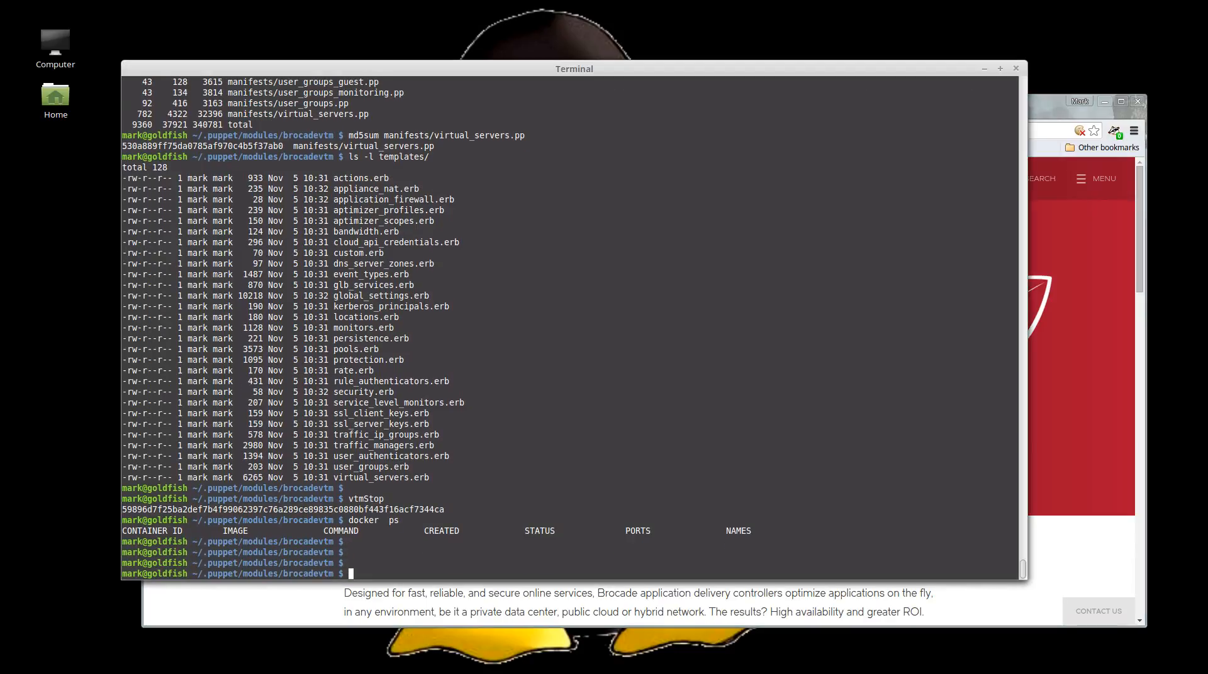
Launch a fresh vTM 10.2 container with vtm10.2 and follow its logs
text(vtm10.2)
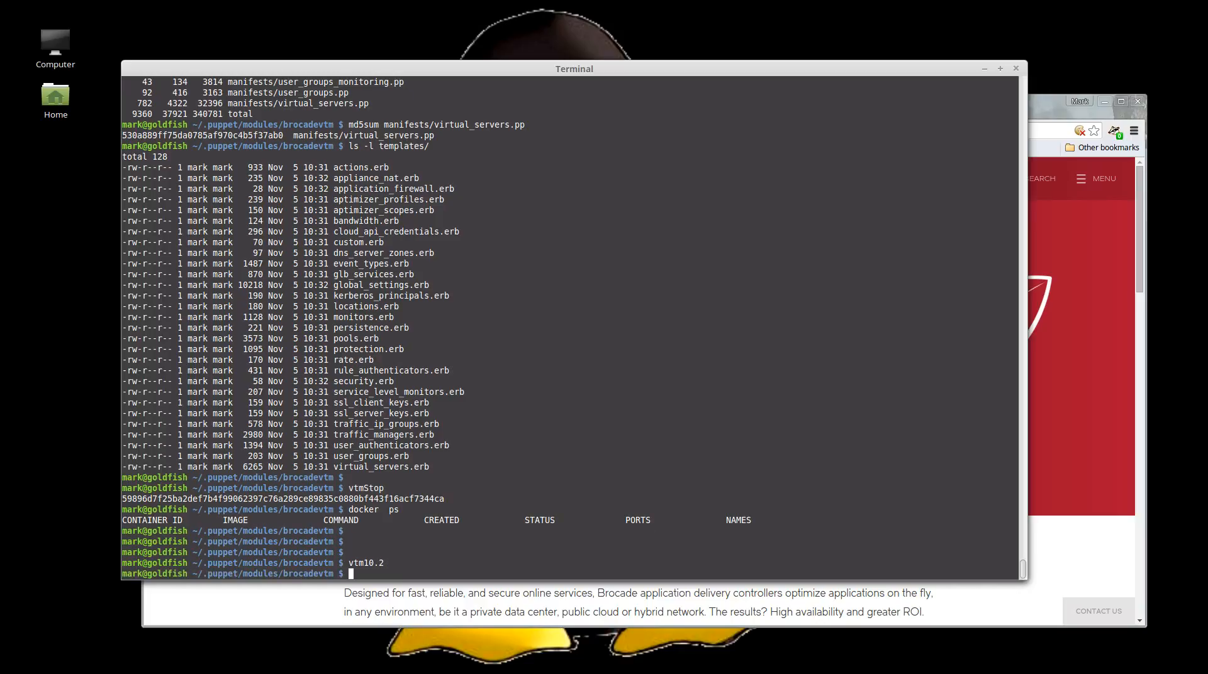
key(Return)
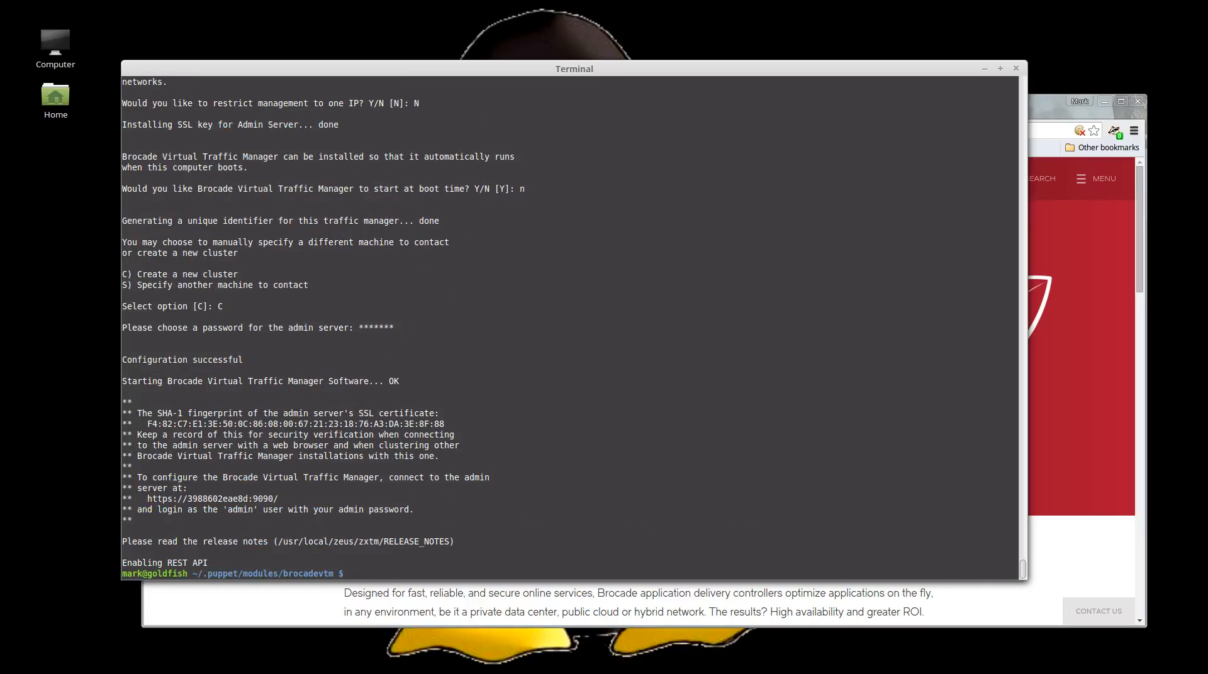
text(vtmLogs)
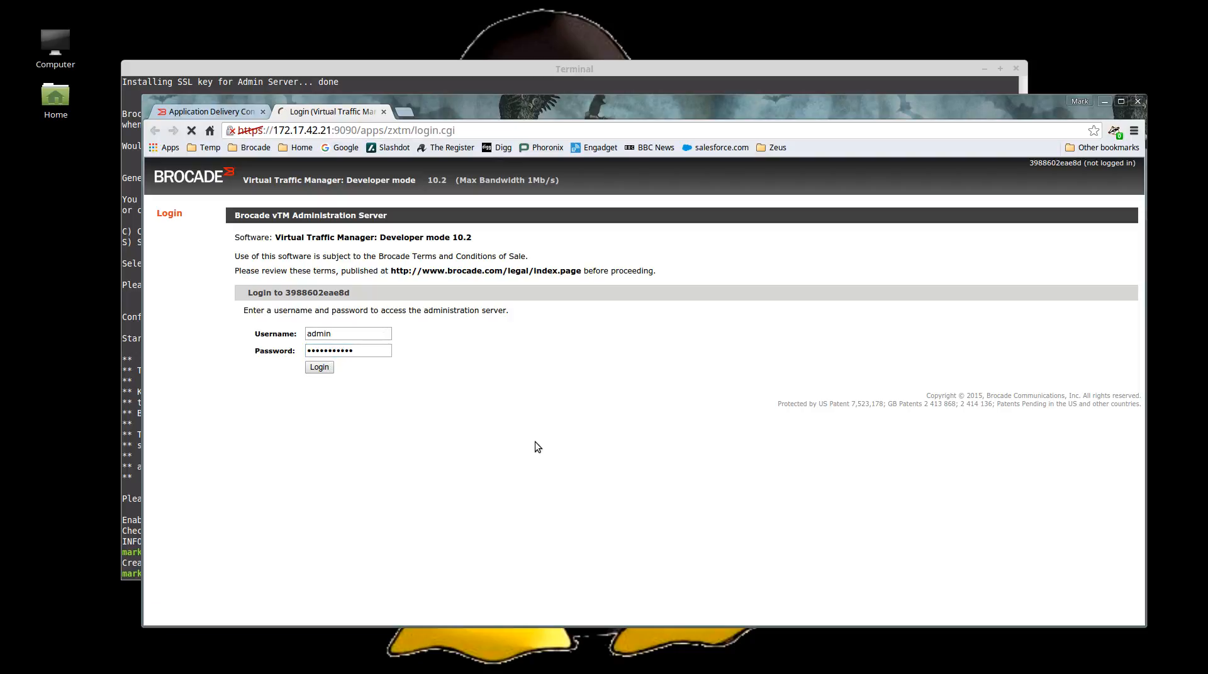
Log in to the vTM 10.2 admin server and continue in developer mode
click(318, 366)
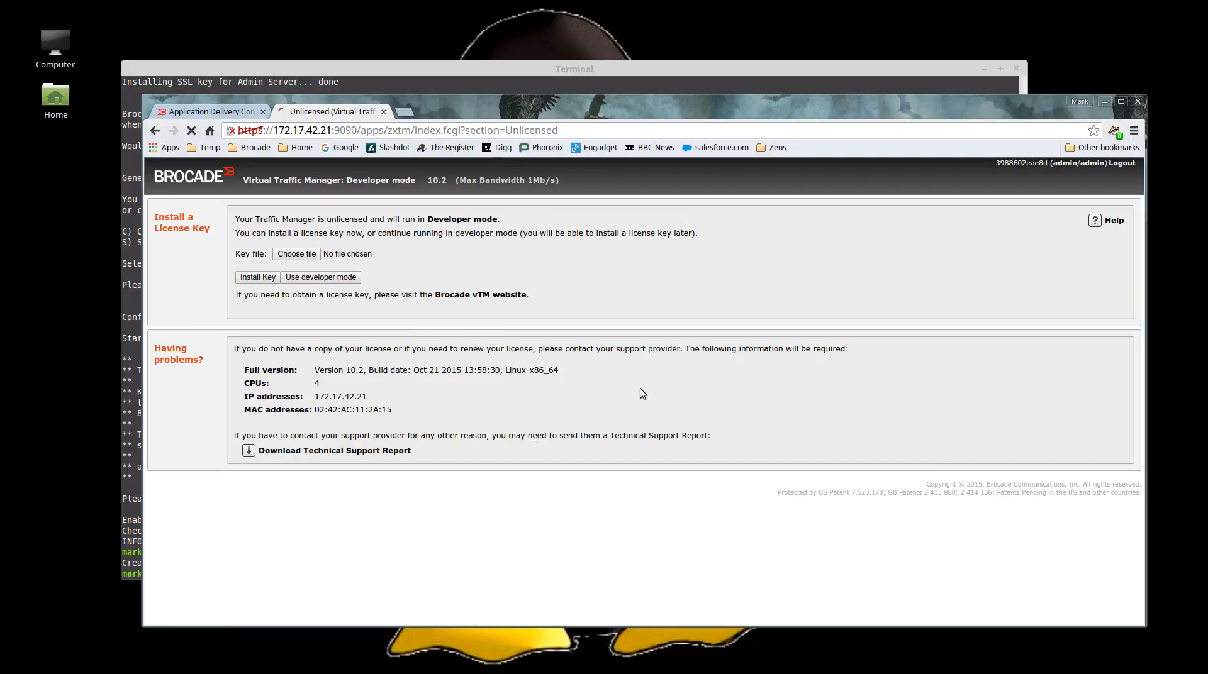
click(319, 277)
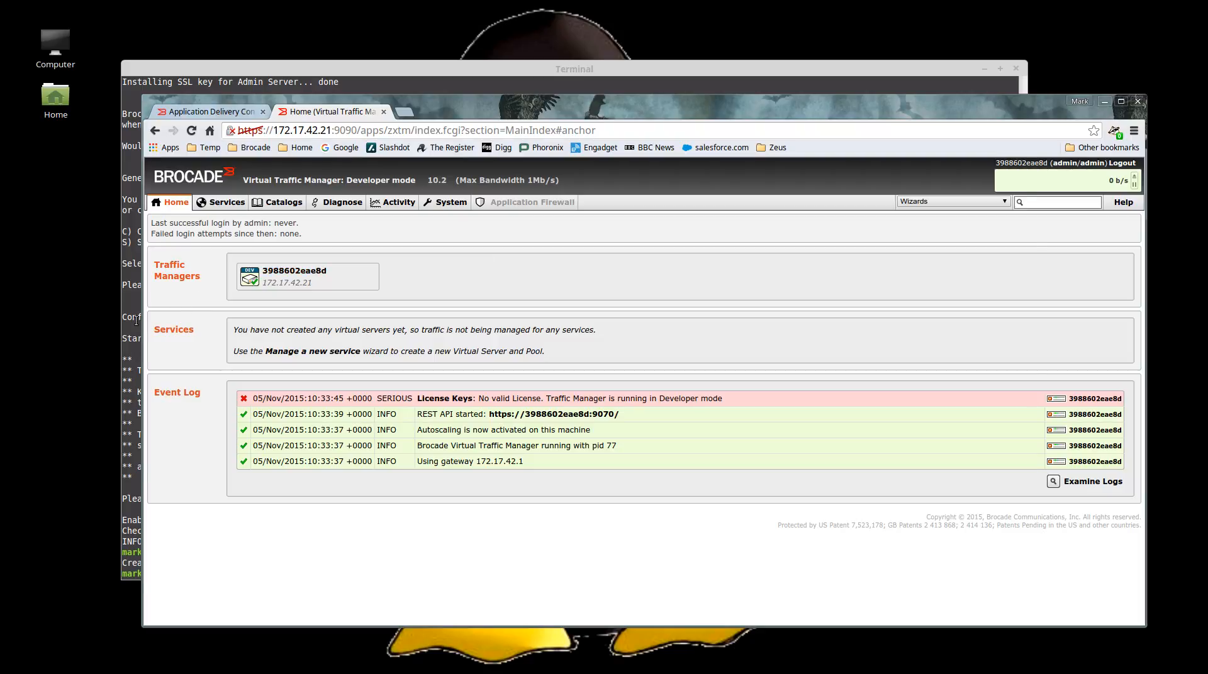
text(grep http)
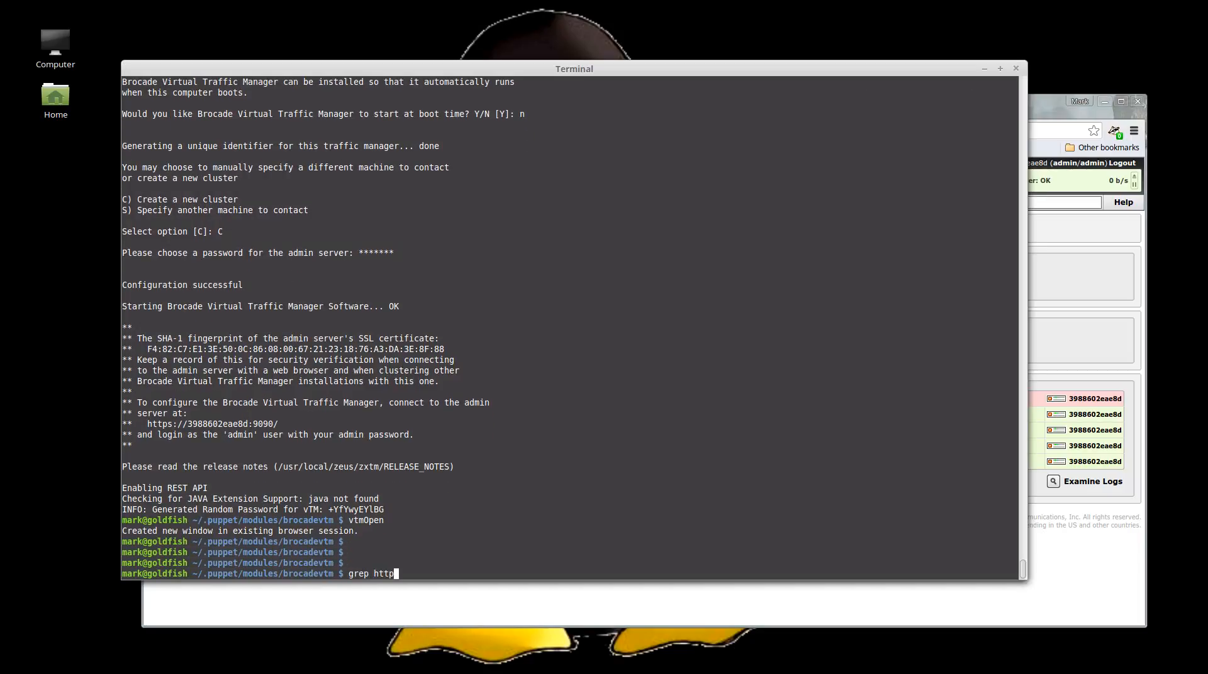
Grep manifests/virtual_servers.pp for http2, finding no matches
text(2 manifests/)
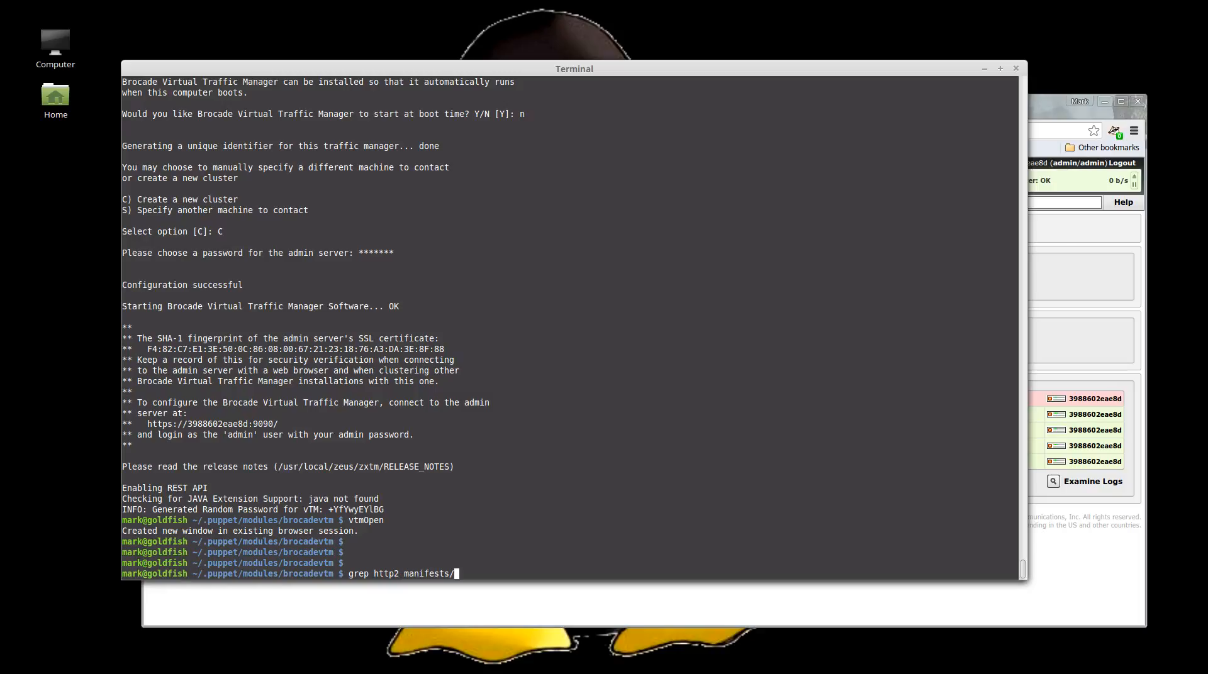
text(virtual_servers.pp)
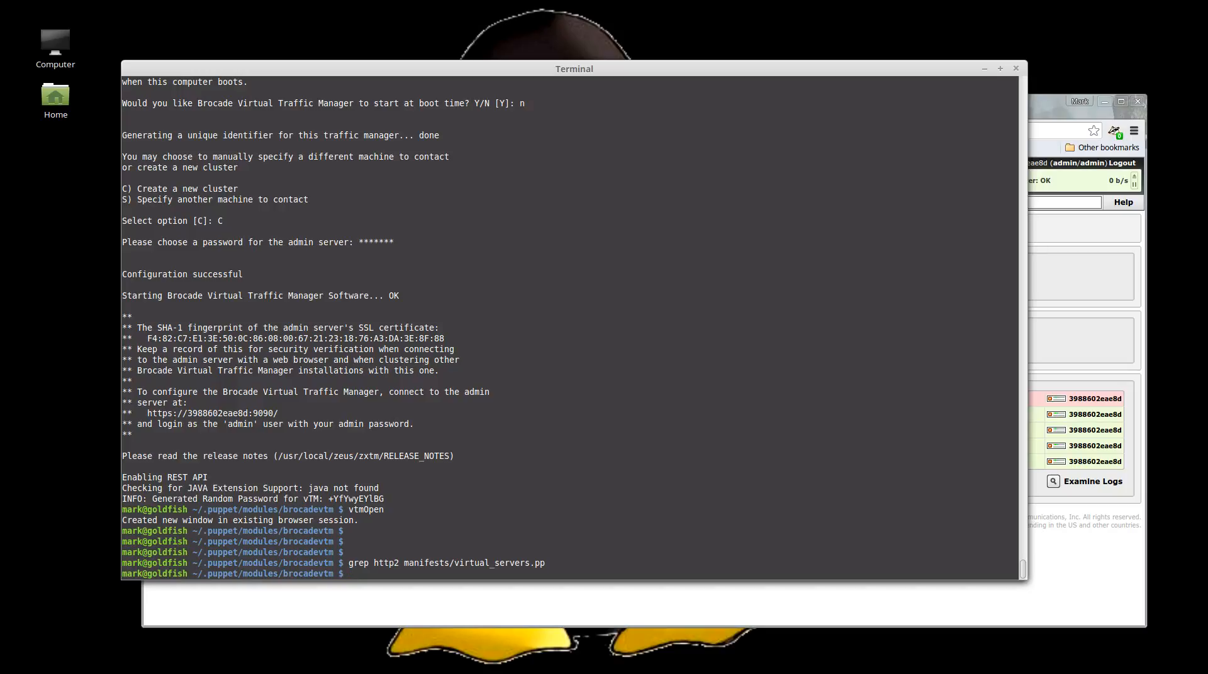
key(ctrl+r)
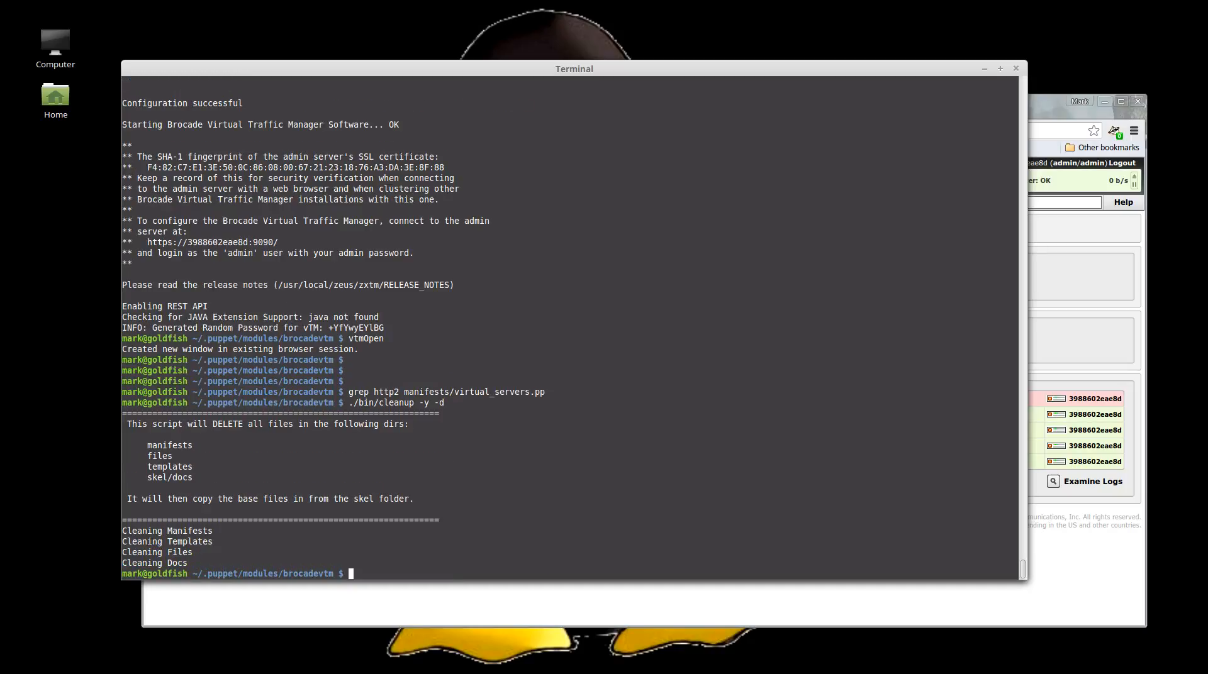
Rebuild the docs from the zxtm-10.2 schemas with updateDocs, then recall genManifests from history
text(./bin/updateDocs -y -d ~/Source/orchestration/zxtm-10.2/3.3/)
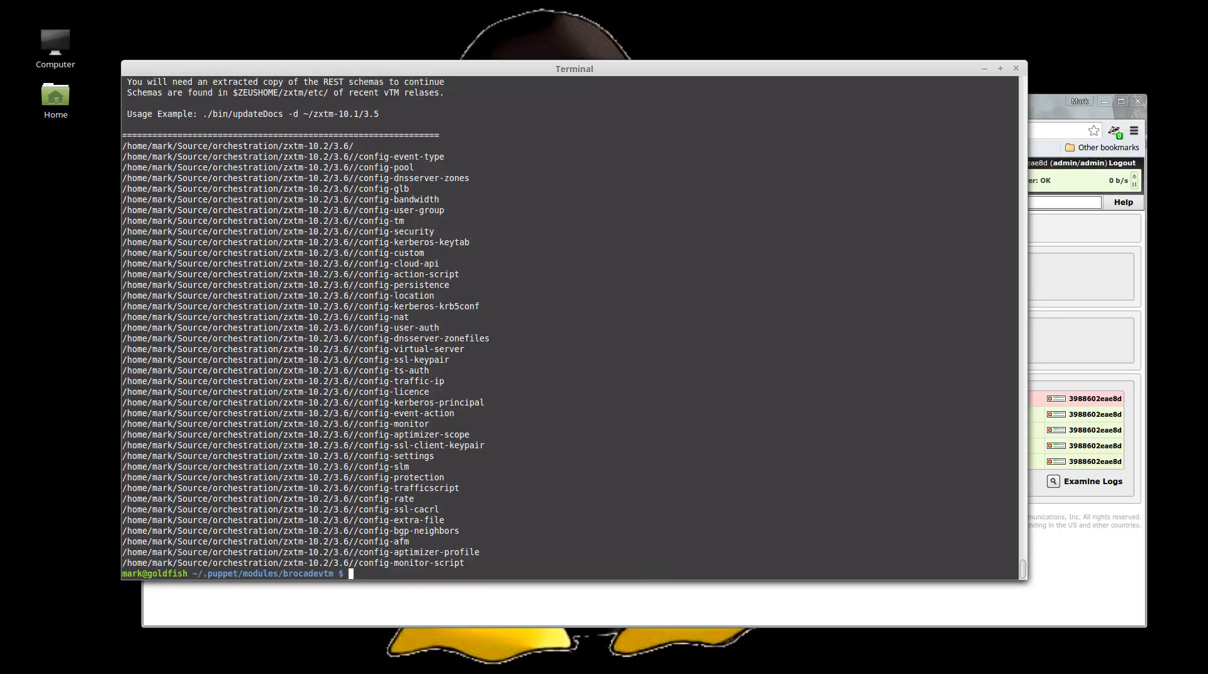
key(ctrl+r)
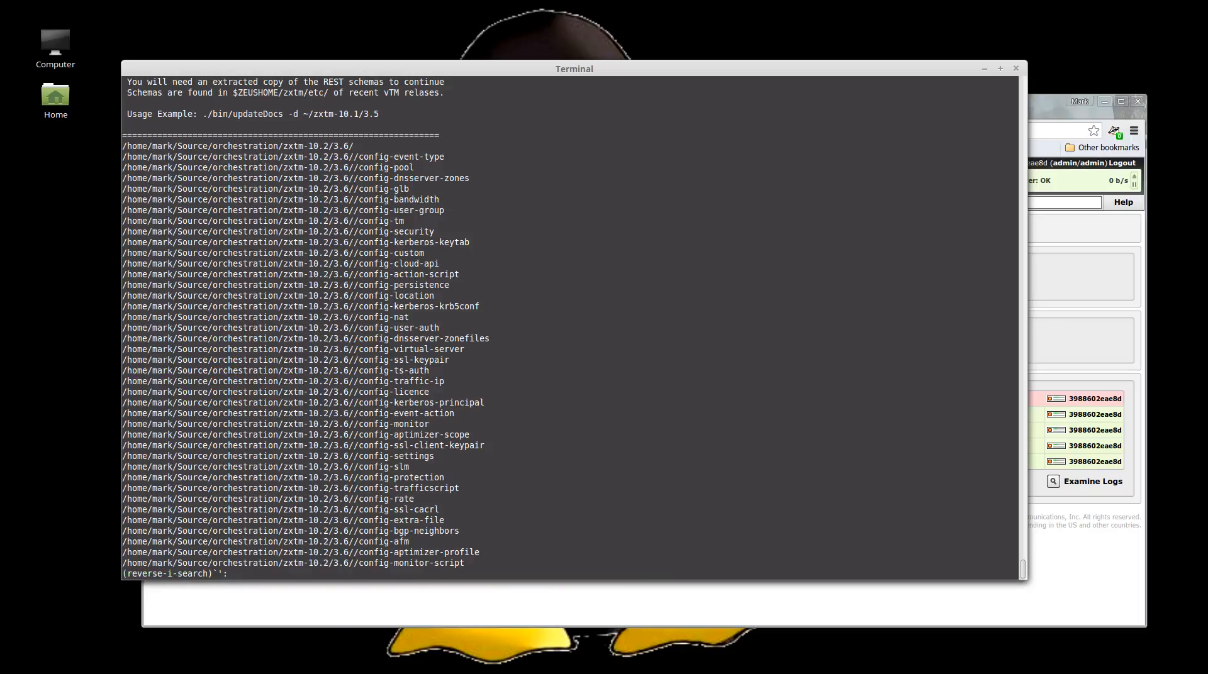
text(genManifests -h $(vtmIP) -U admin -P $(vtmPass) -v 3. -y)
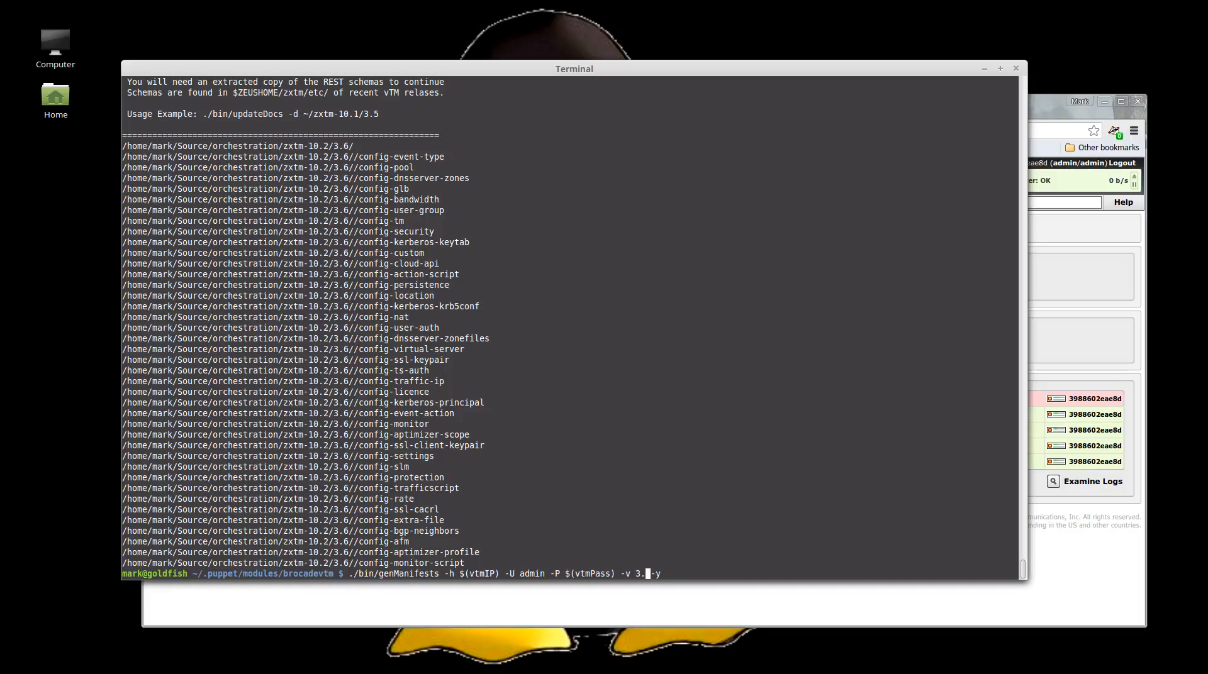
Run genManifests against vTM API 3.6 and dump the generated objects
key(Return)
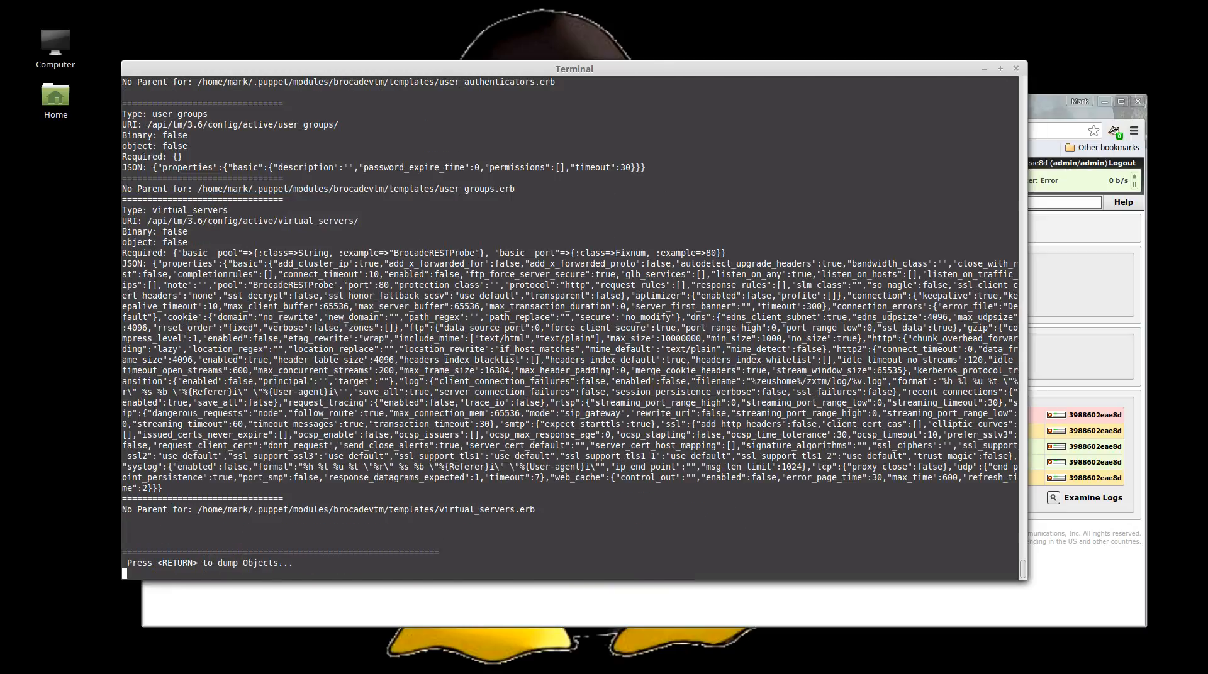
key(Return)
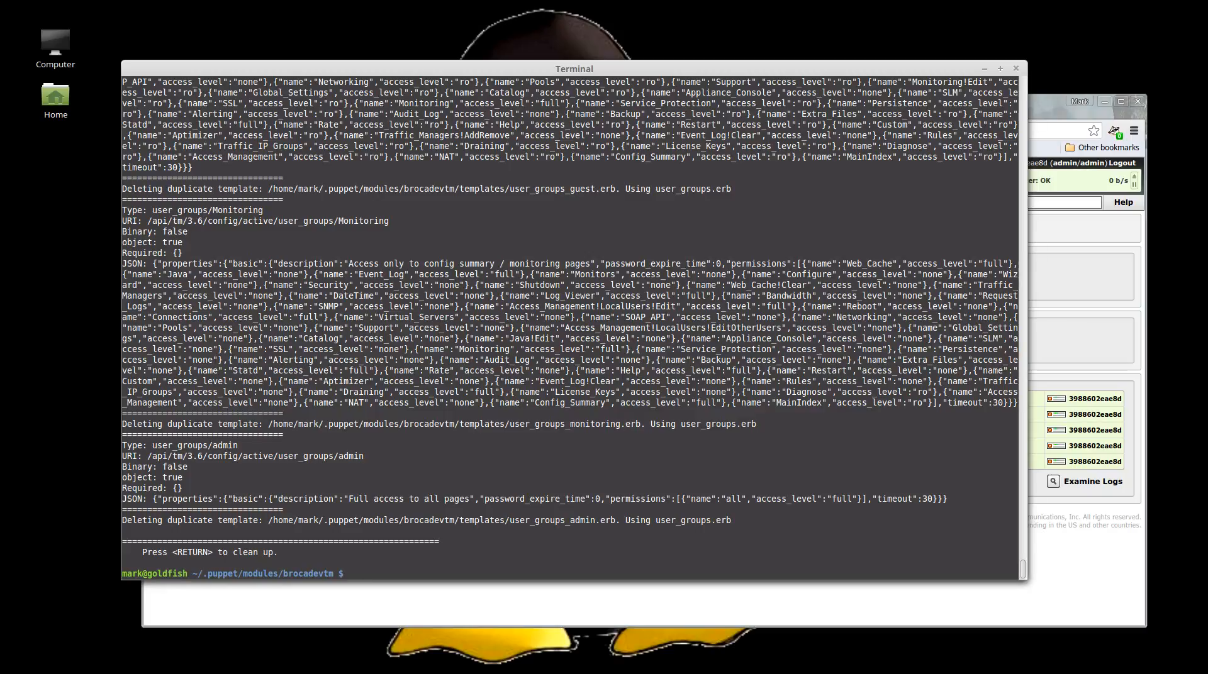
Count lines in the regenerated manifests, then start grepping them for http2
text(wc)
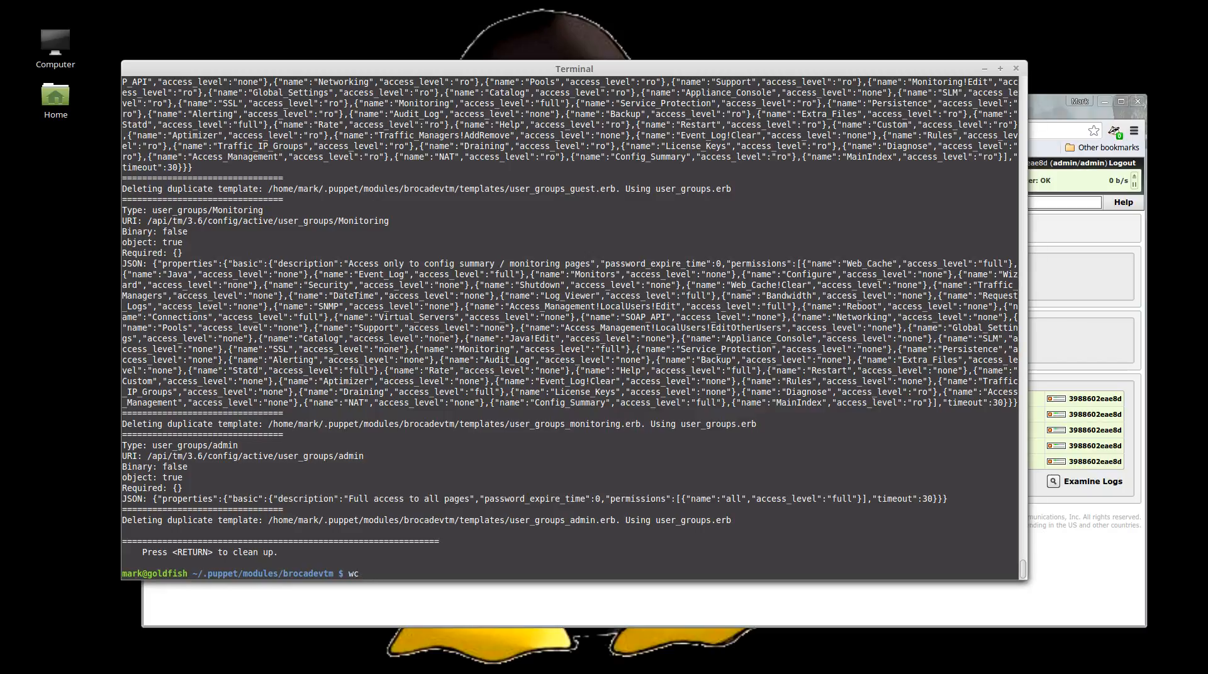
key(Return)
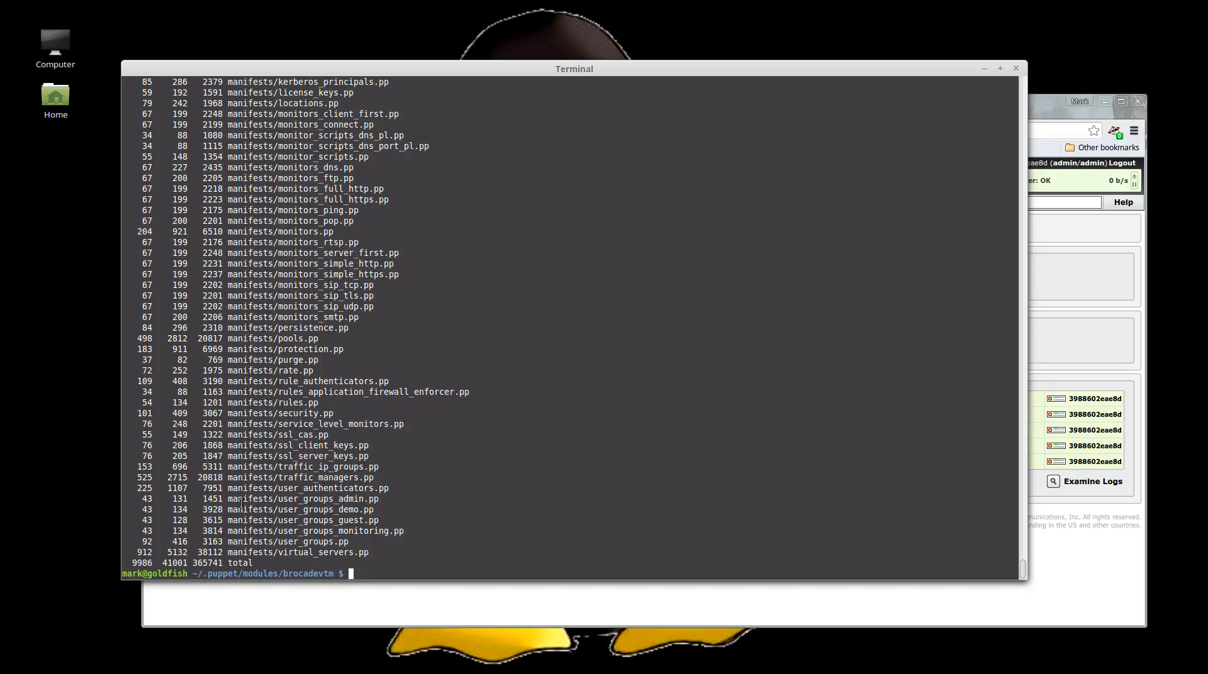
text(grep http2)
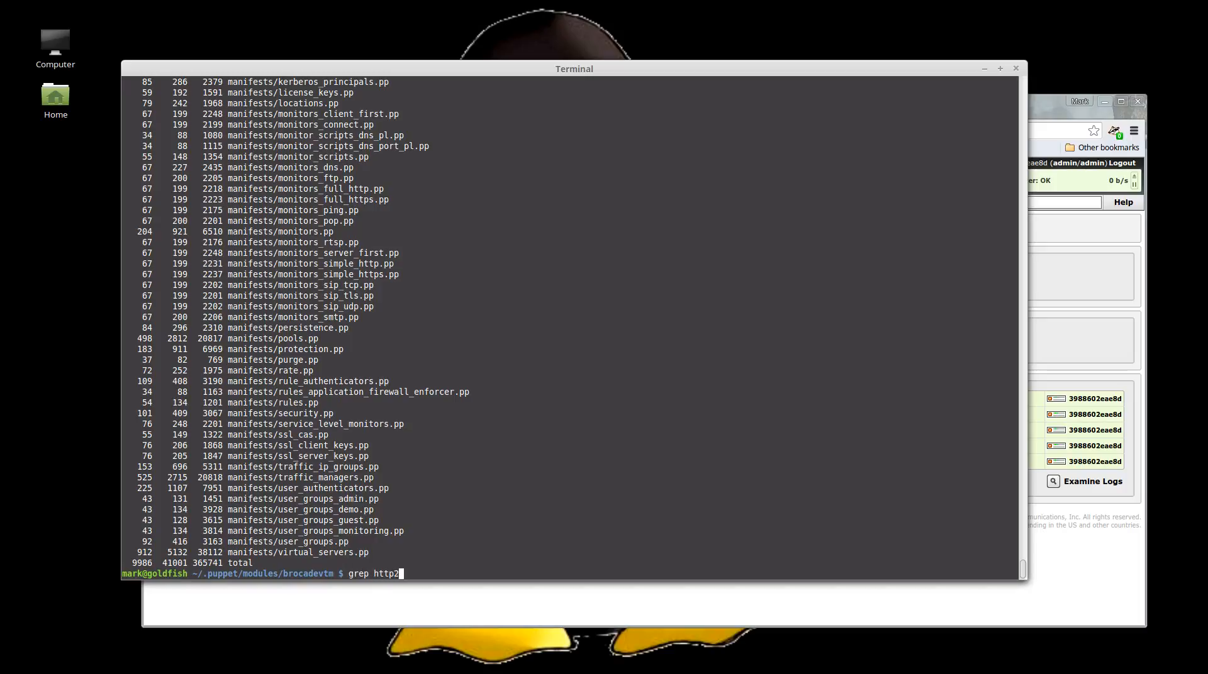
text(manifests/nvi)
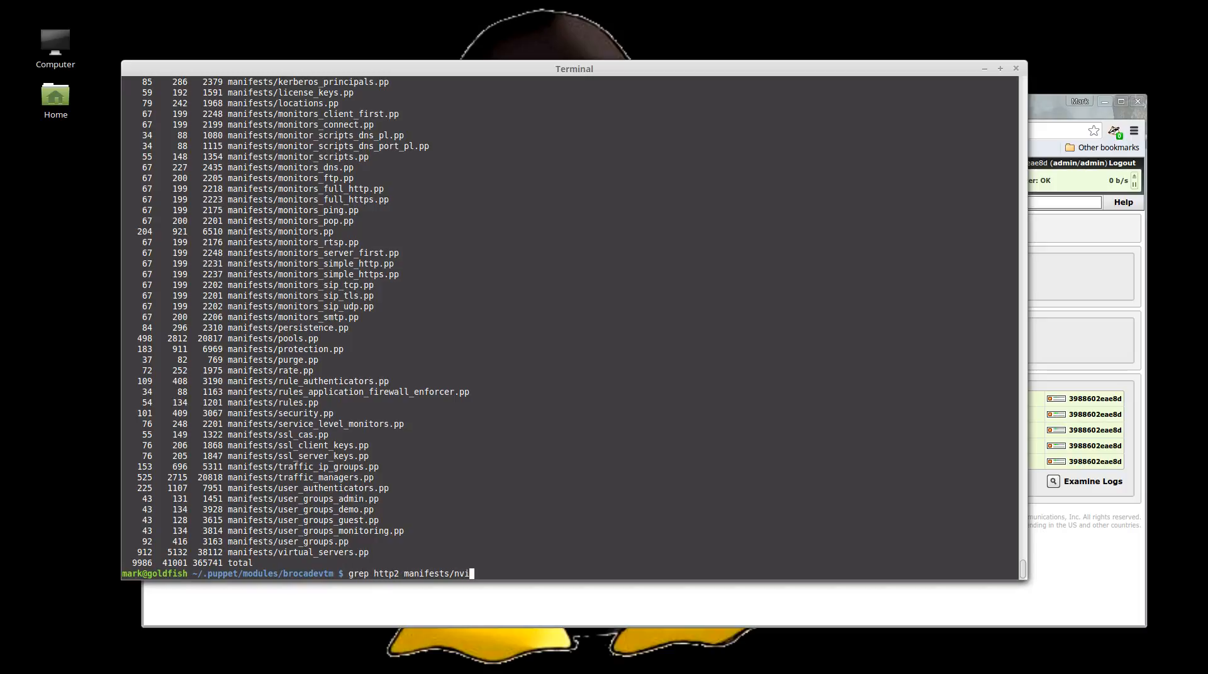